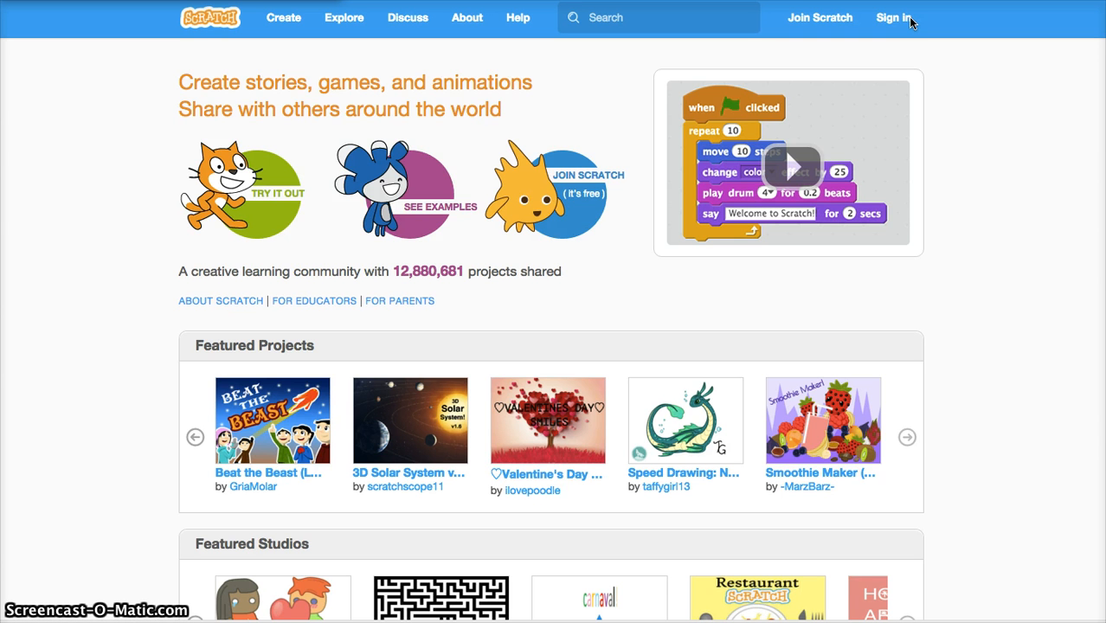
mouse_move(893, 17)
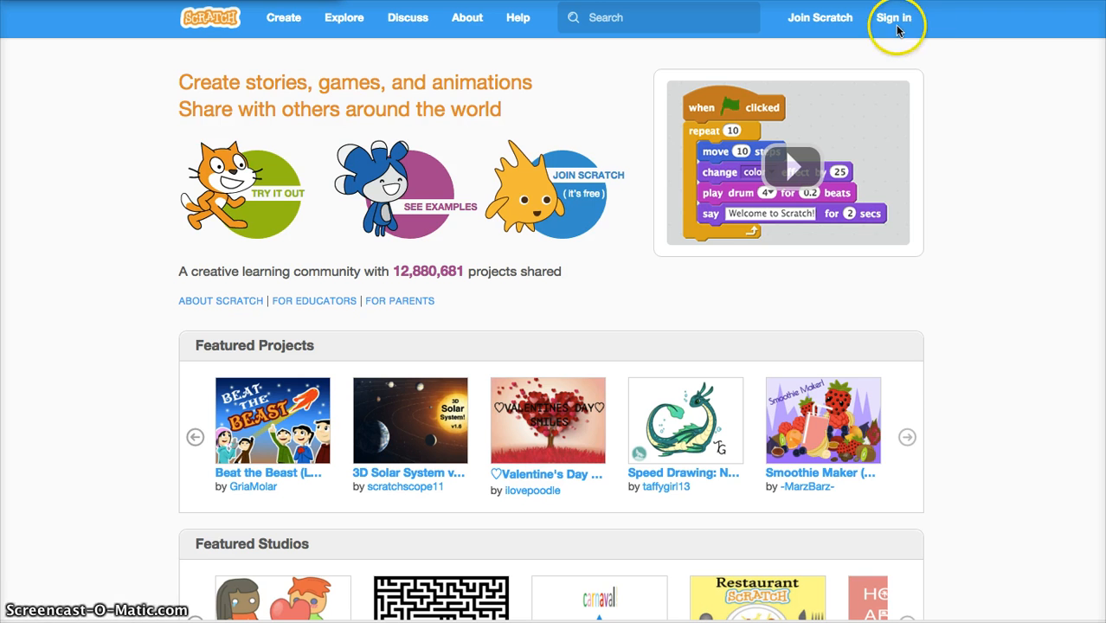
Try signing in with a saved username and password, which is rejected as incorrect.
click(893, 18)
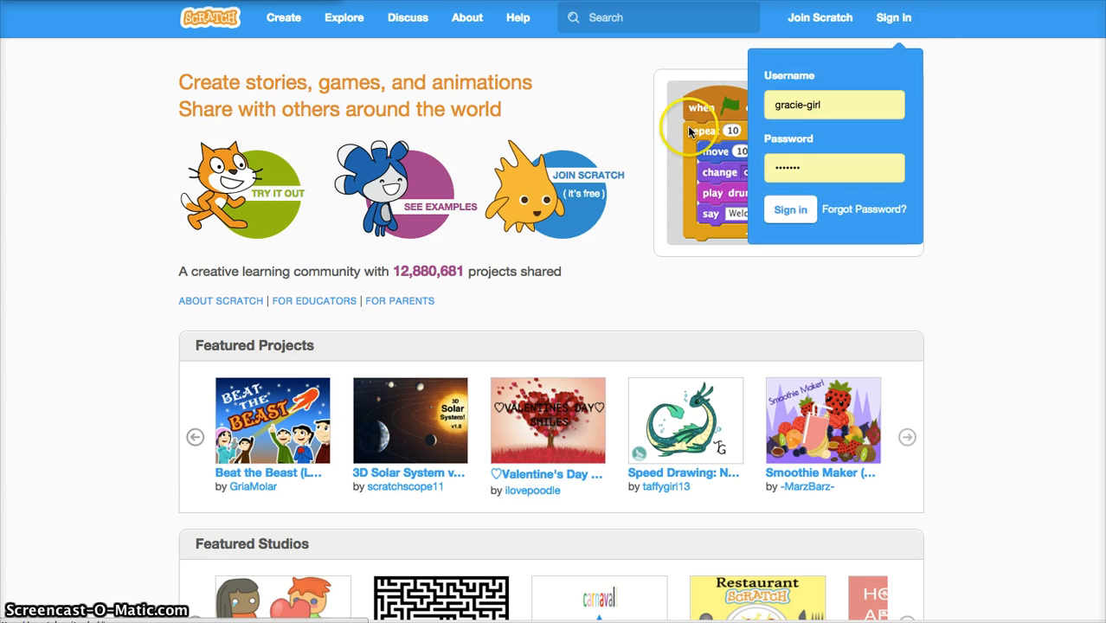
click(833, 105)
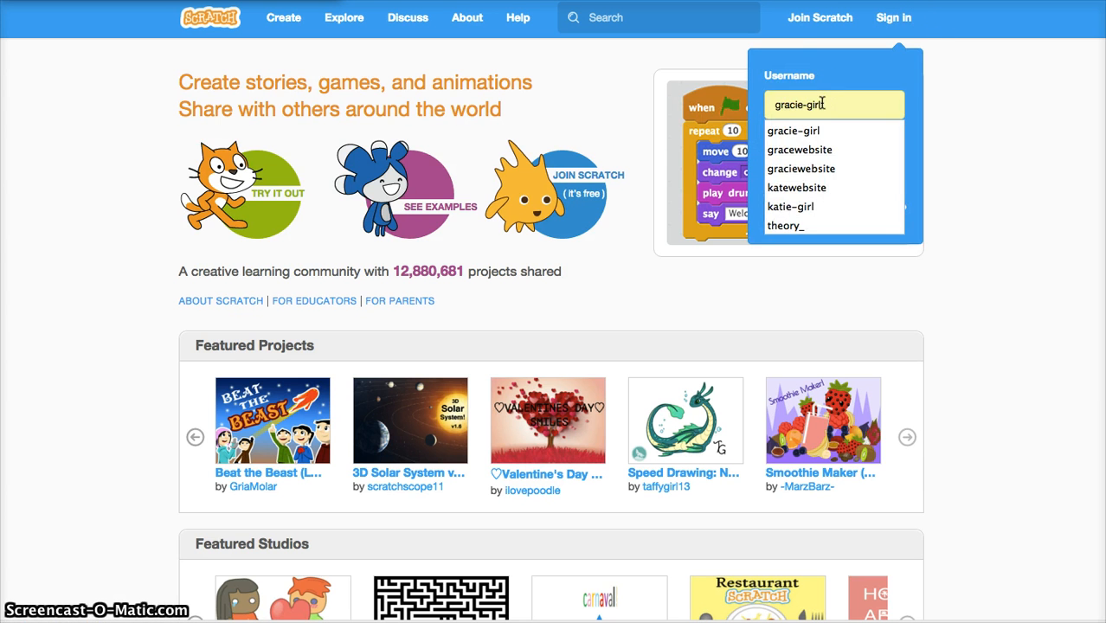
click(790, 206)
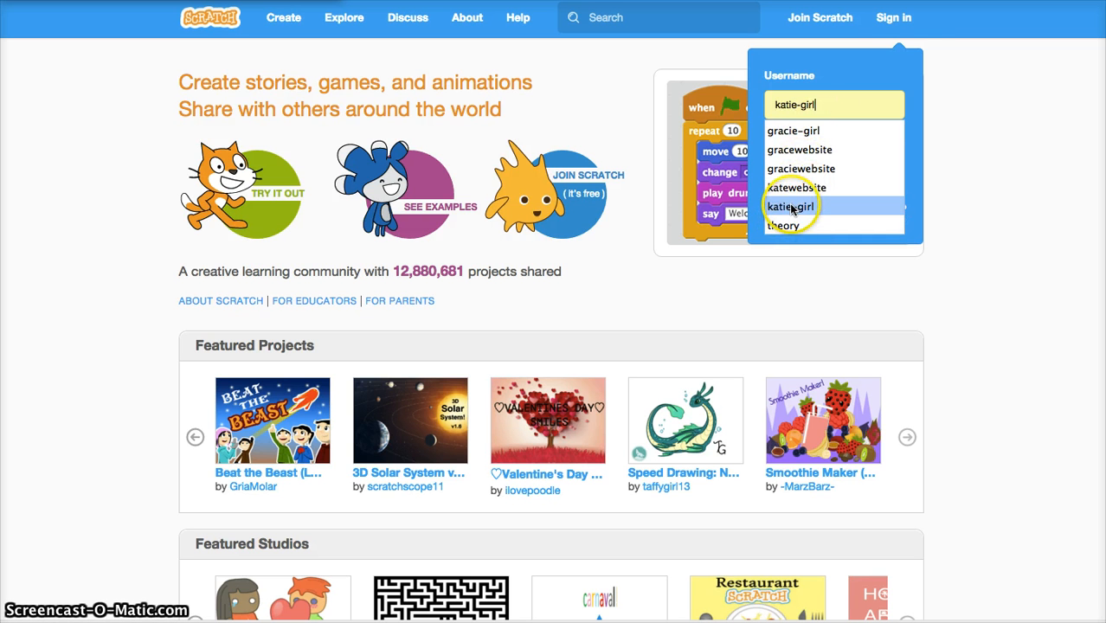
click(796, 188)
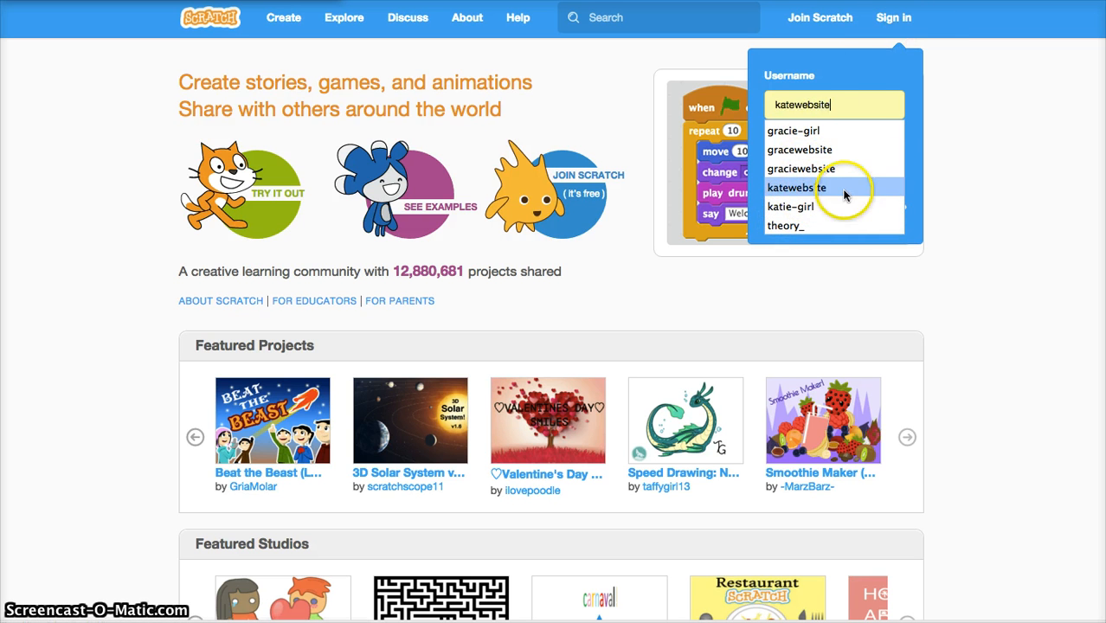
click(801, 168)
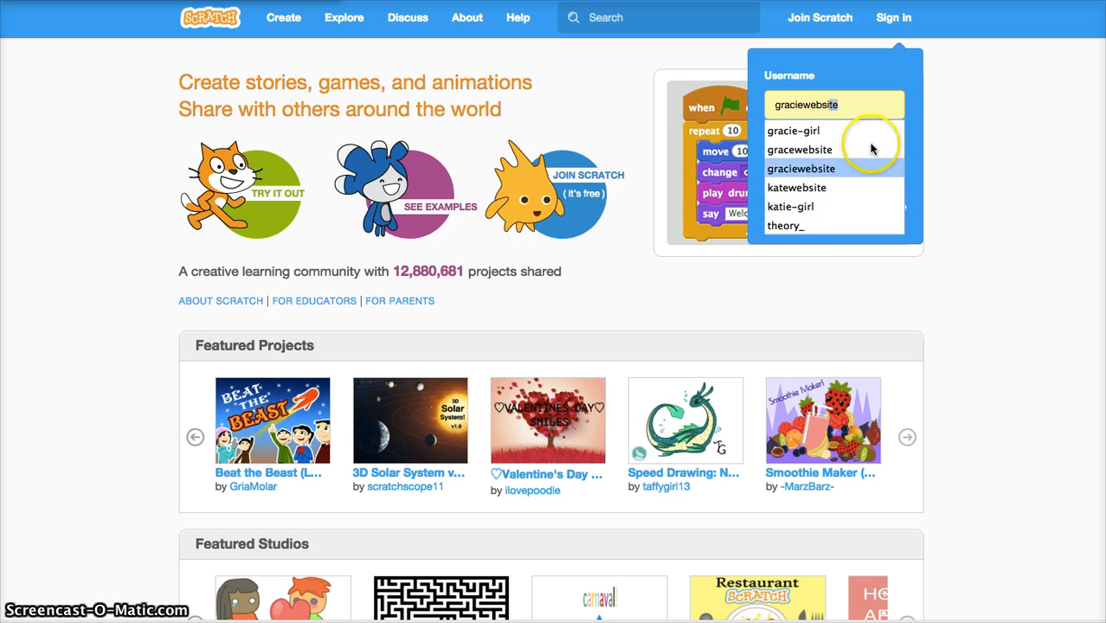
click(790, 206)
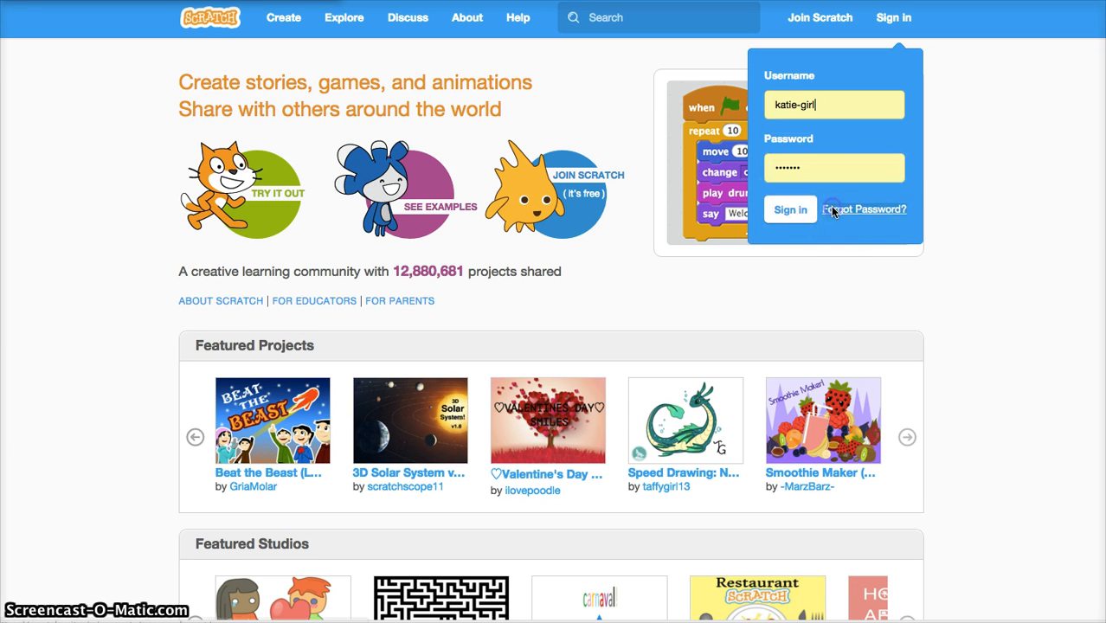
click(789, 210)
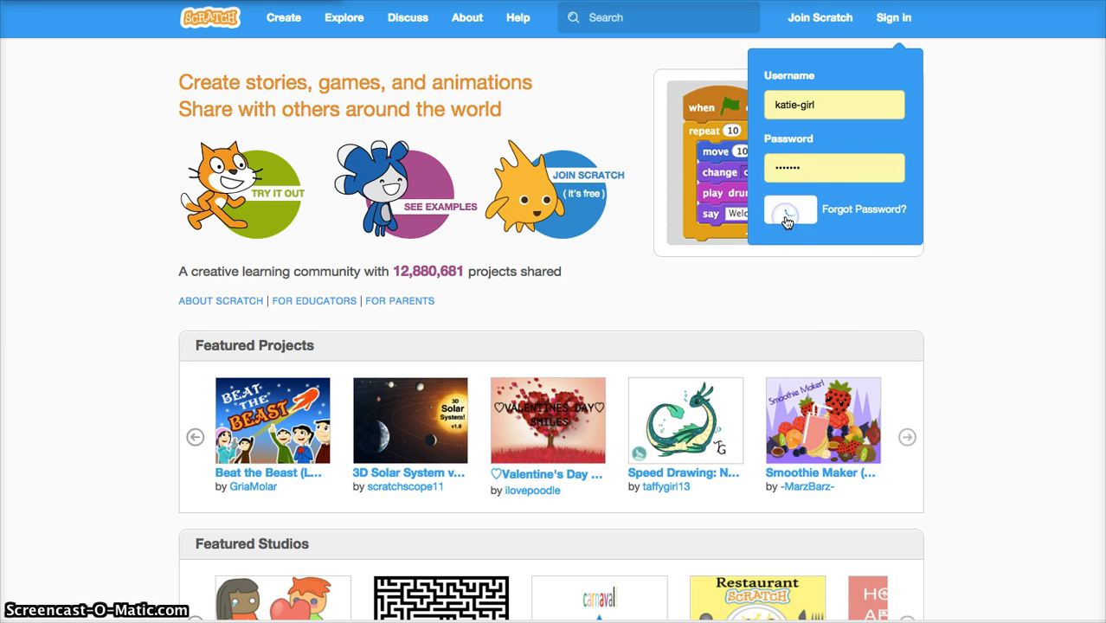
click(788, 209)
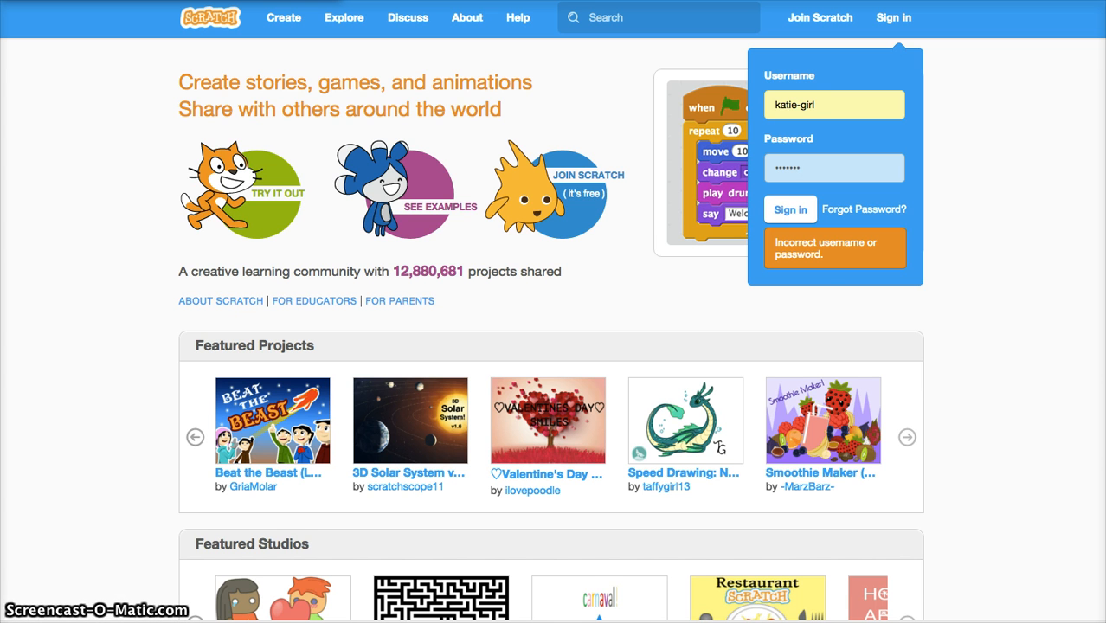
Resubmit the sign-in and start a new blank project with the cat sprite.
click(789, 210)
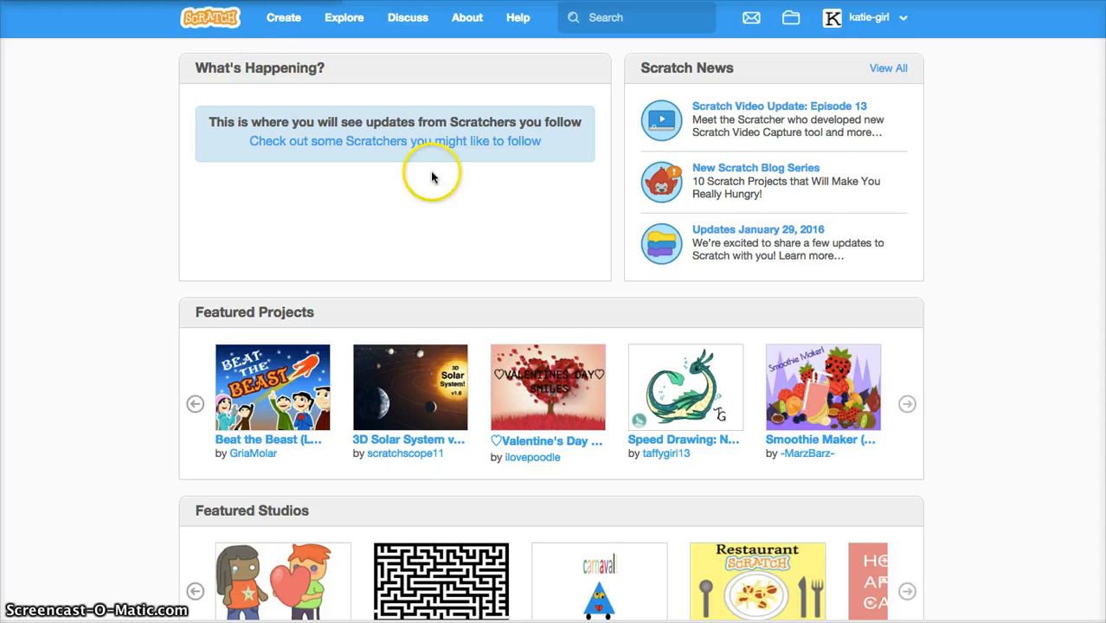
mouse_move(474, 437)
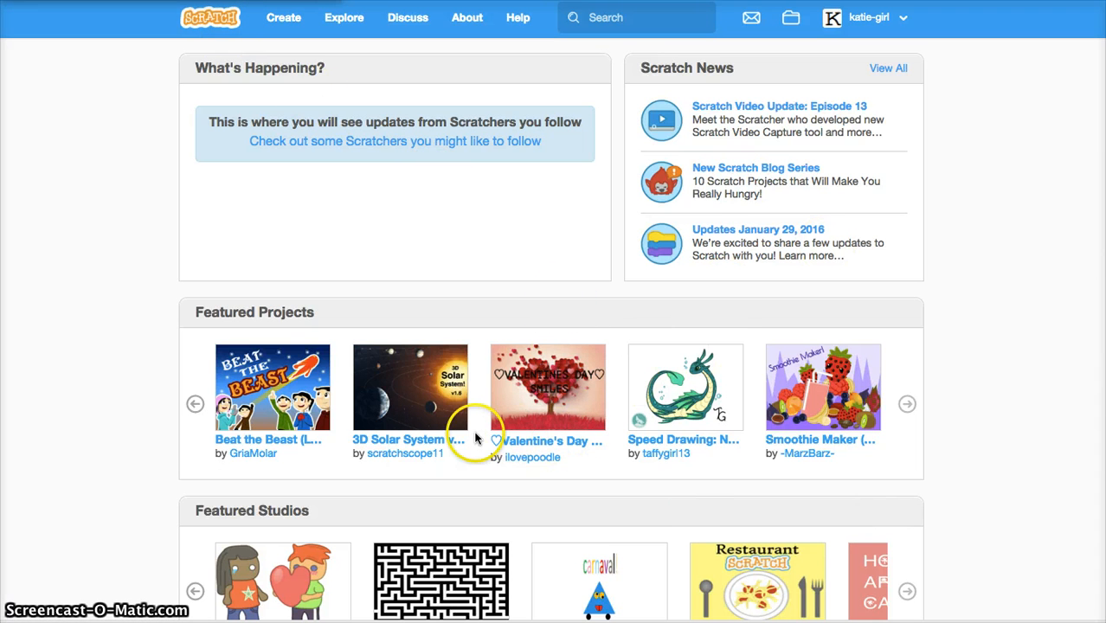
mouse_move(779, 134)
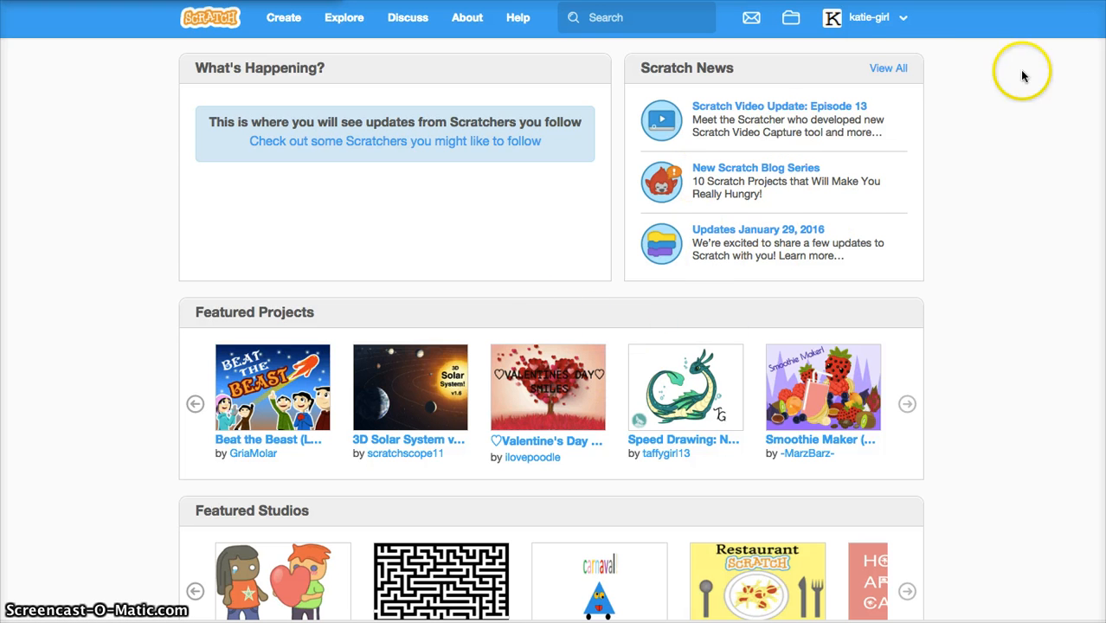
mouse_move(284, 17)
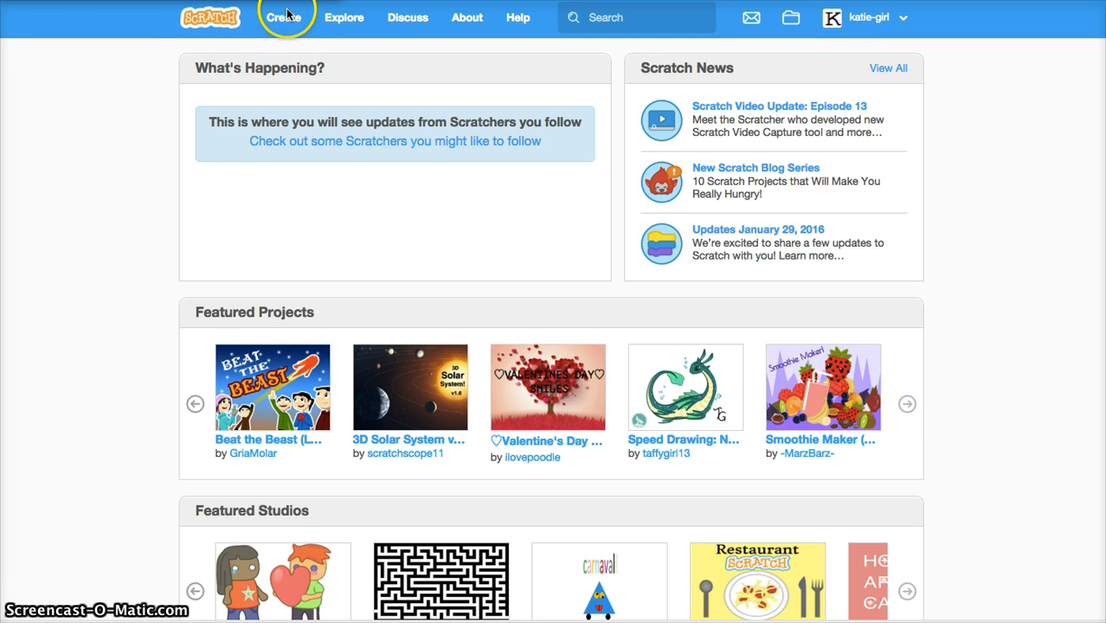
mouse_move(278, 32)
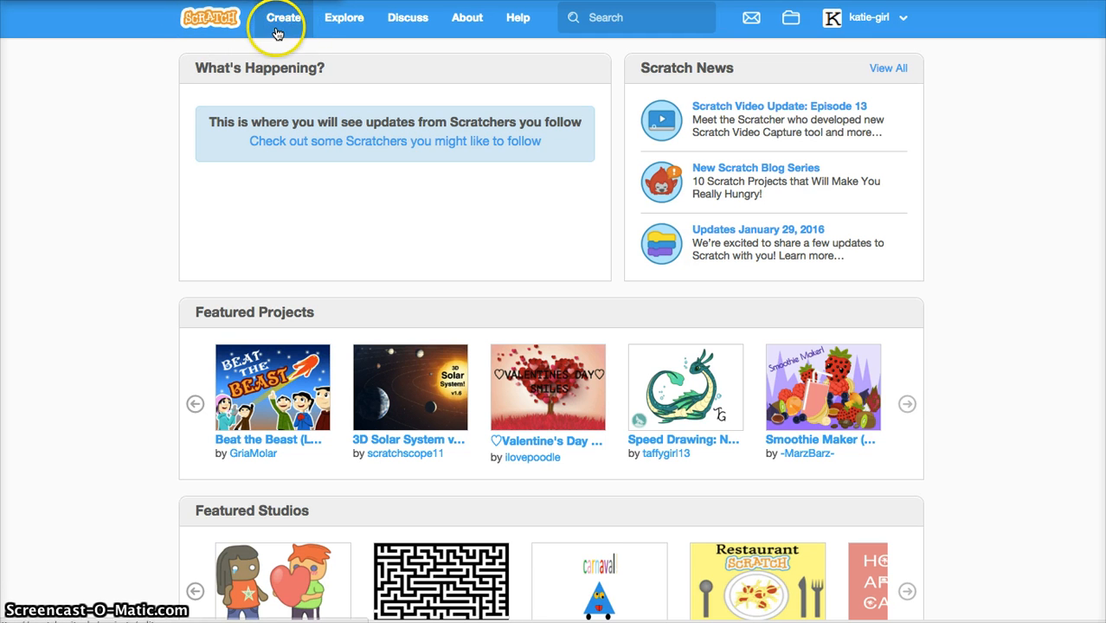
click(283, 17)
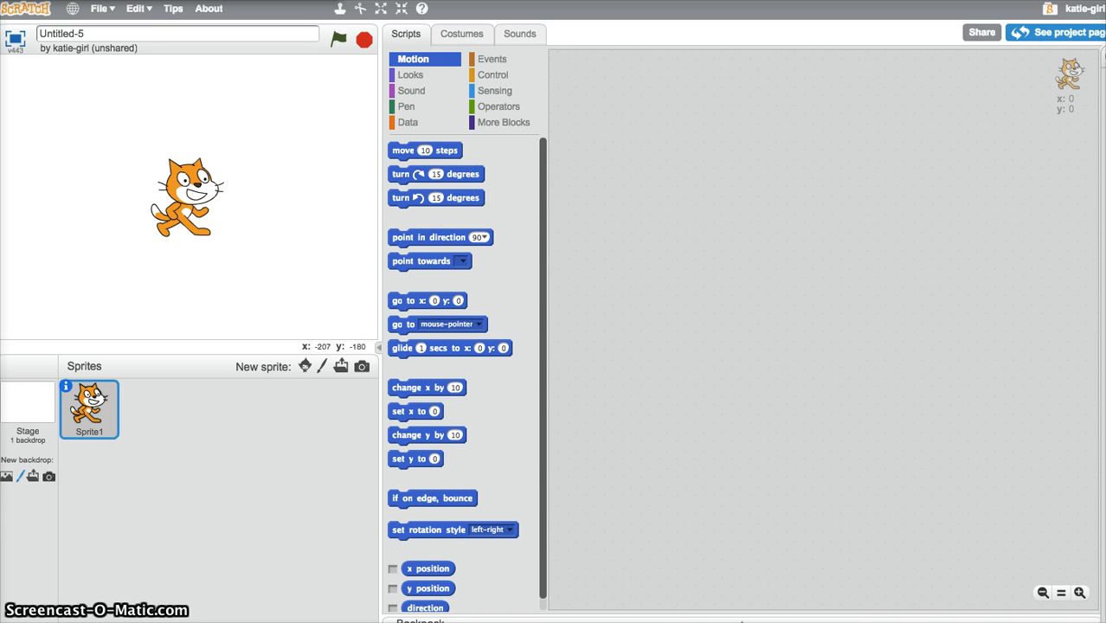
mouse_move(547, 98)
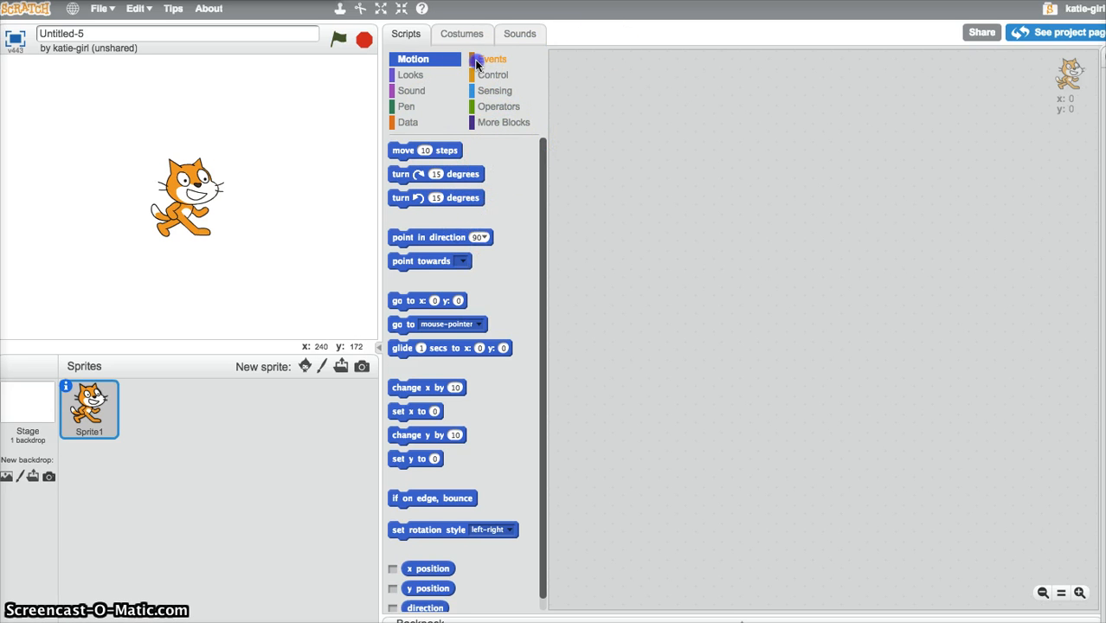
Drag a 'when green flag clicked' block from Events into the scripts area.
click(492, 59)
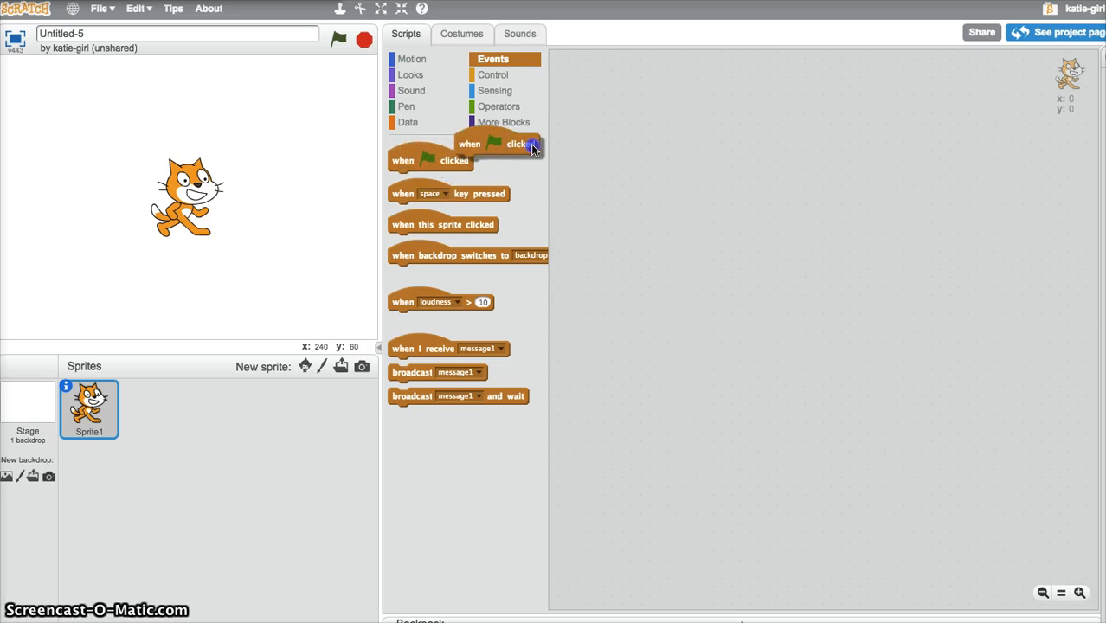
drag(517, 144, 601, 71)
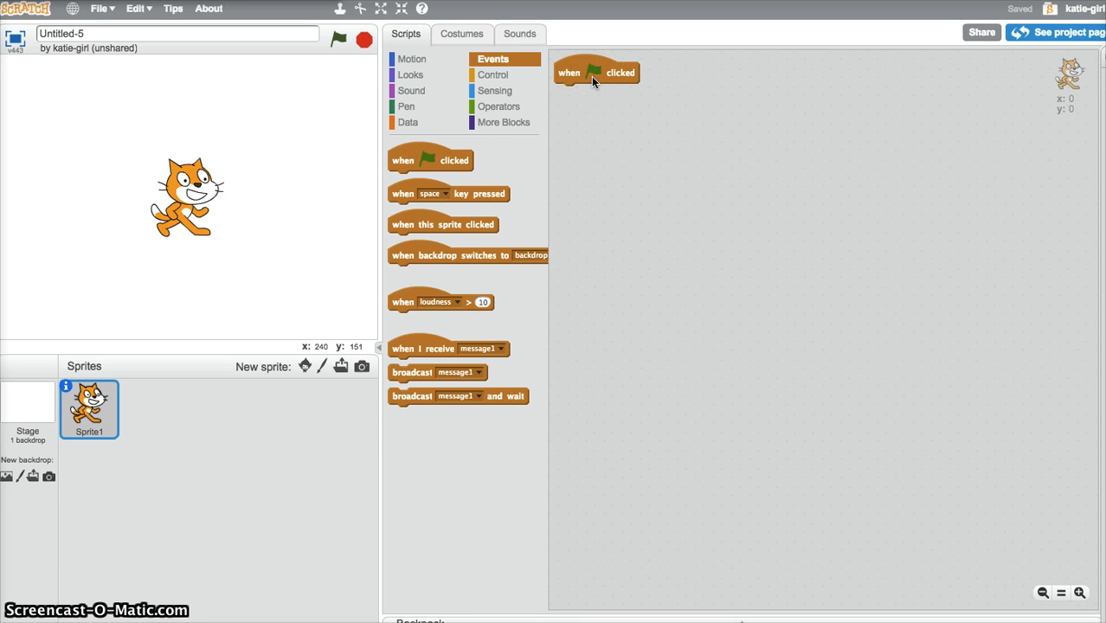
mouse_move(609, 49)
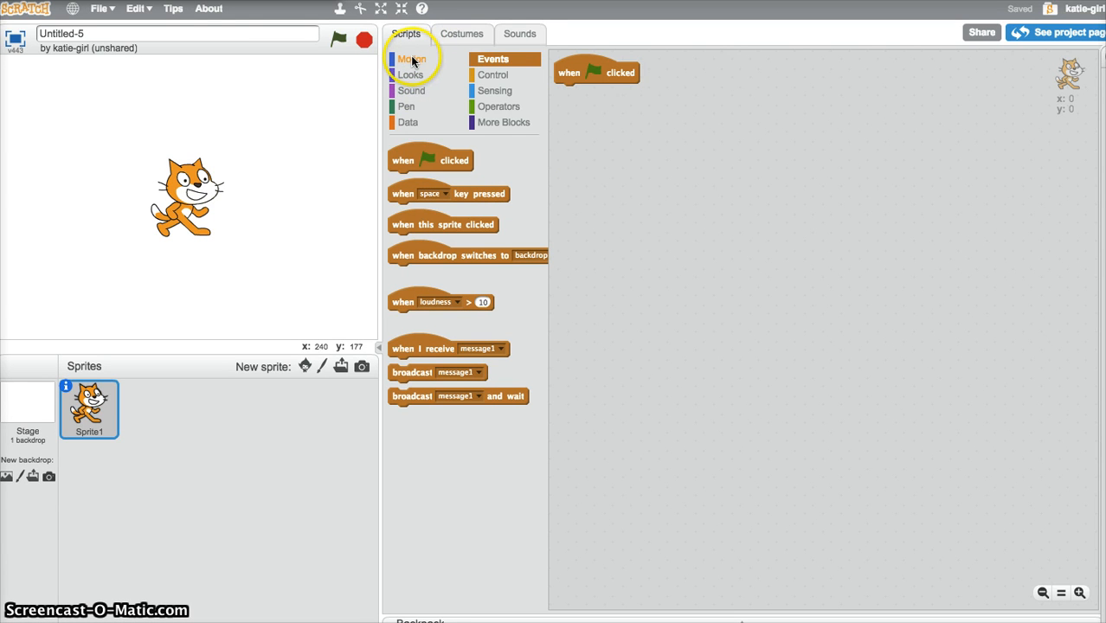
mouse_move(25, 366)
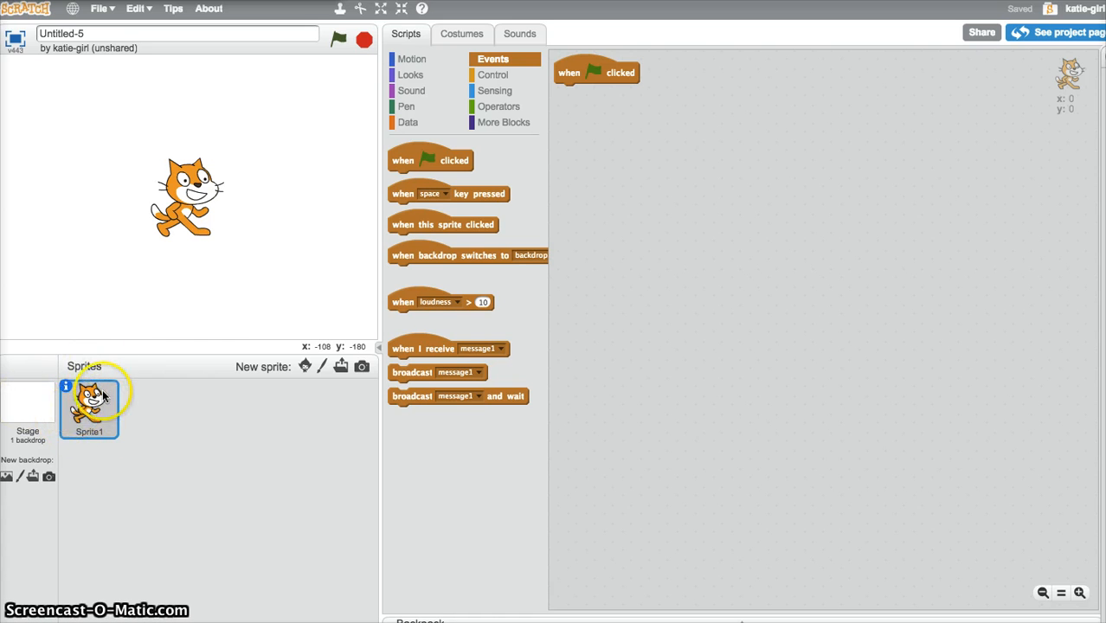
mouse_move(60, 363)
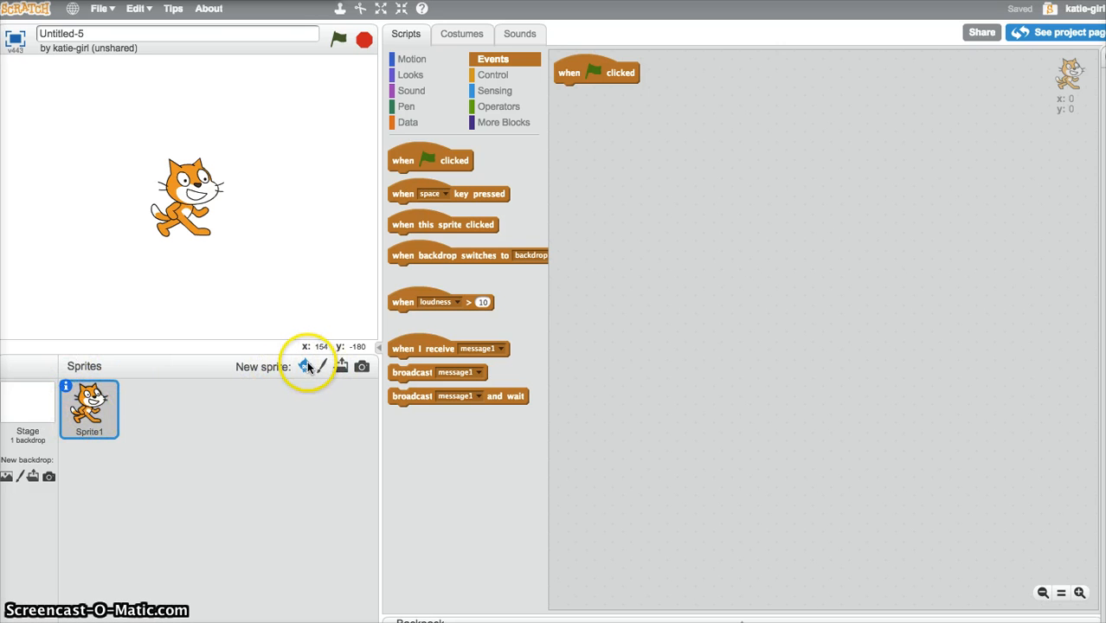
mouse_move(306, 365)
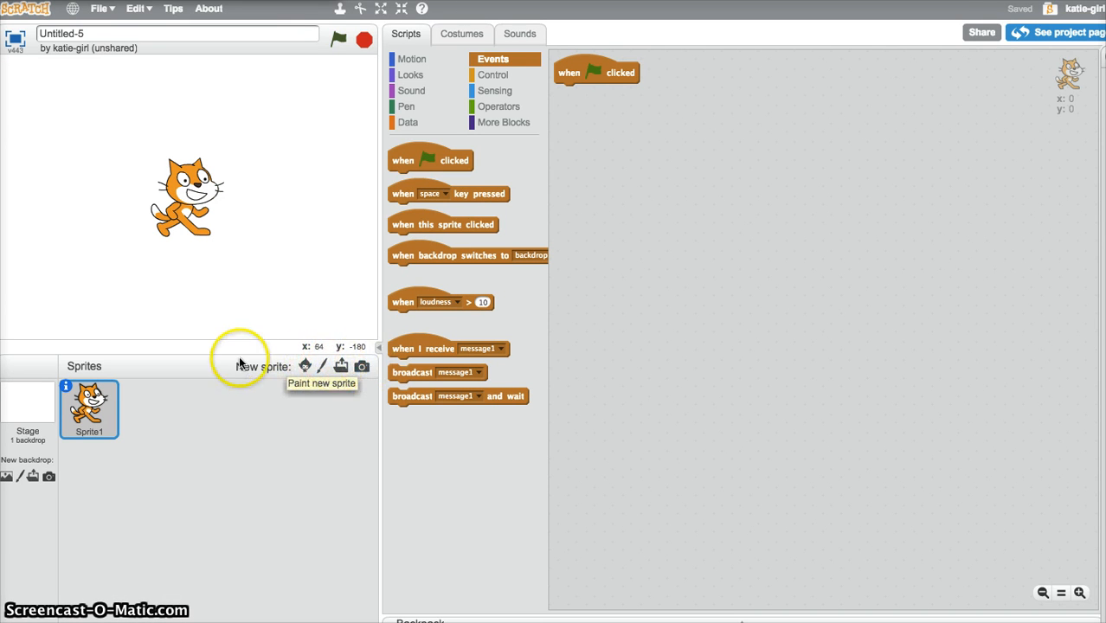
mouse_move(180, 386)
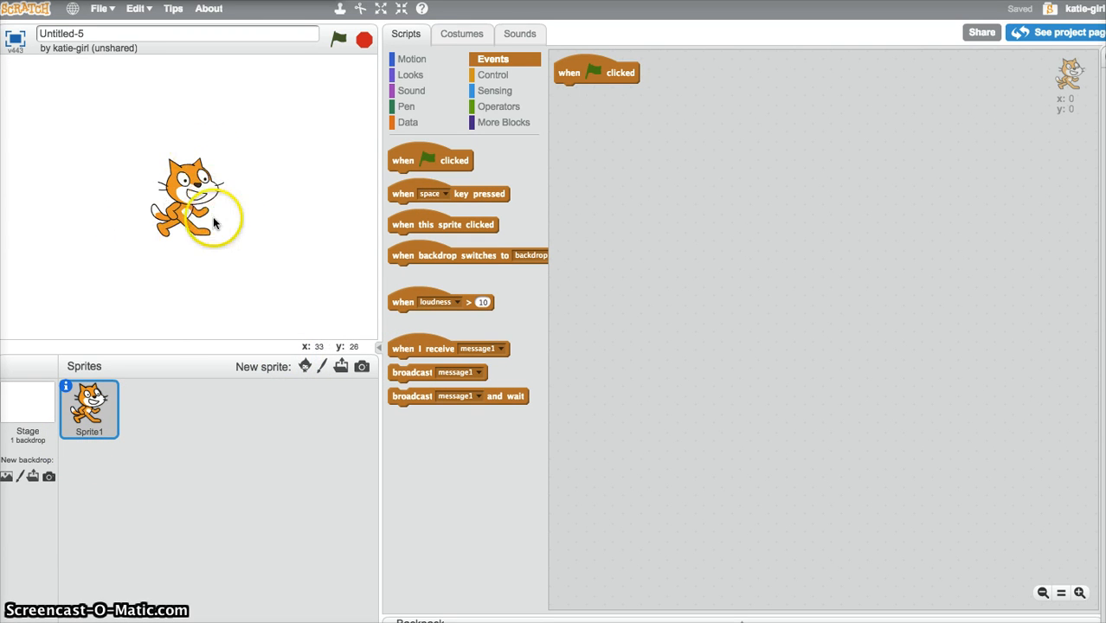
drag(215, 218, 95, 433)
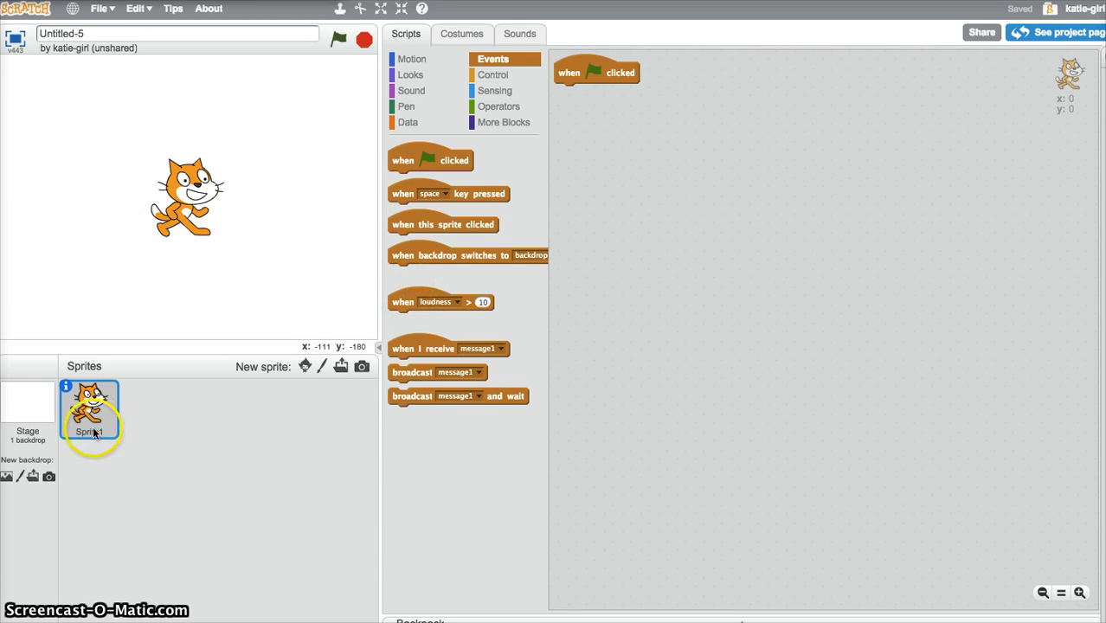
mouse_move(390, 295)
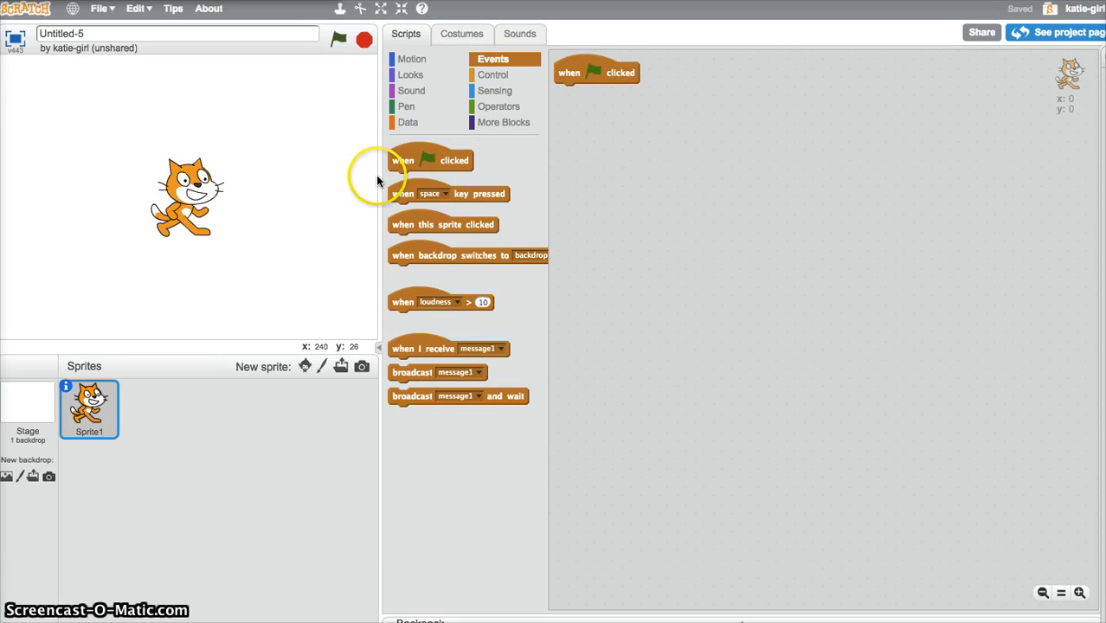
mouse_move(377, 181)
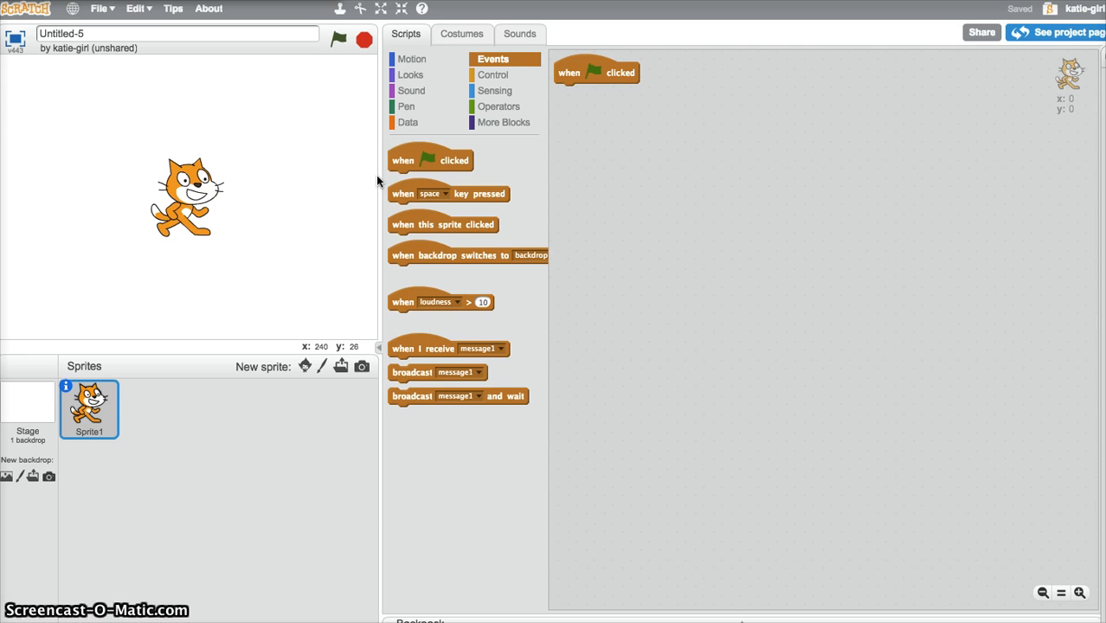
mouse_move(848, 70)
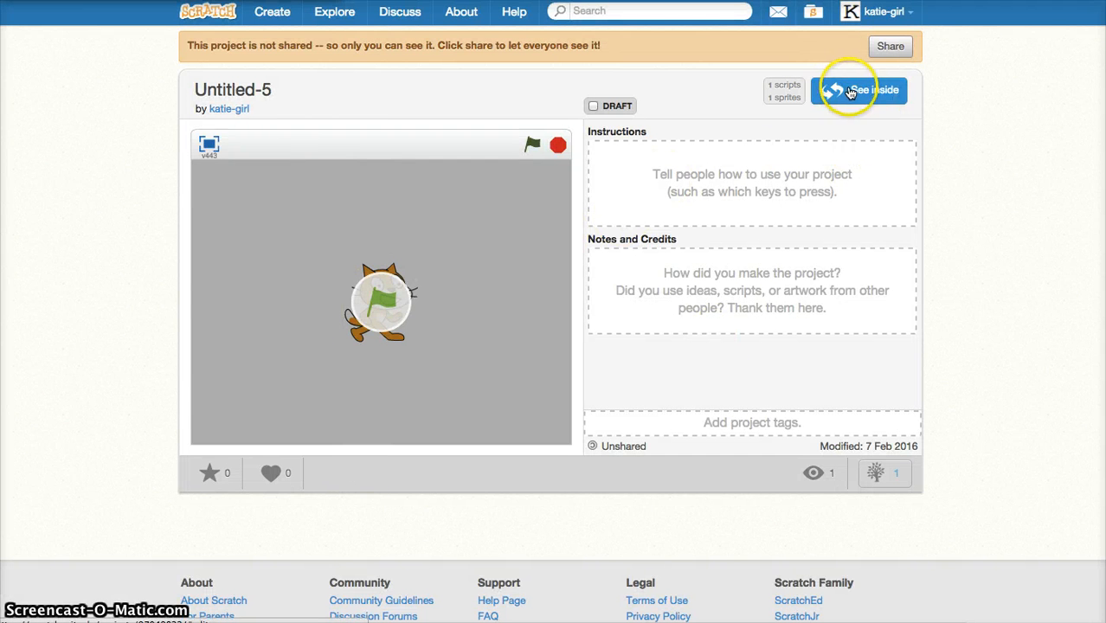
click(871, 89)
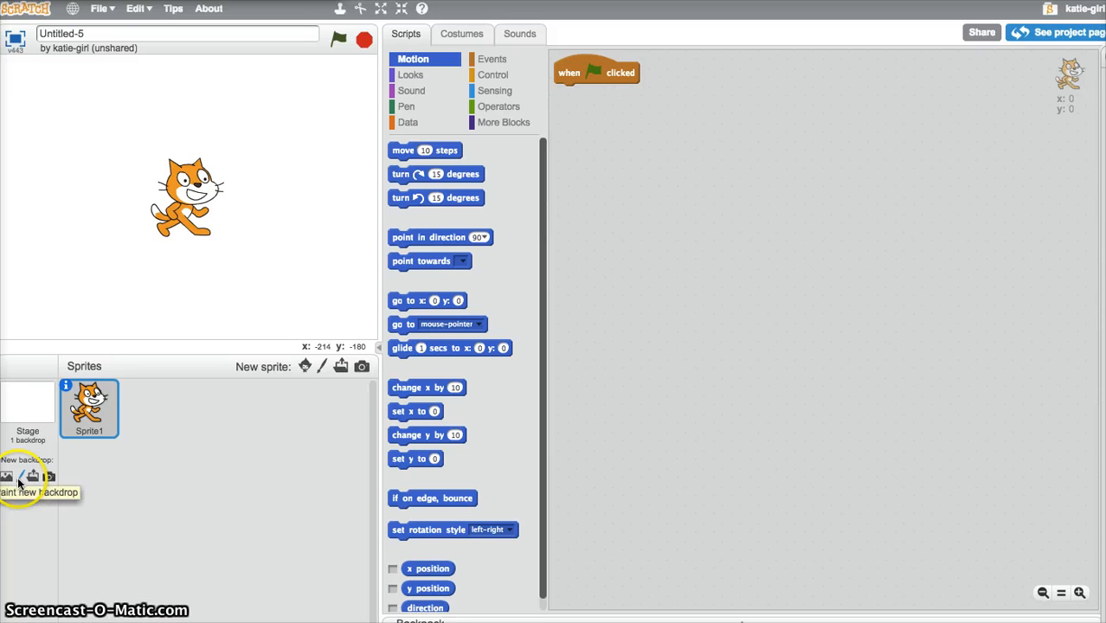
mouse_move(350, 155)
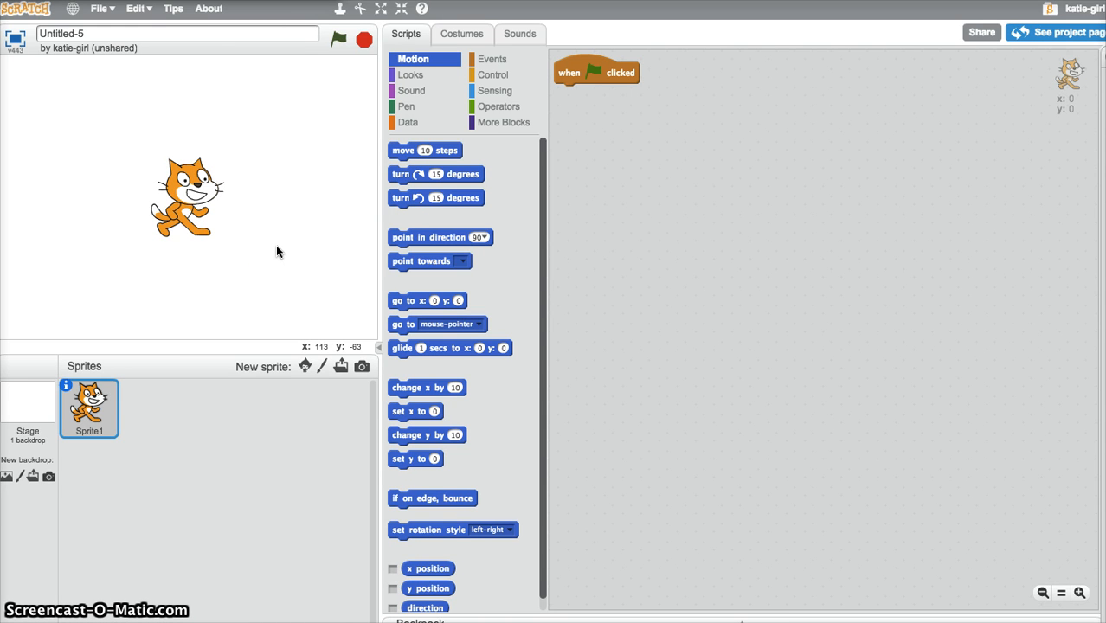
Attach a Control if-then-else block beneath the green-flag hat block.
click(90, 407)
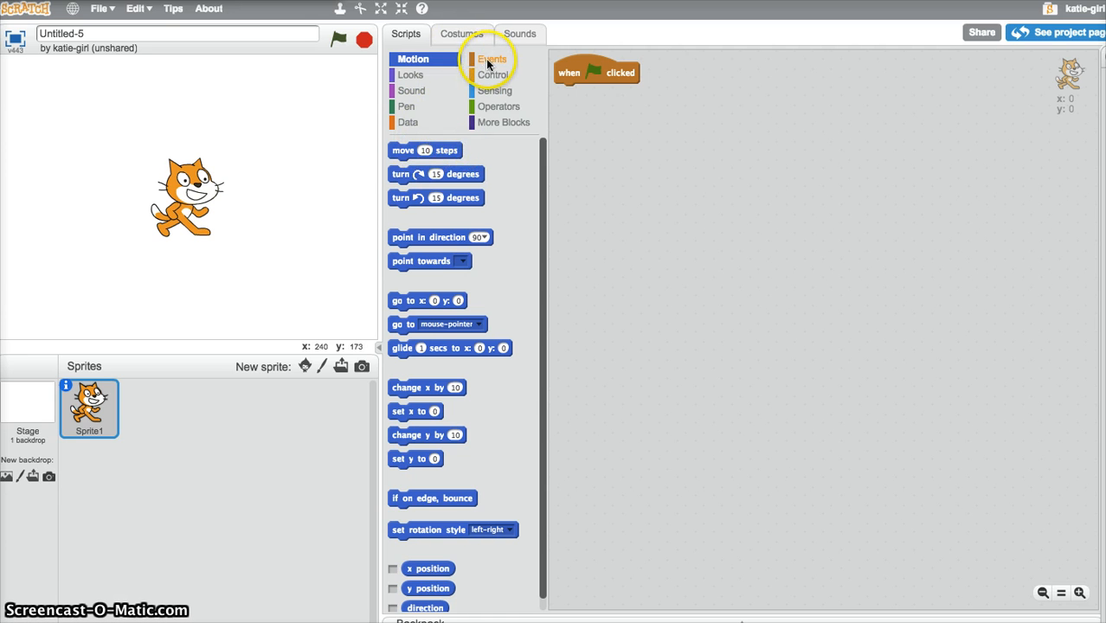
click(492, 59)
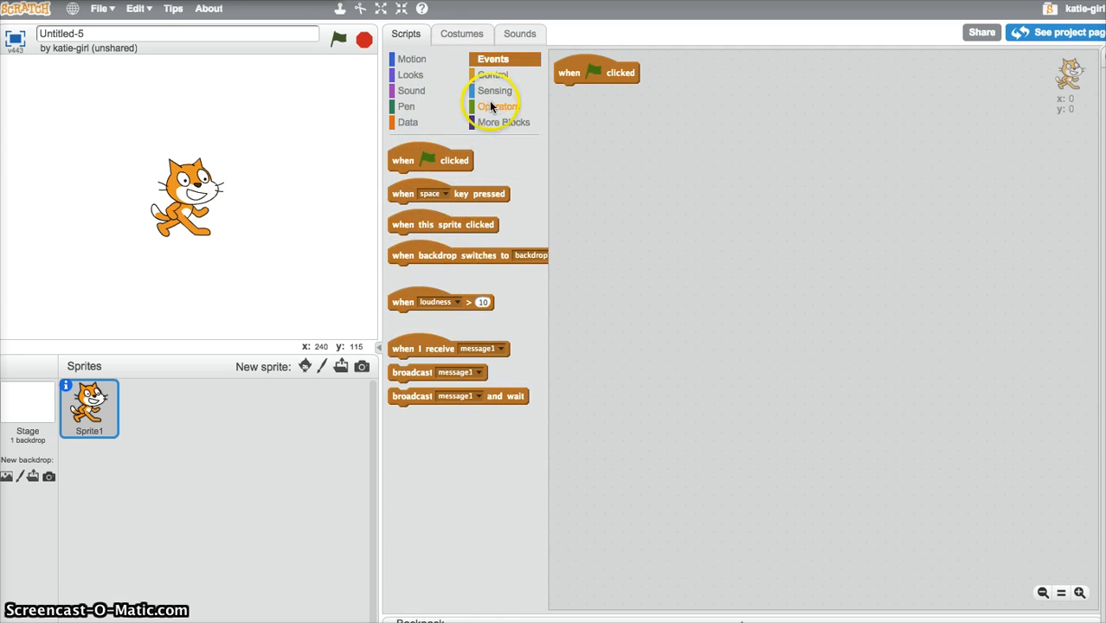
click(494, 75)
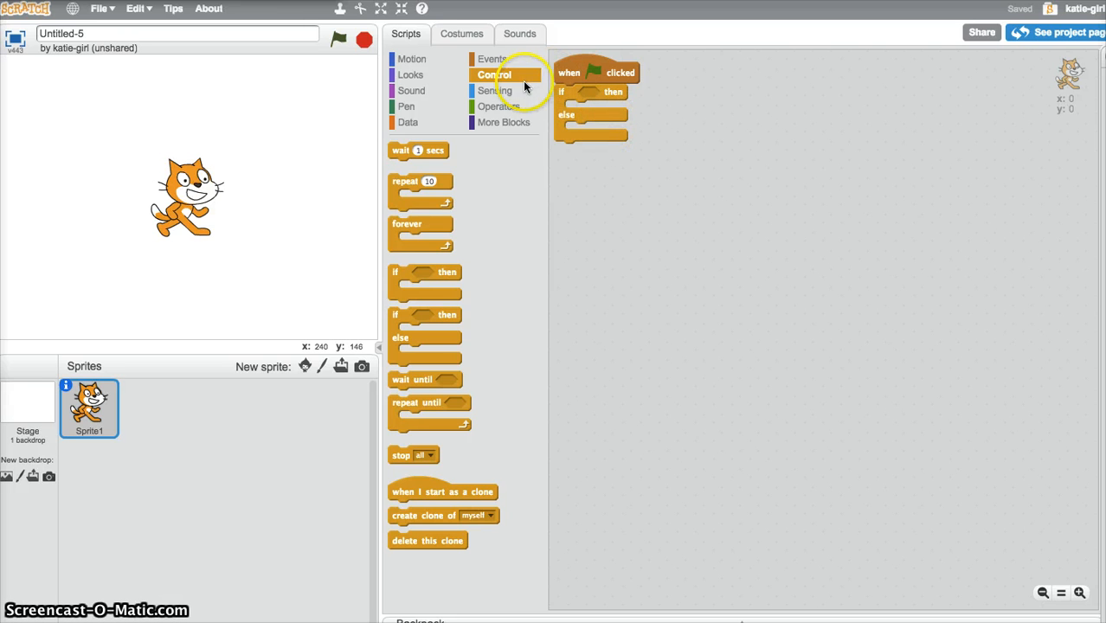
click(495, 90)
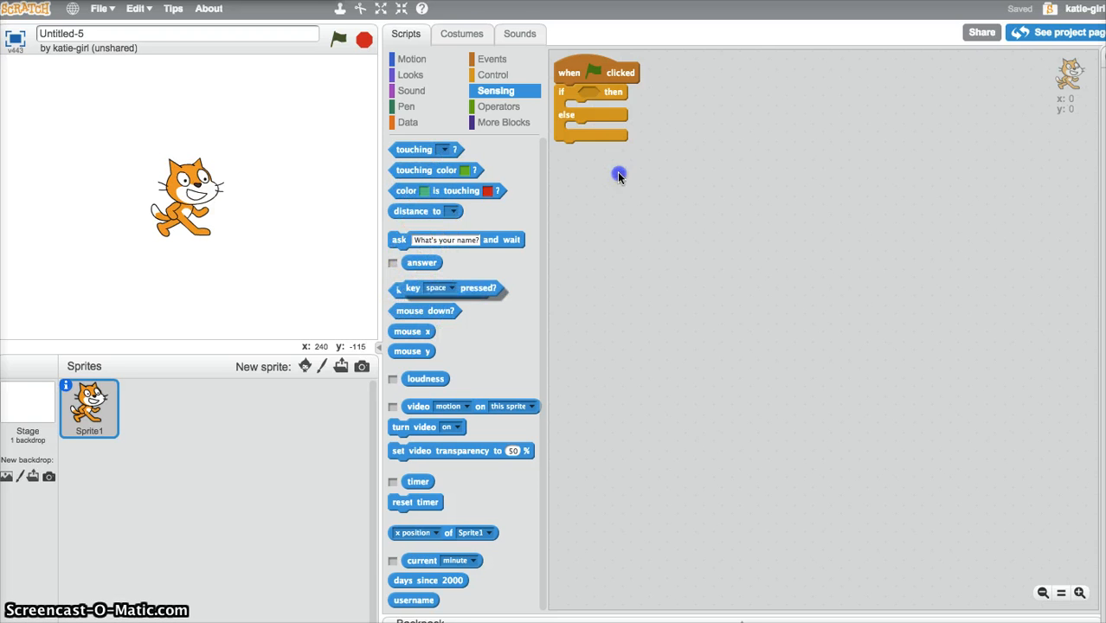
Insert a 'key up arrow pressed?' condition into the if-else slot.
drag(447, 288, 606, 94)
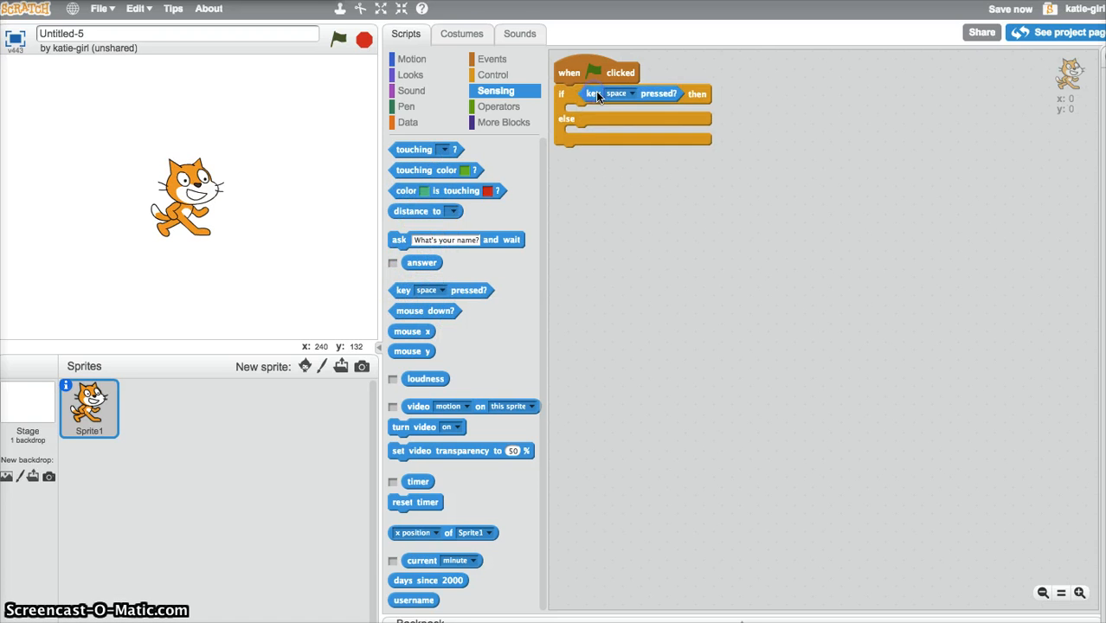
click(615, 93)
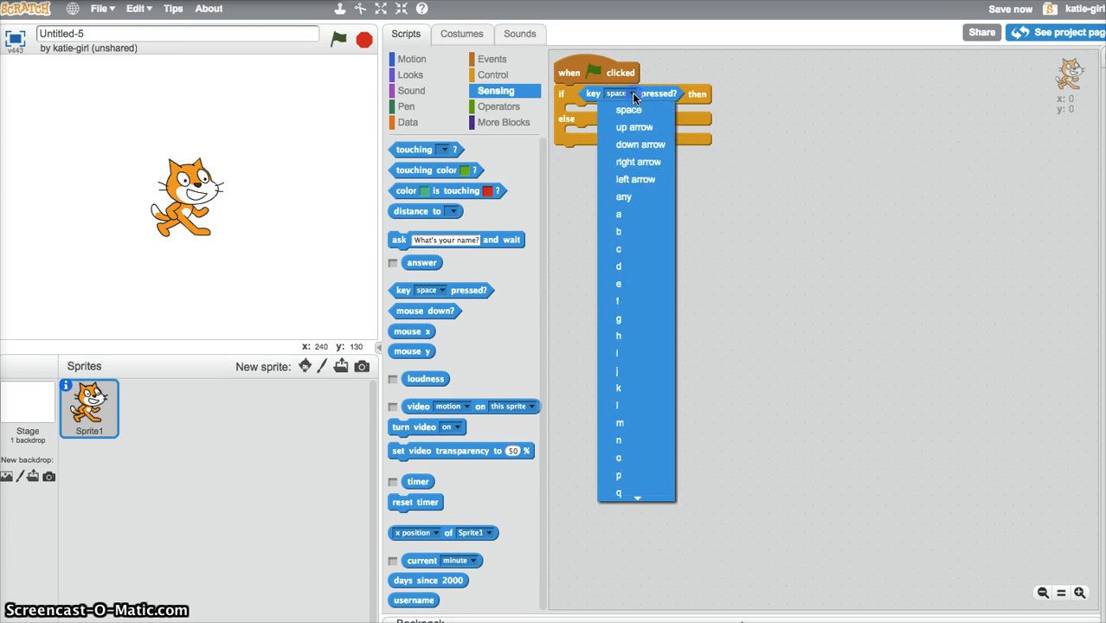
click(635, 127)
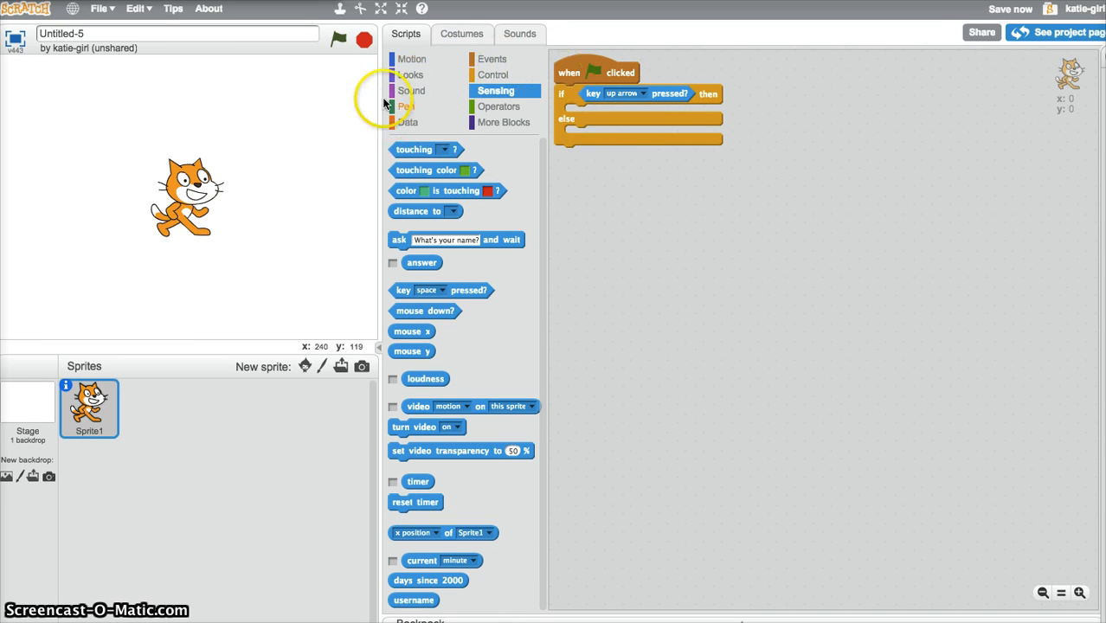
mouse_move(450, 67)
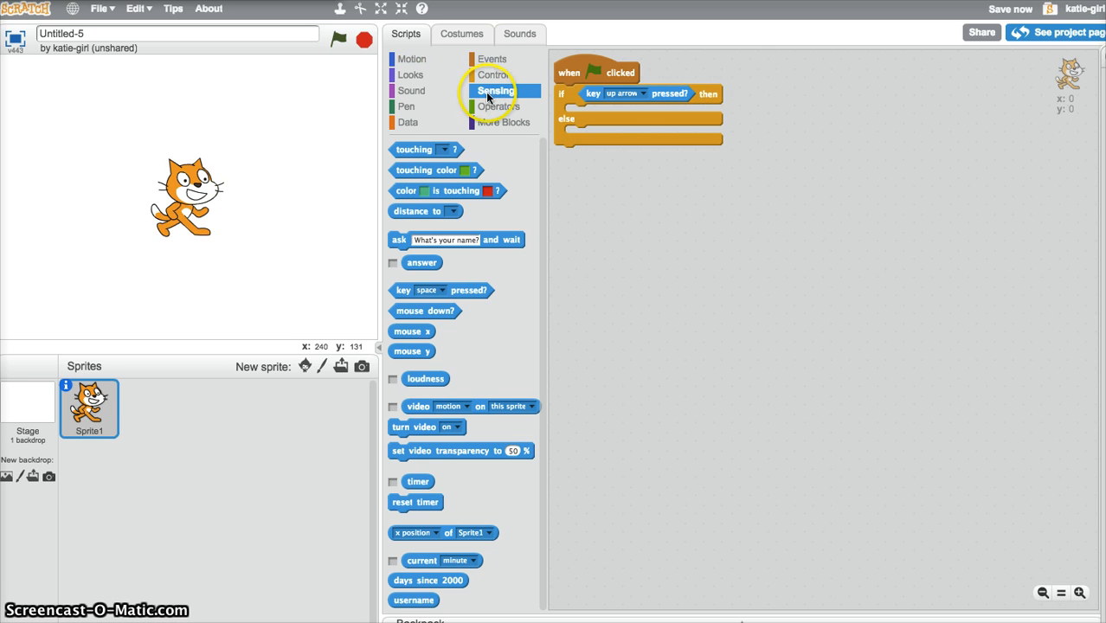
Try a reset timer block, discard it, and restore the up arrow condition.
drag(630, 93, 686, 216)
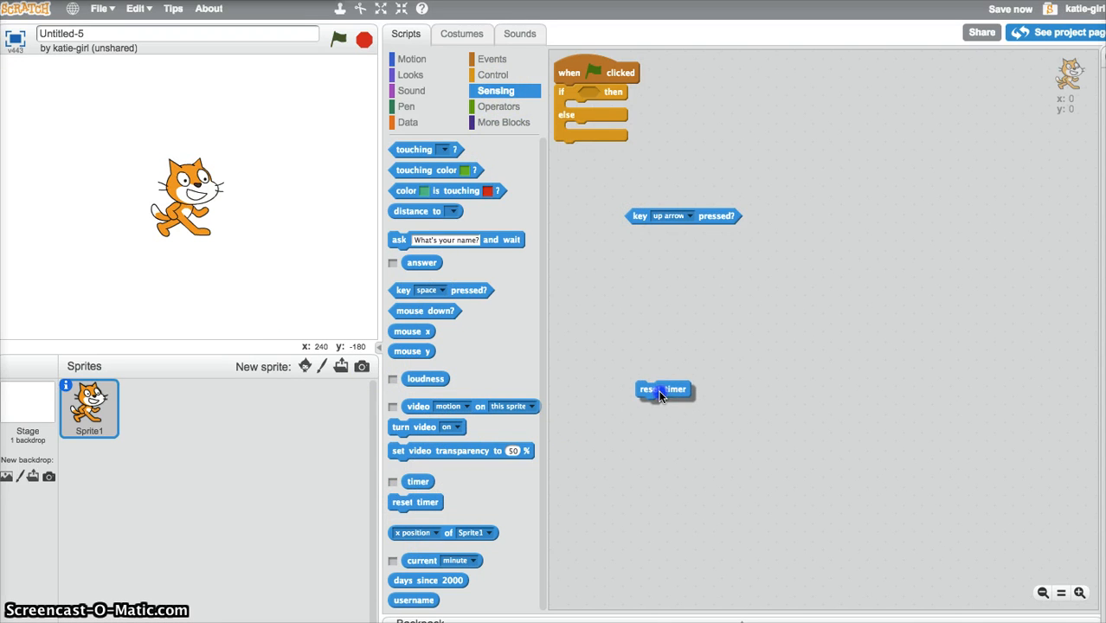
drag(663, 389, 665, 304)
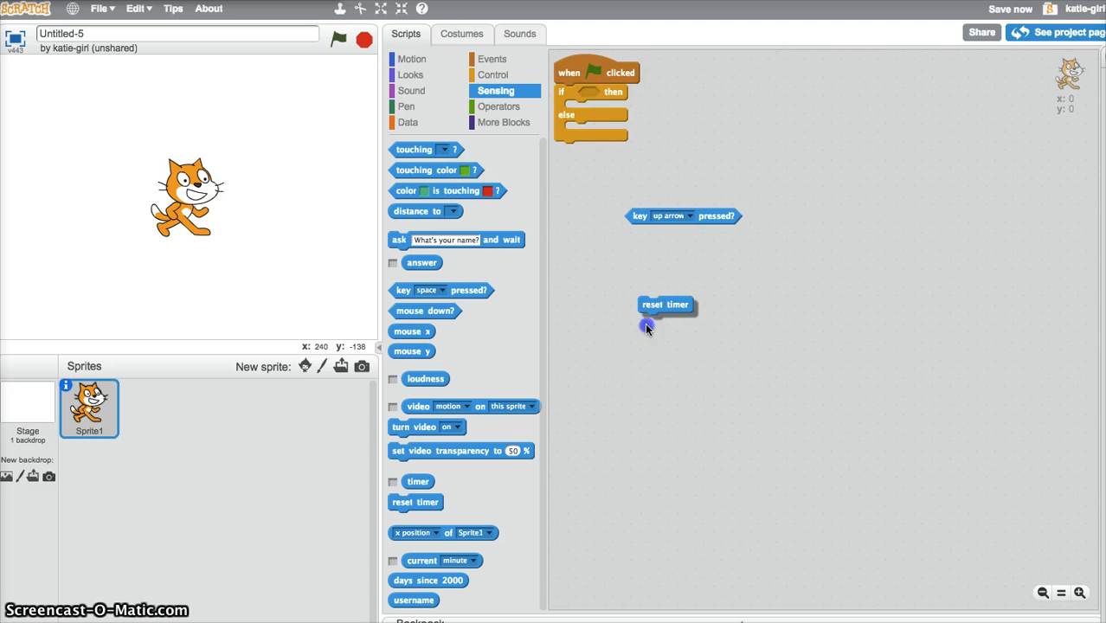
drag(665, 305, 601, 98)
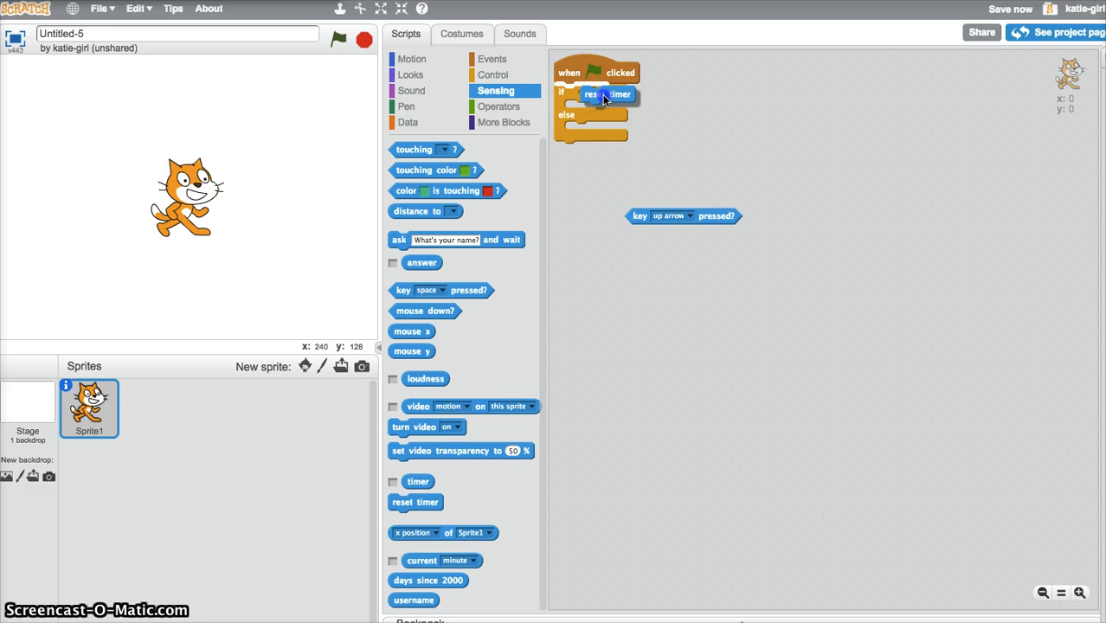
drag(608, 94, 589, 100)
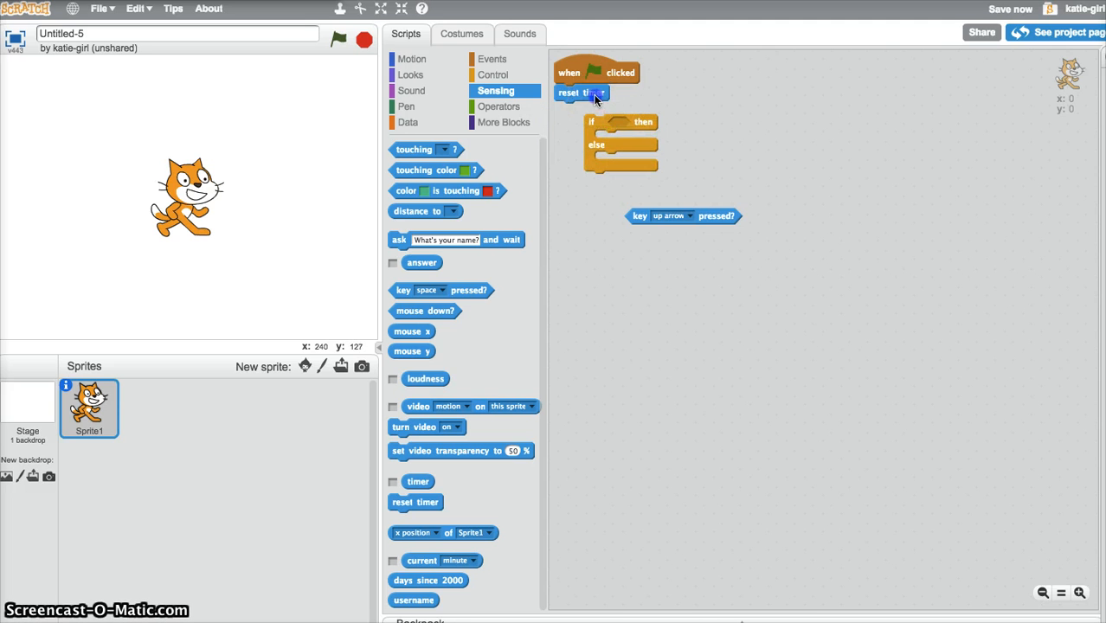
drag(582, 93, 636, 136)
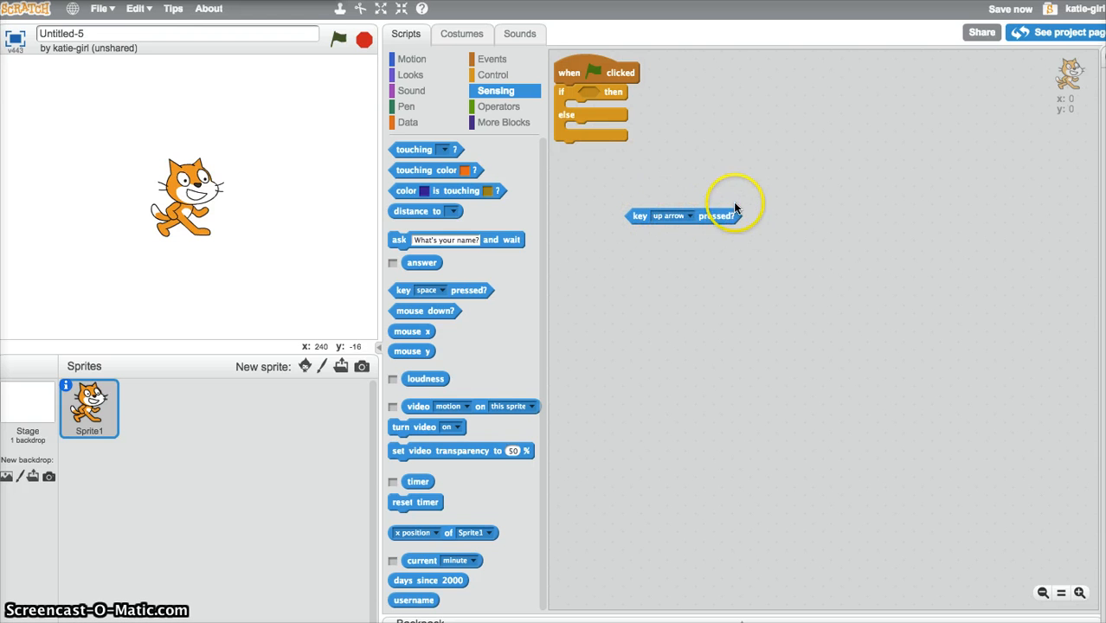
drag(679, 215, 644, 93)
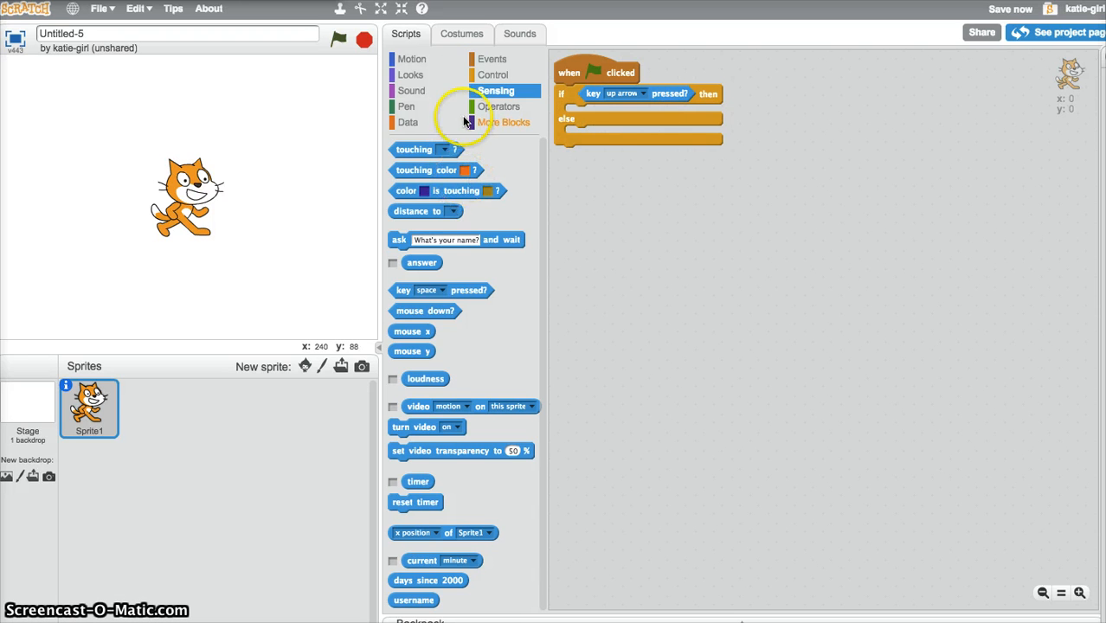
mouse_move(408, 75)
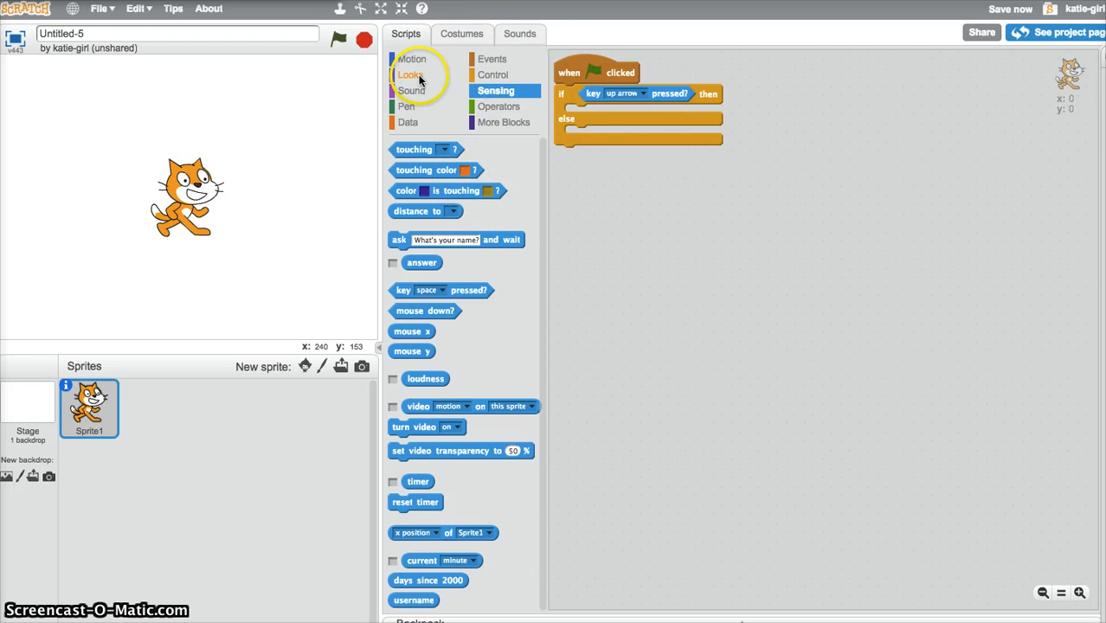
Place a 'point in direction' block in the if branch and list its directions.
click(411, 75)
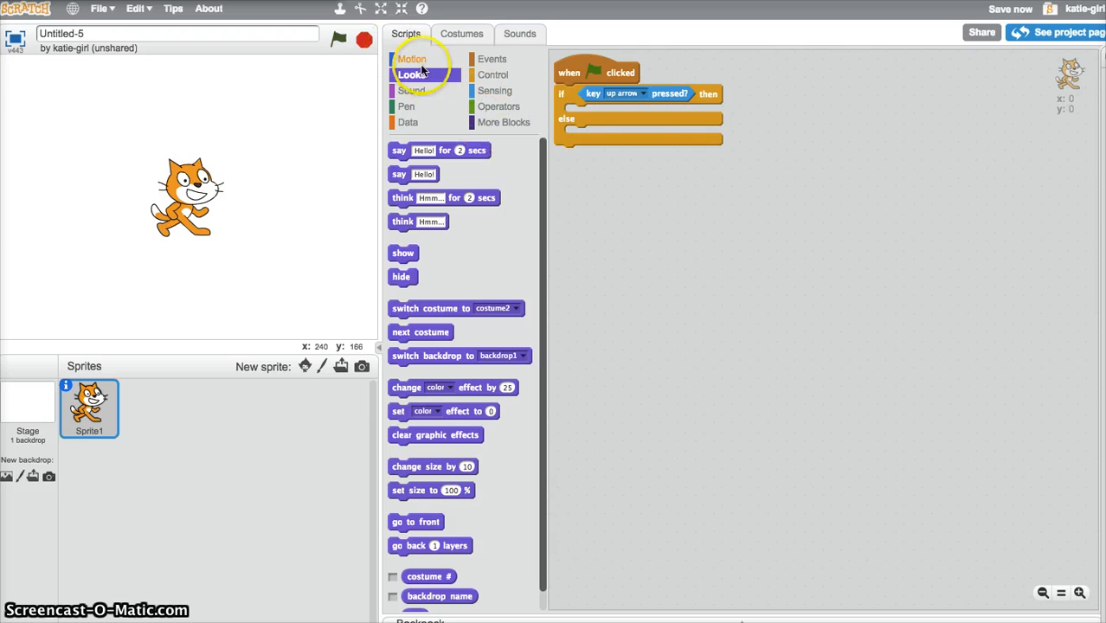
click(412, 58)
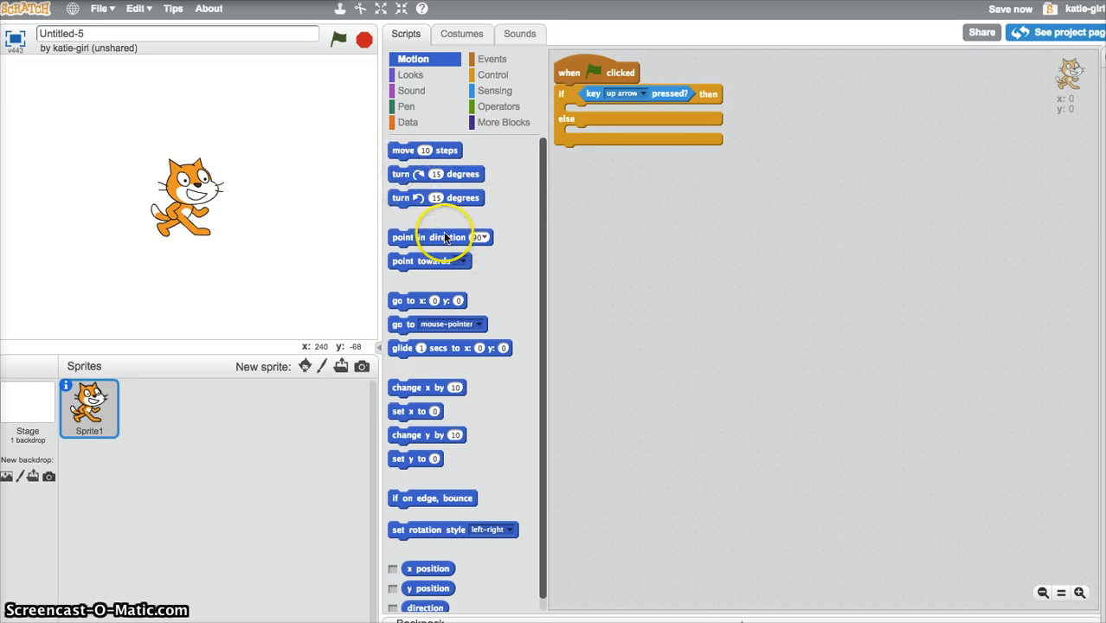
drag(439, 237, 614, 118)
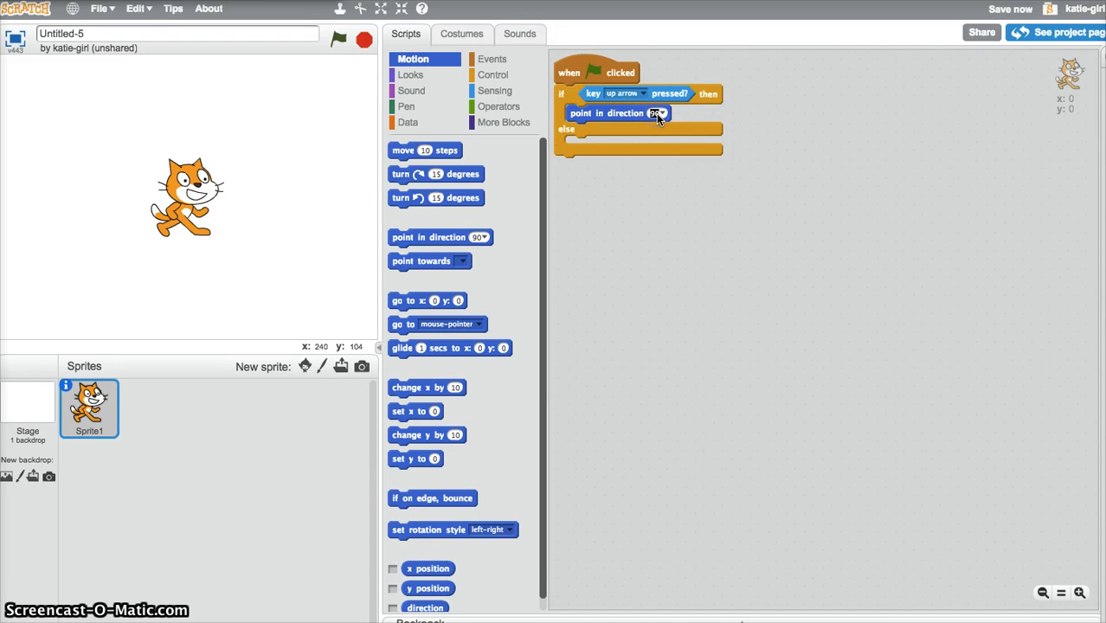
click(655, 112)
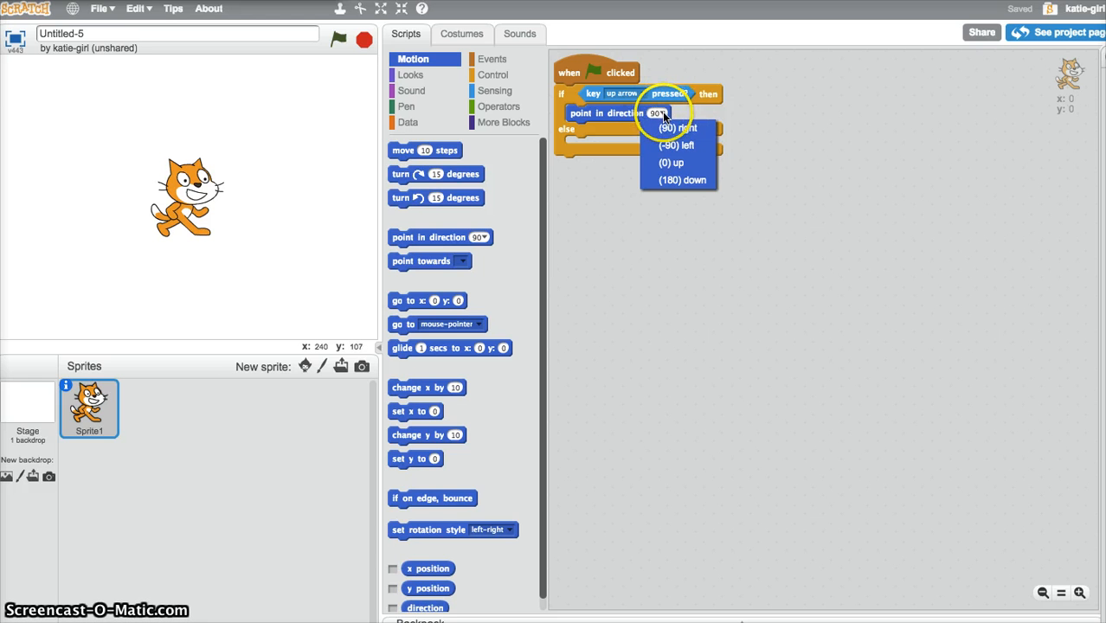
mouse_move(673, 179)
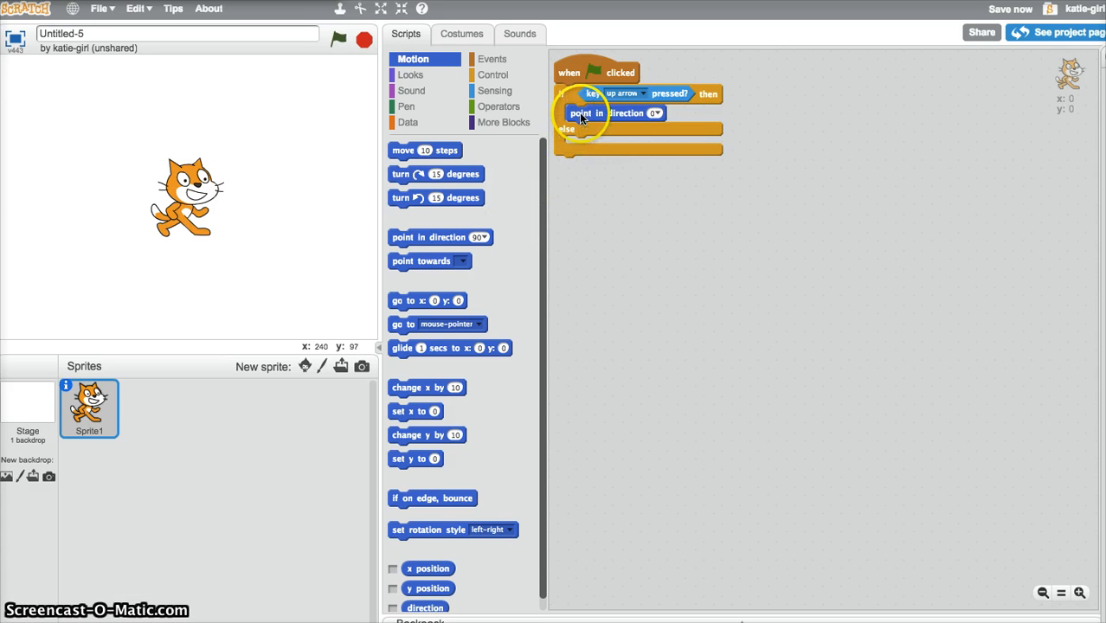
Replace the if-else with an if-then holding the up arrow check and direction 0.
drag(580, 112, 792, 134)
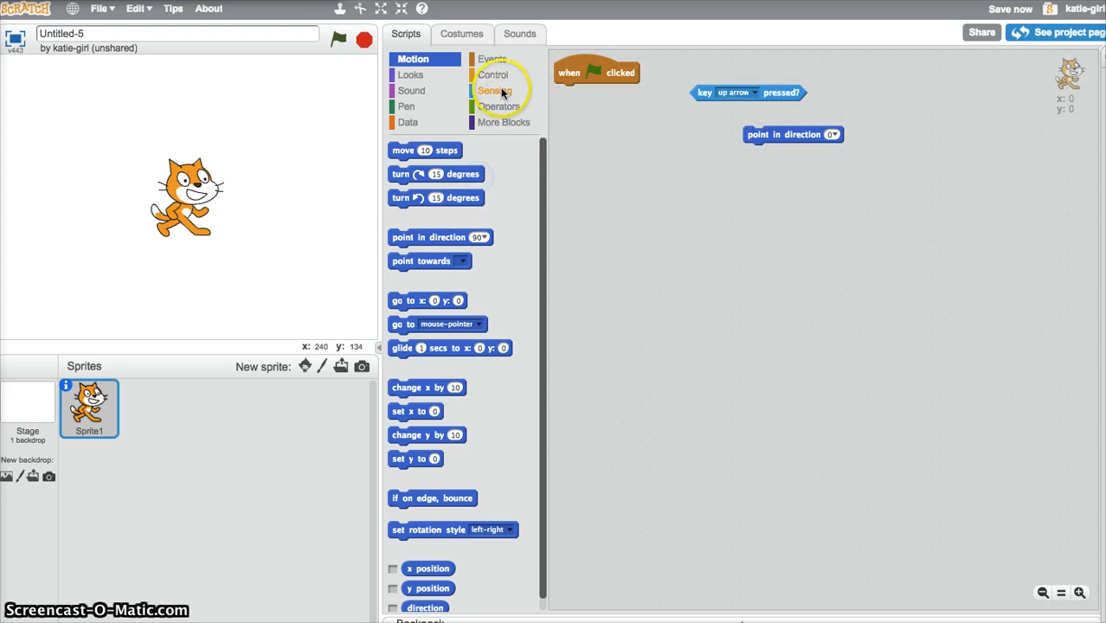
click(493, 75)
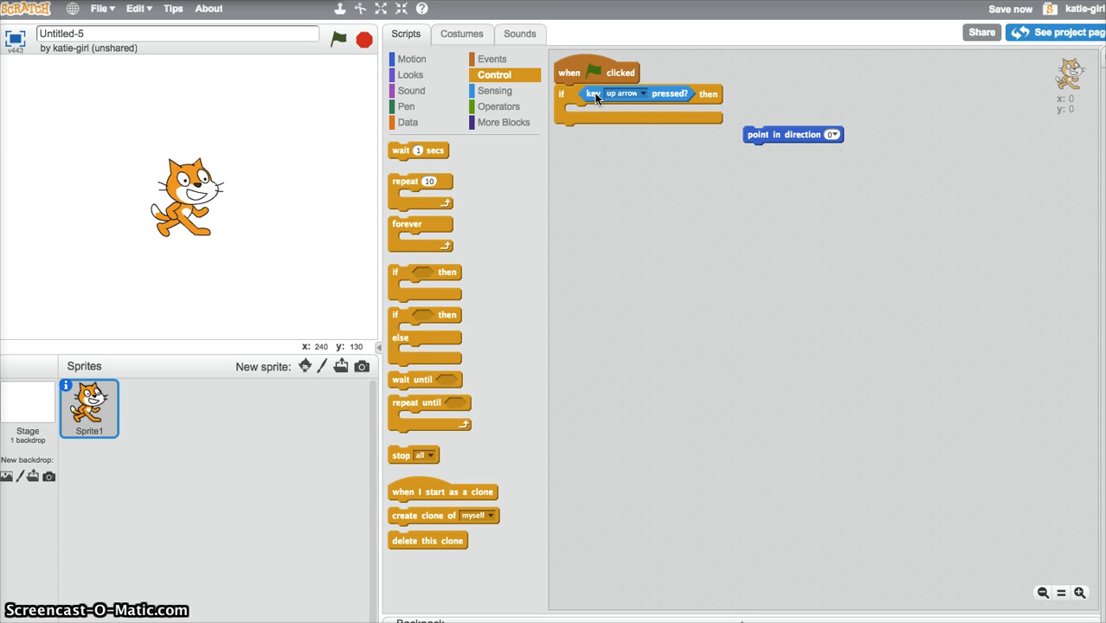
drag(793, 134, 698, 122)
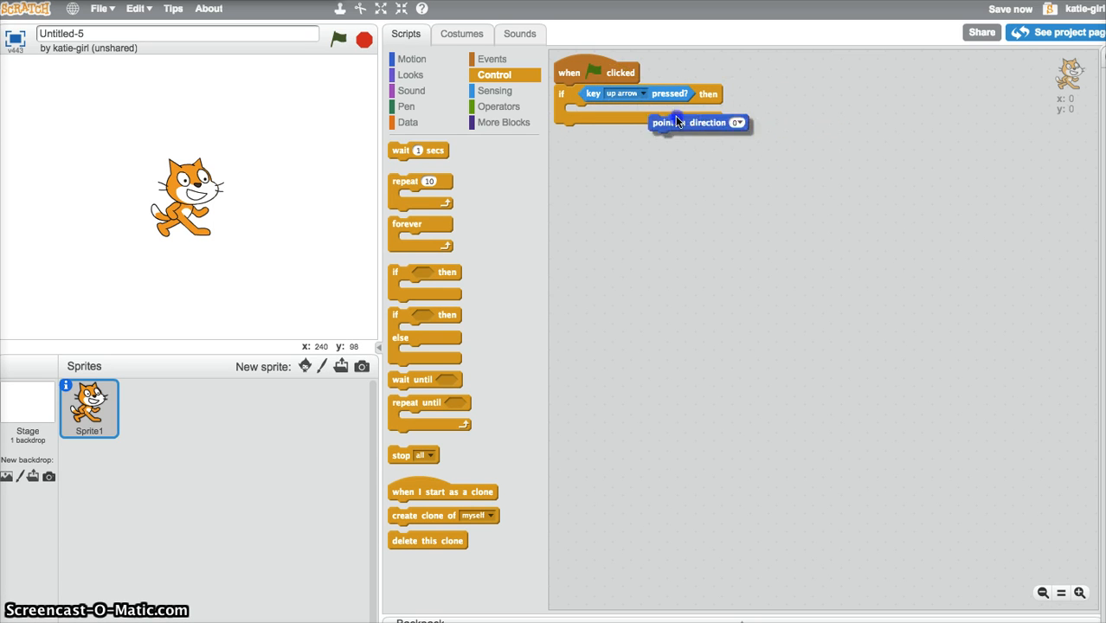
drag(696, 122, 614, 113)
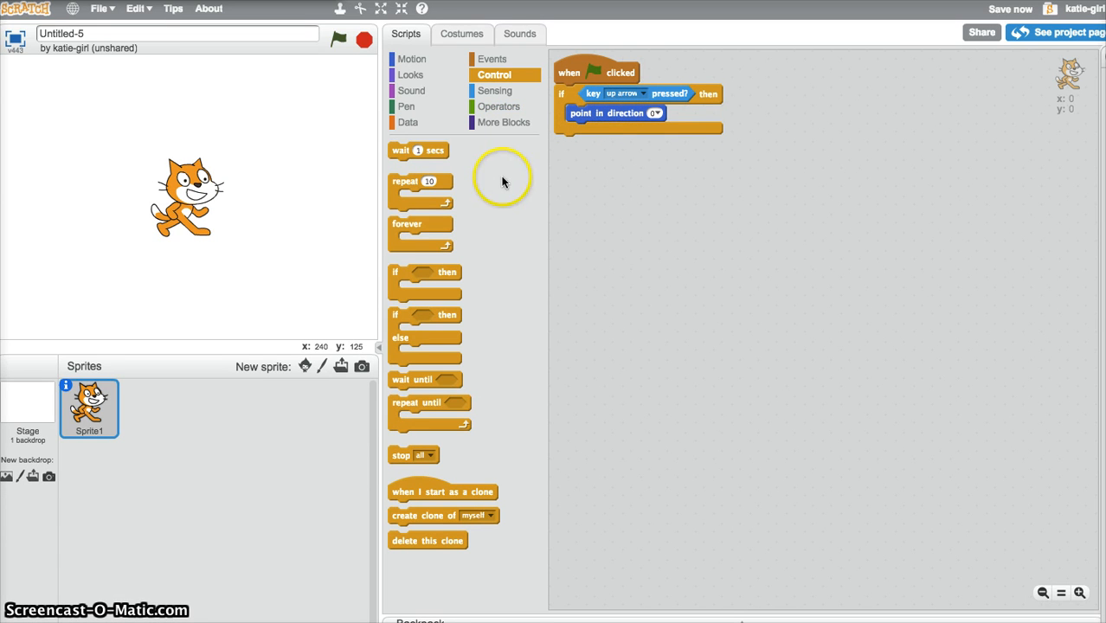
mouse_move(272, 459)
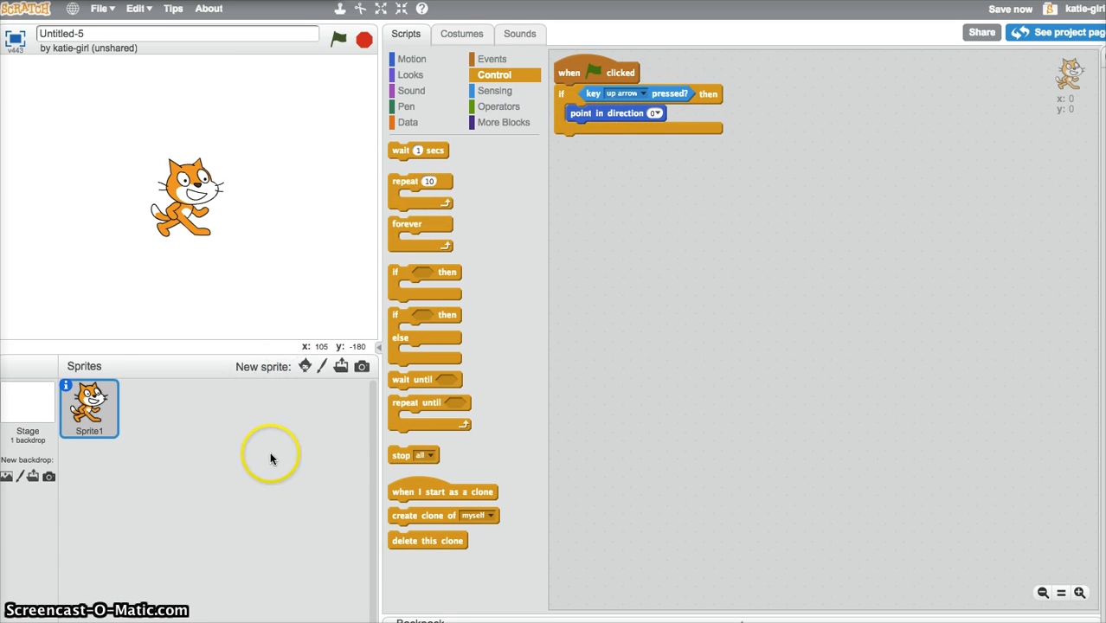
mouse_move(498, 147)
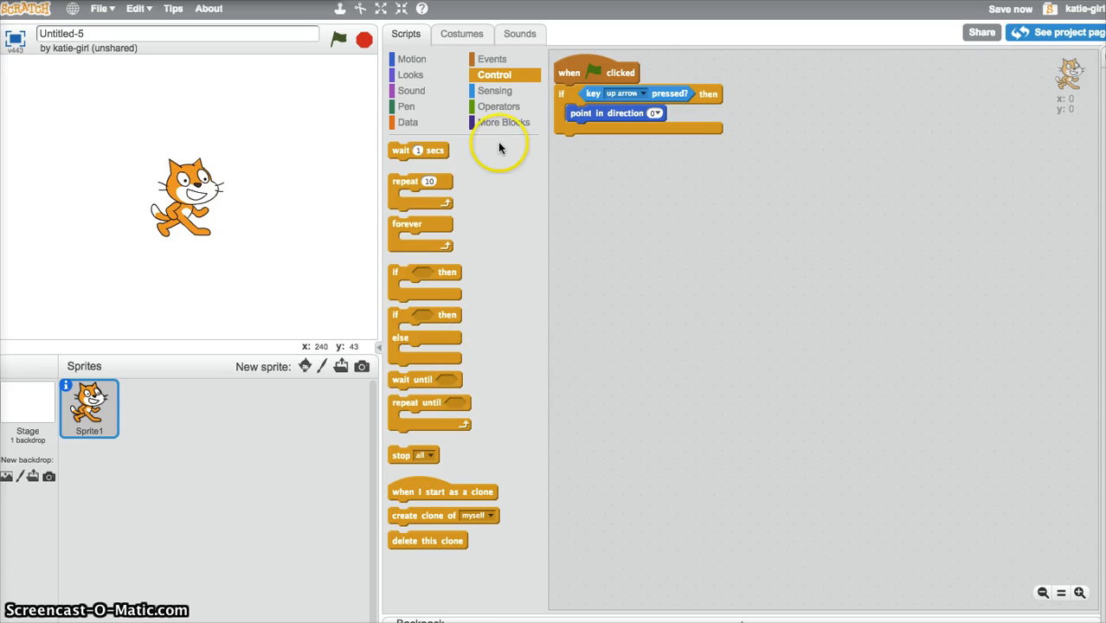
click(412, 59)
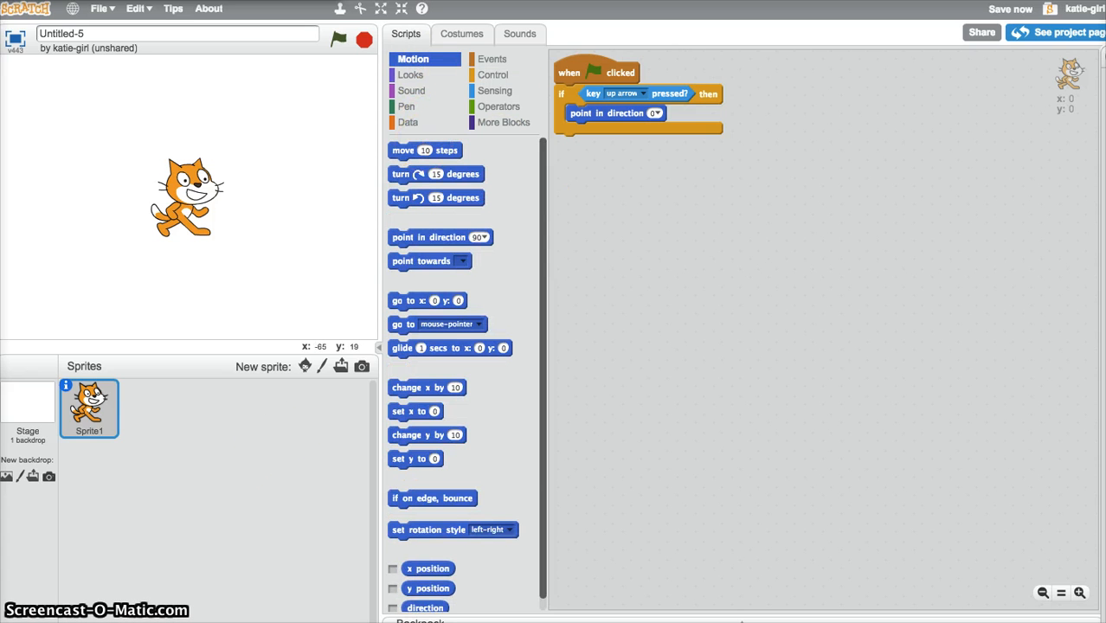
click(339, 40)
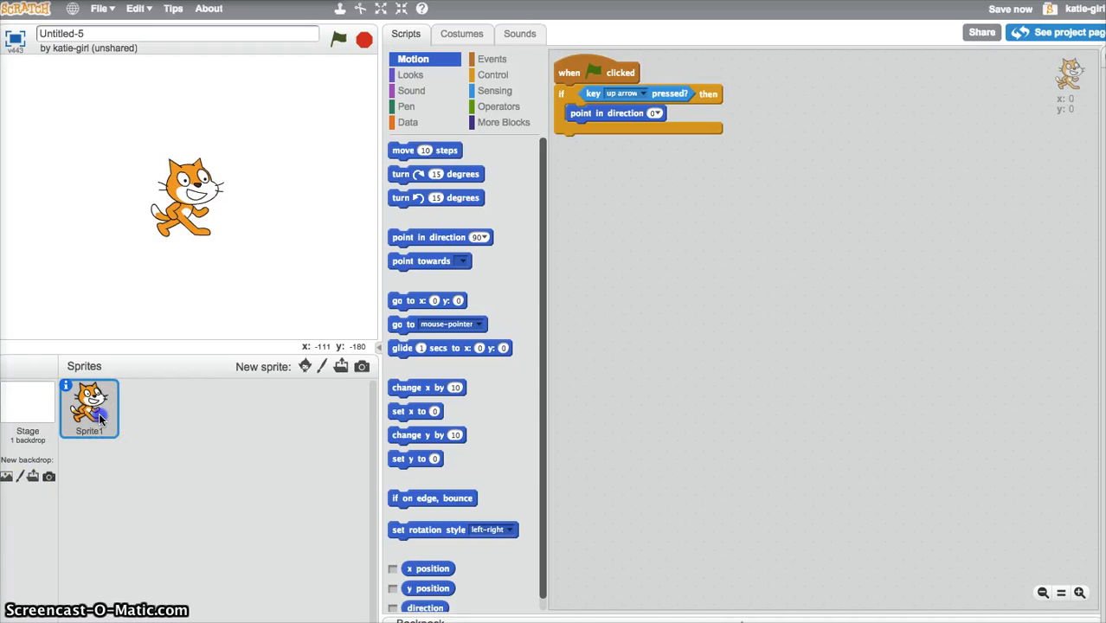
right_click(89, 407)
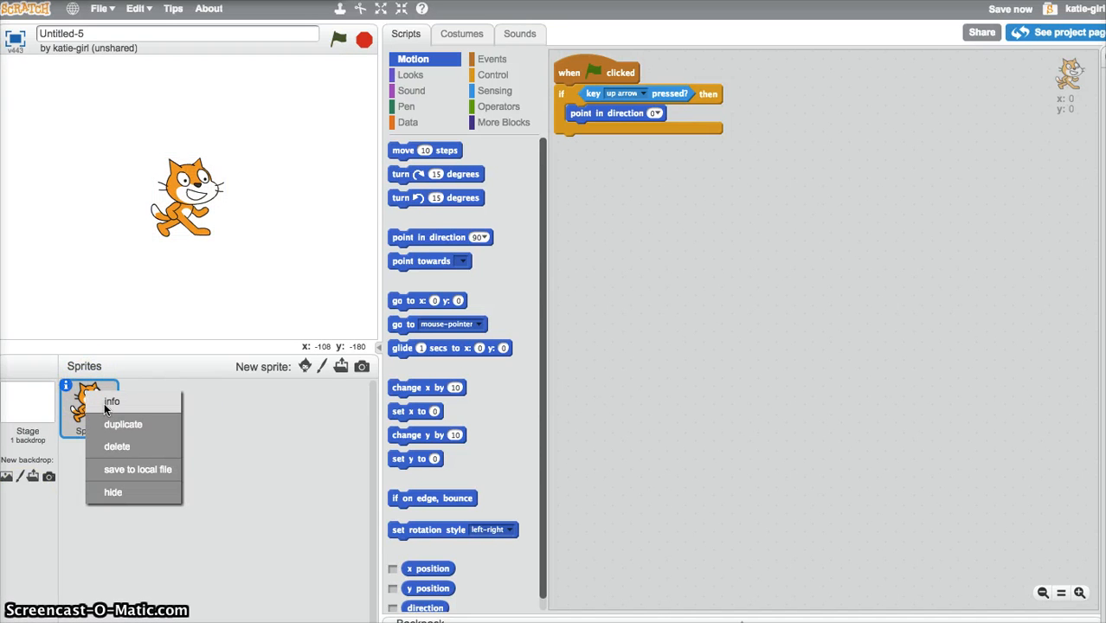
click(111, 400)
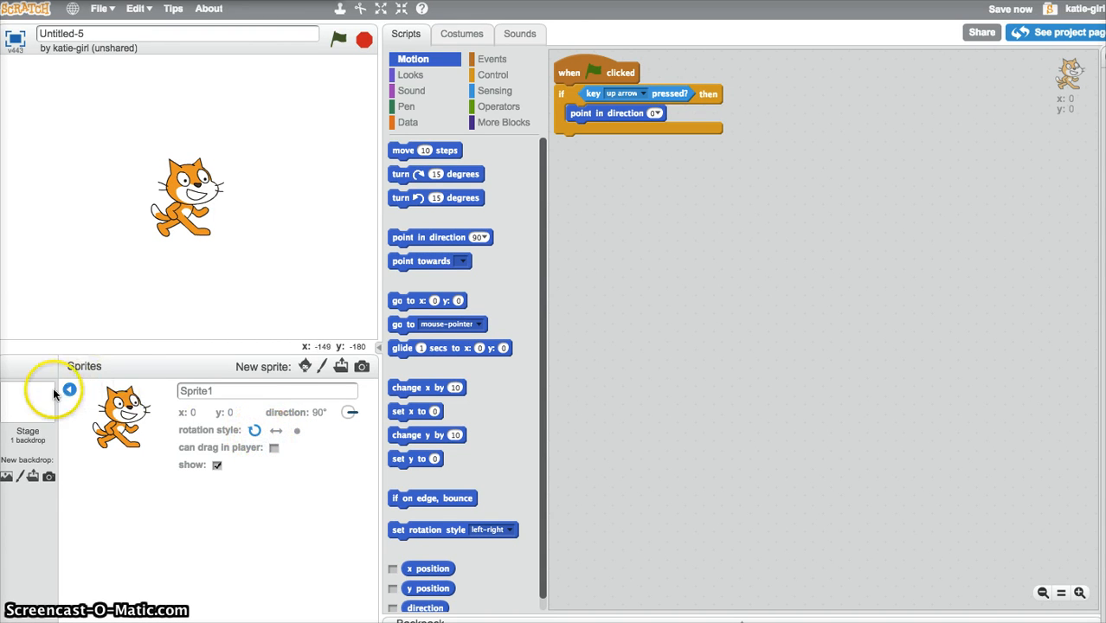
click(69, 389)
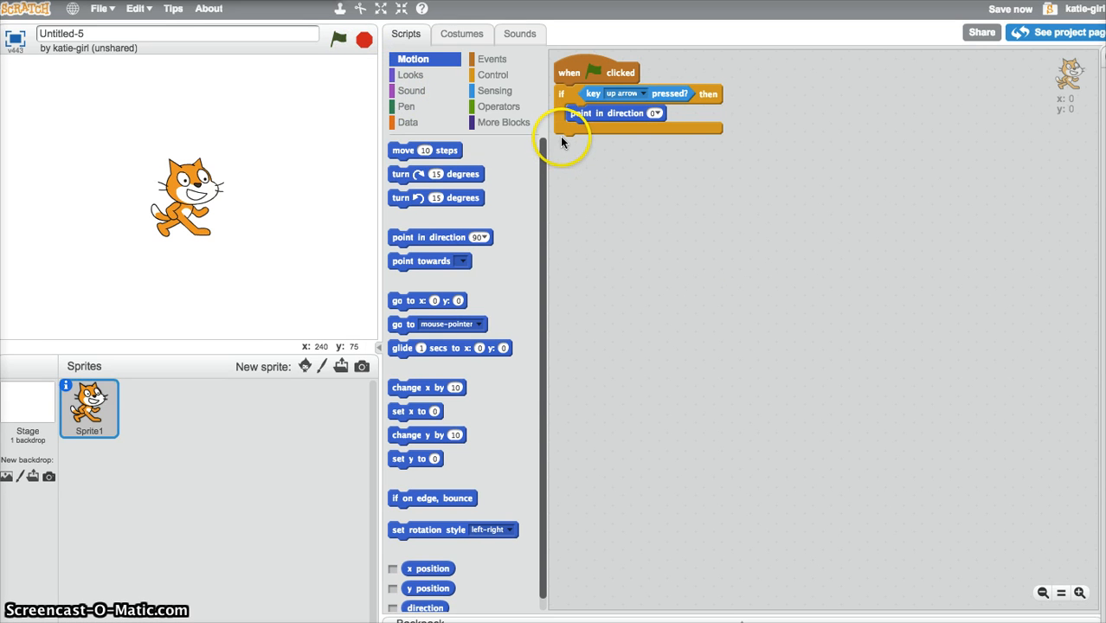
Wrap the up-arrow if-then in a forever loop and run it with the green flag.
click(493, 74)
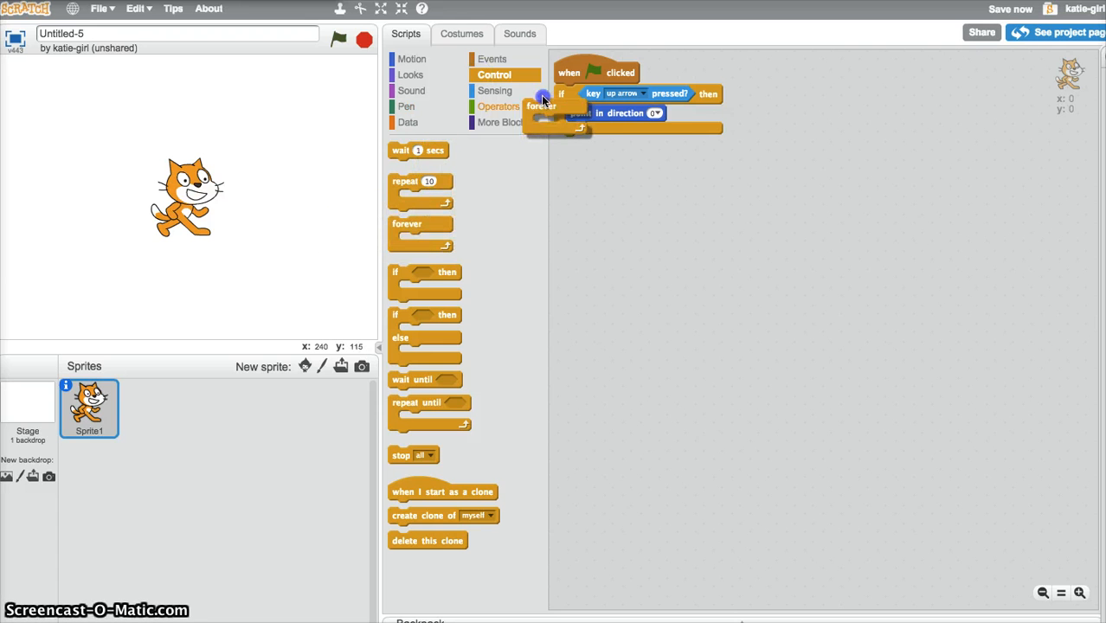
drag(541, 106, 573, 92)
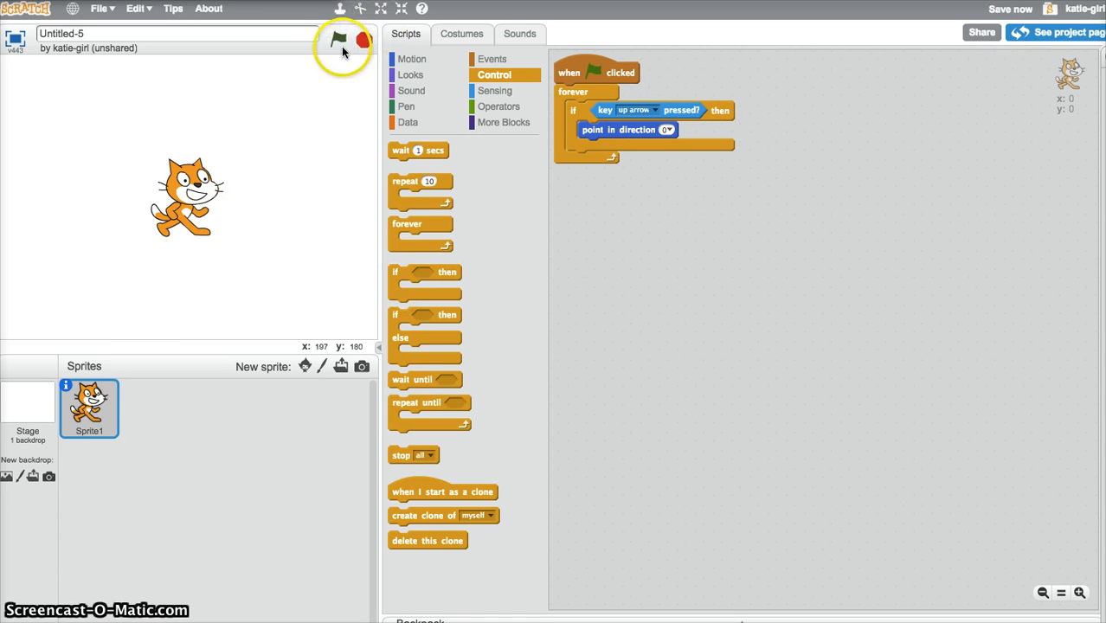
click(338, 40)
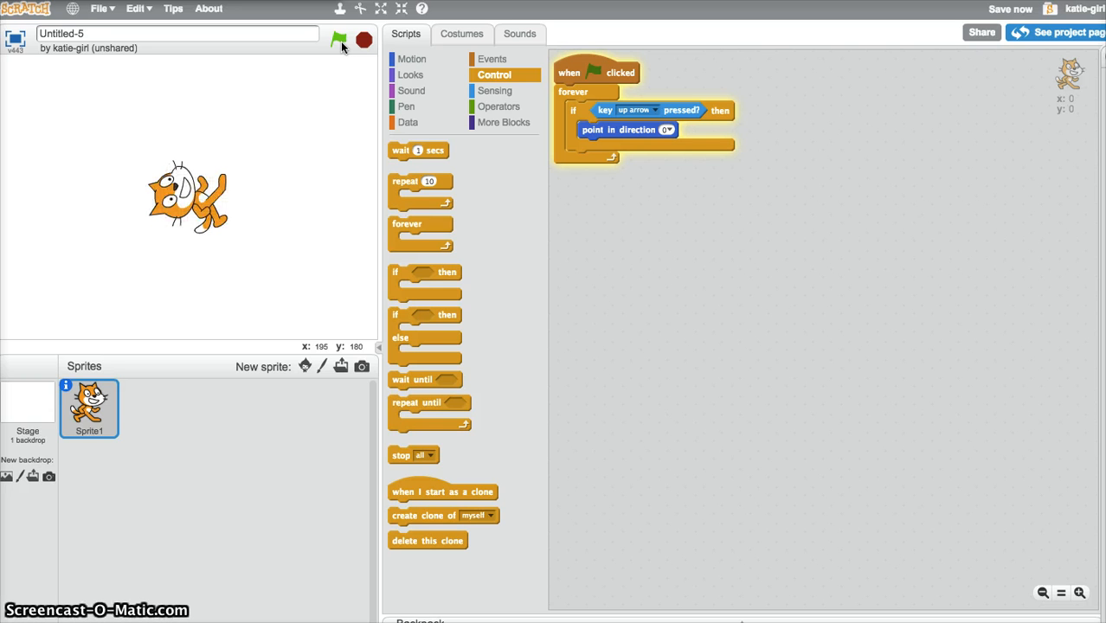
click(338, 40)
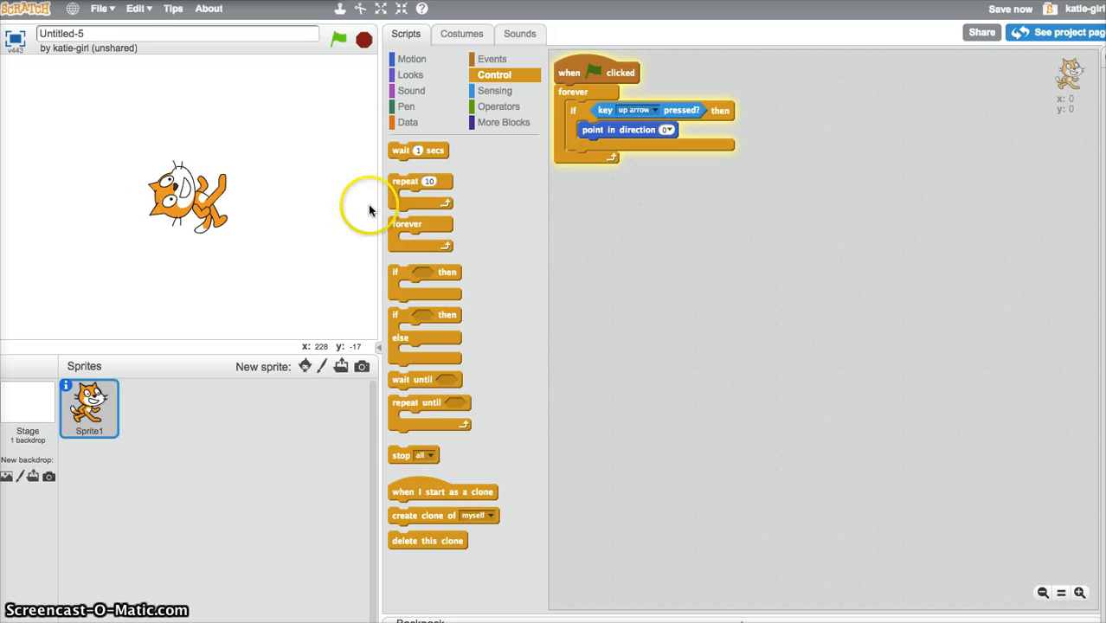
mouse_move(195, 375)
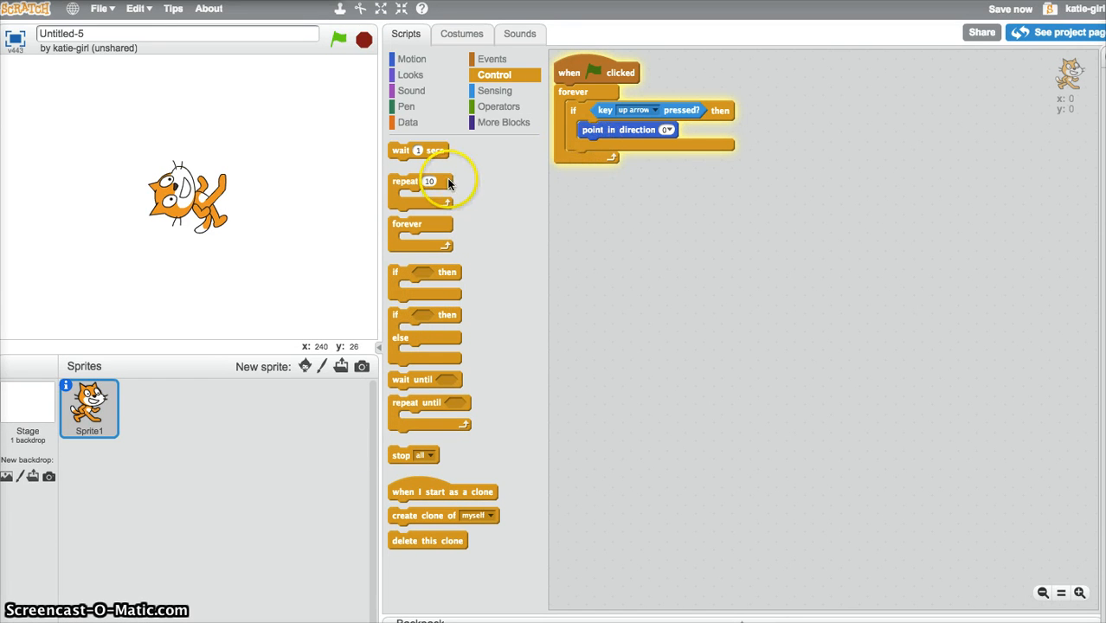
mouse_move(469, 128)
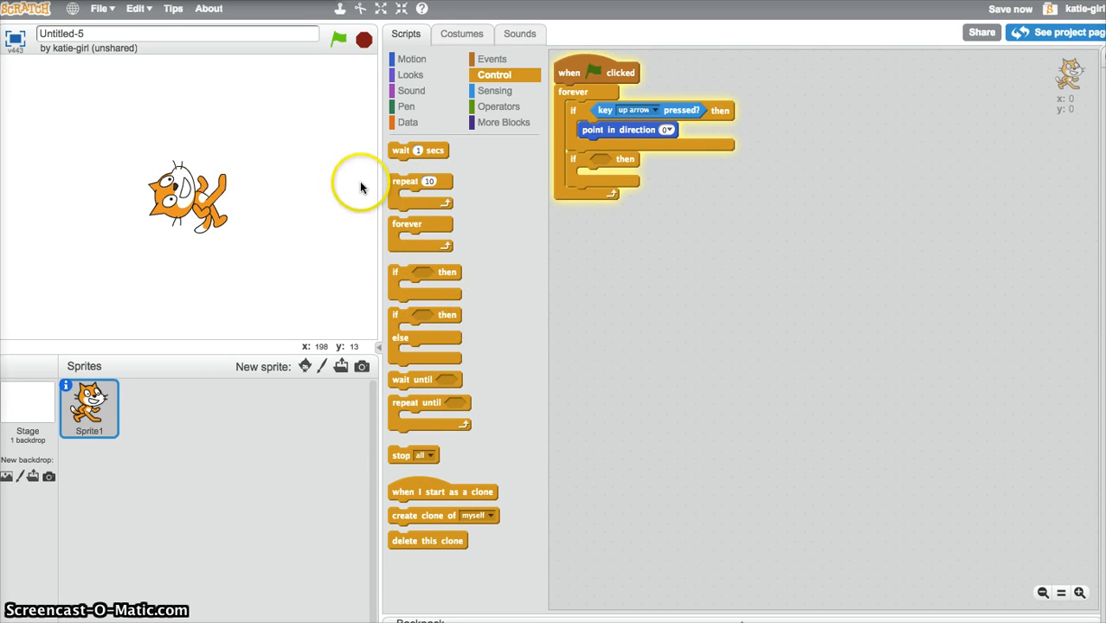
Make the second if check the down arrow and point the cat in direction 180.
click(495, 90)
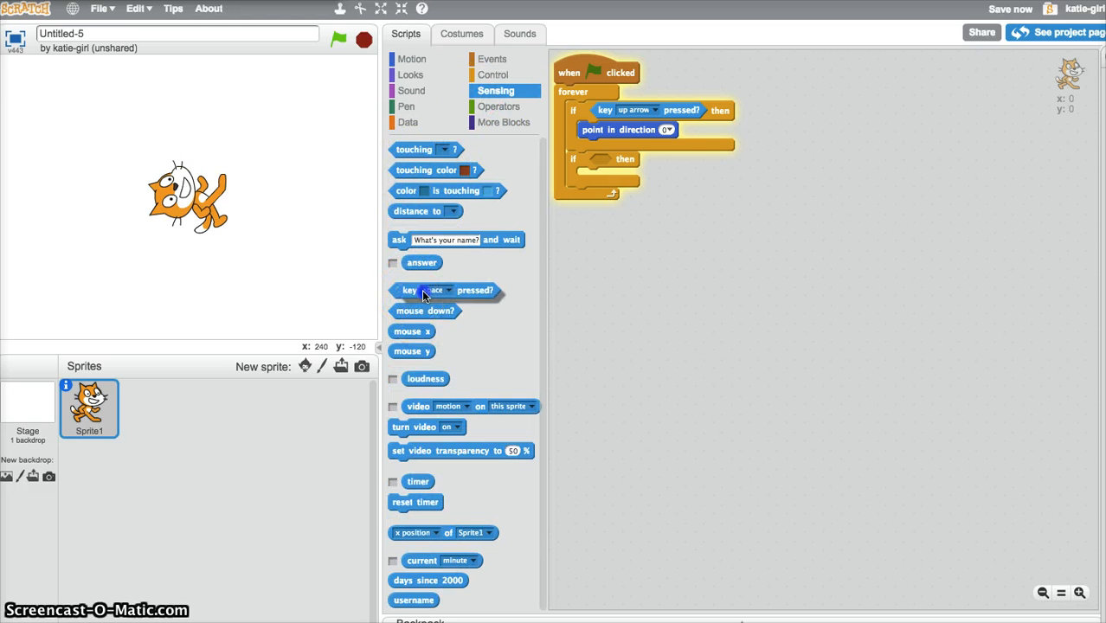
drag(446, 290, 623, 160)
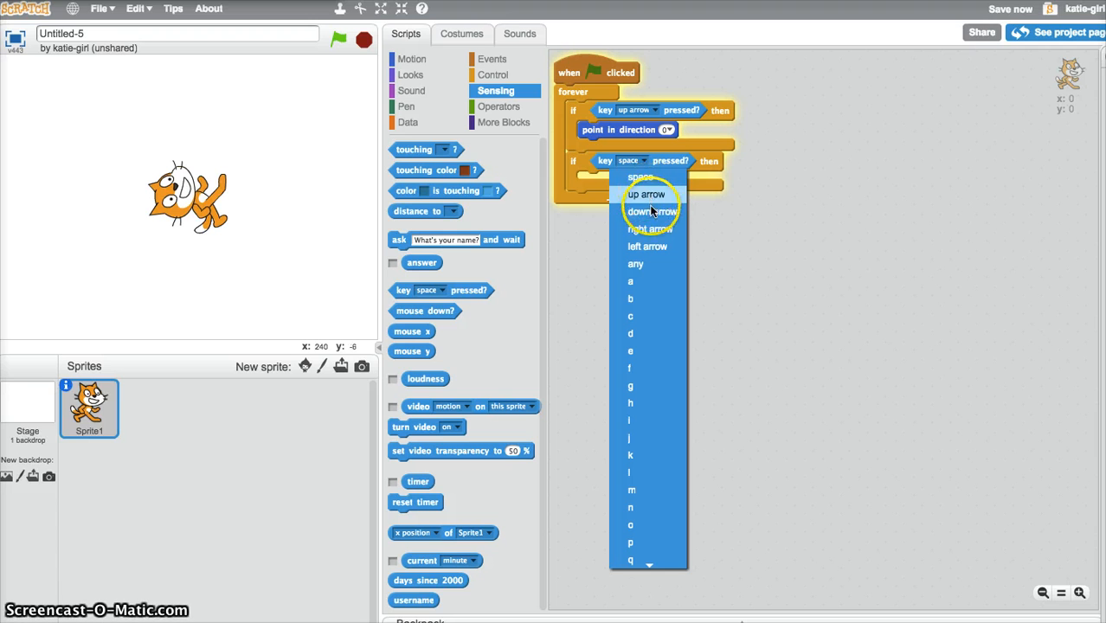
click(640, 211)
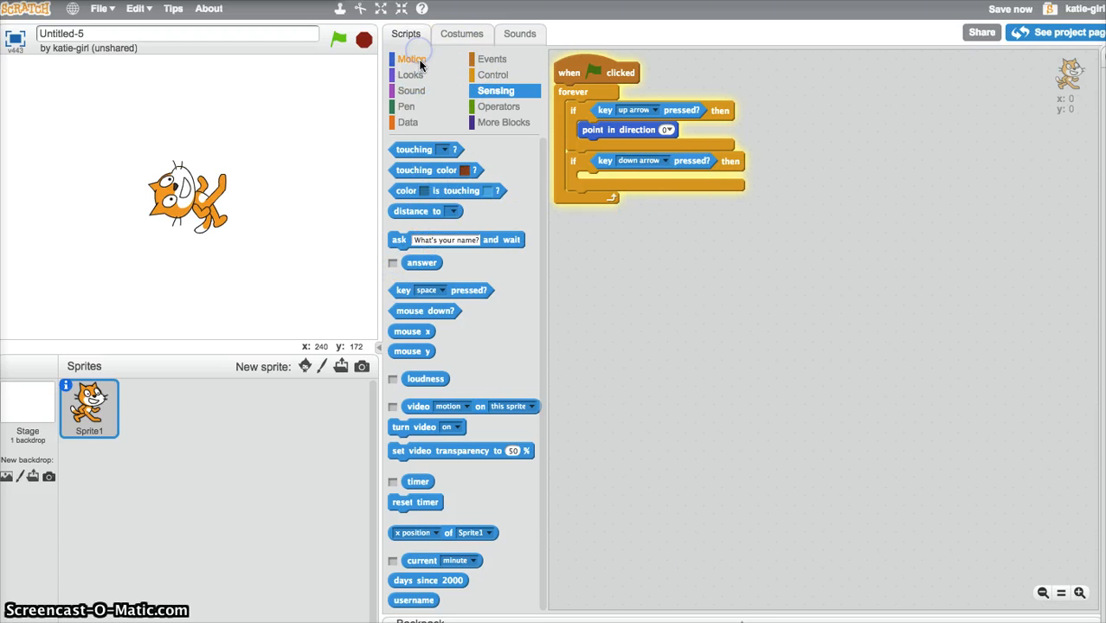
click(412, 59)
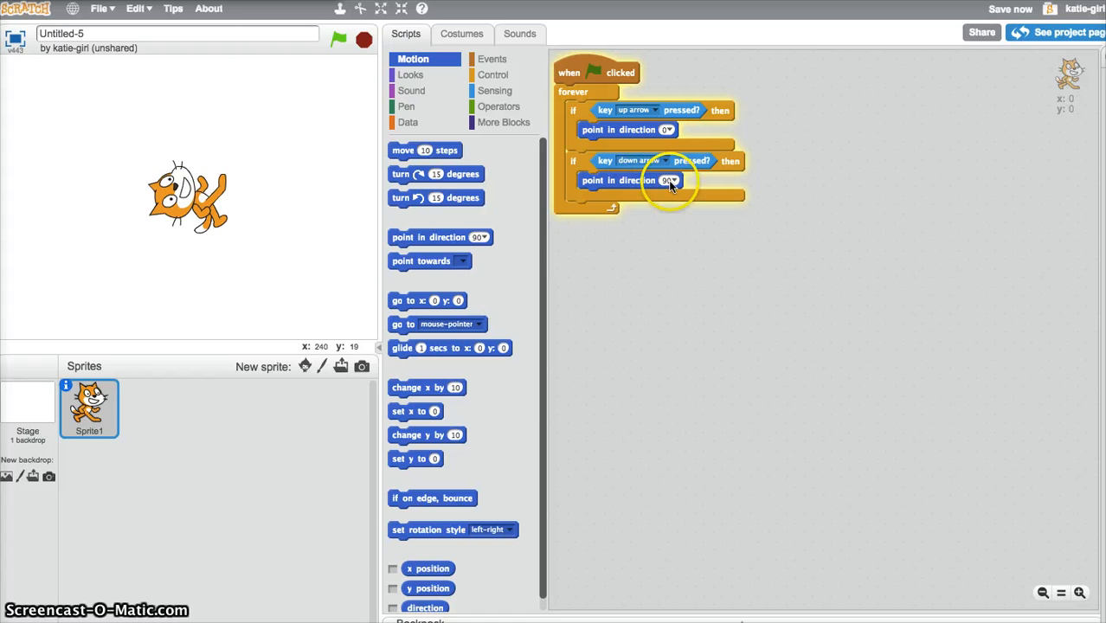
click(668, 180)
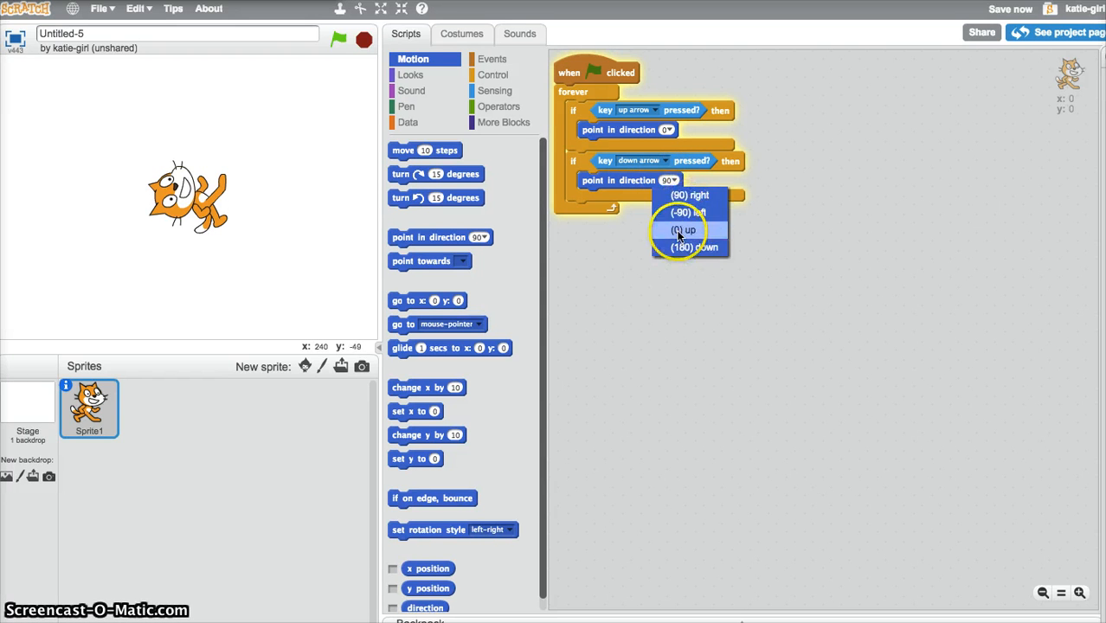
click(695, 248)
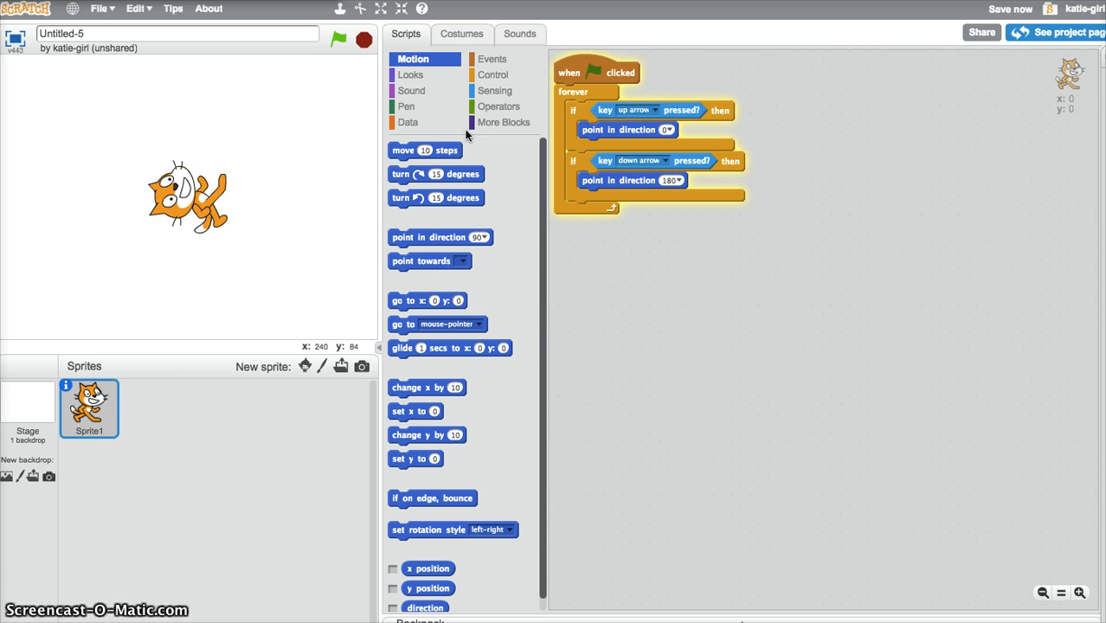
Run the script with the green flag to test the down arrow.
click(338, 40)
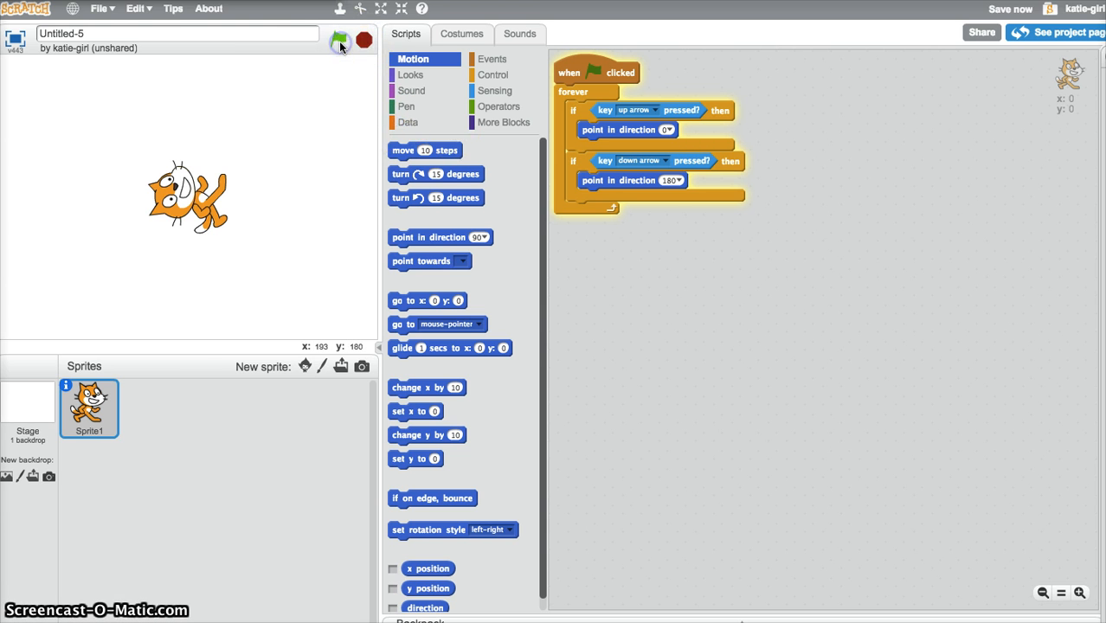
click(338, 40)
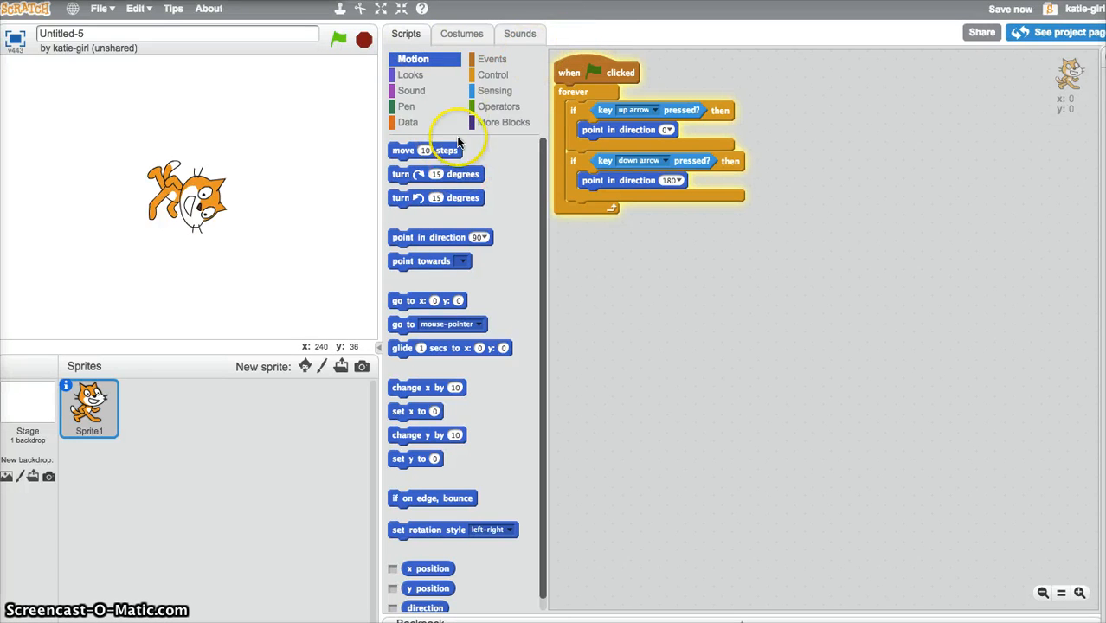
click(494, 75)
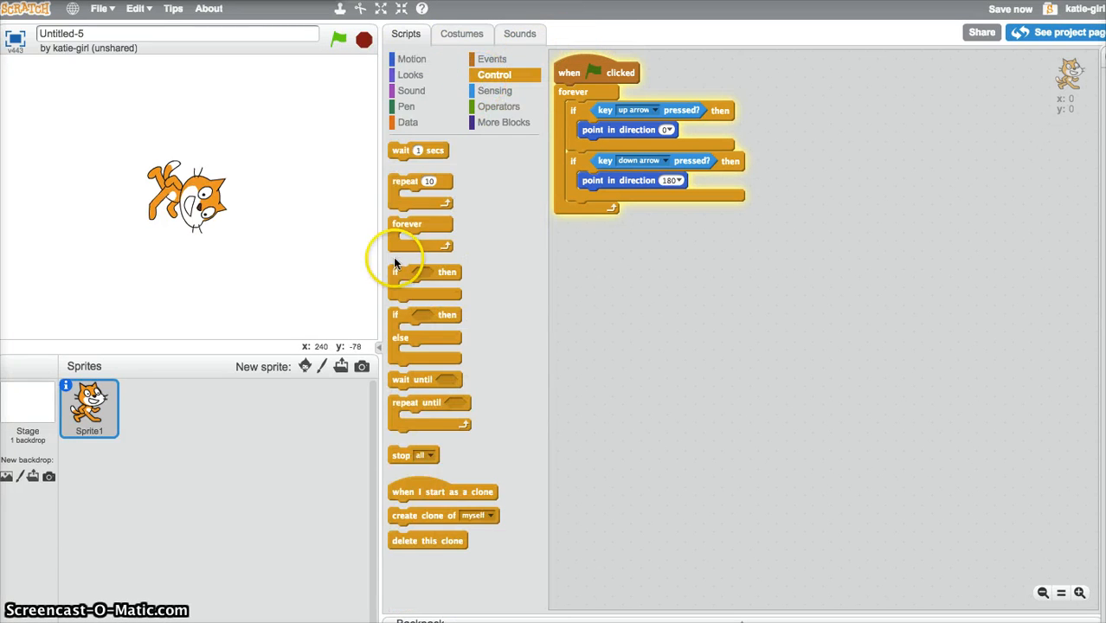
Add a third if-then block inside the forever loop.
drag(424, 271, 587, 248)
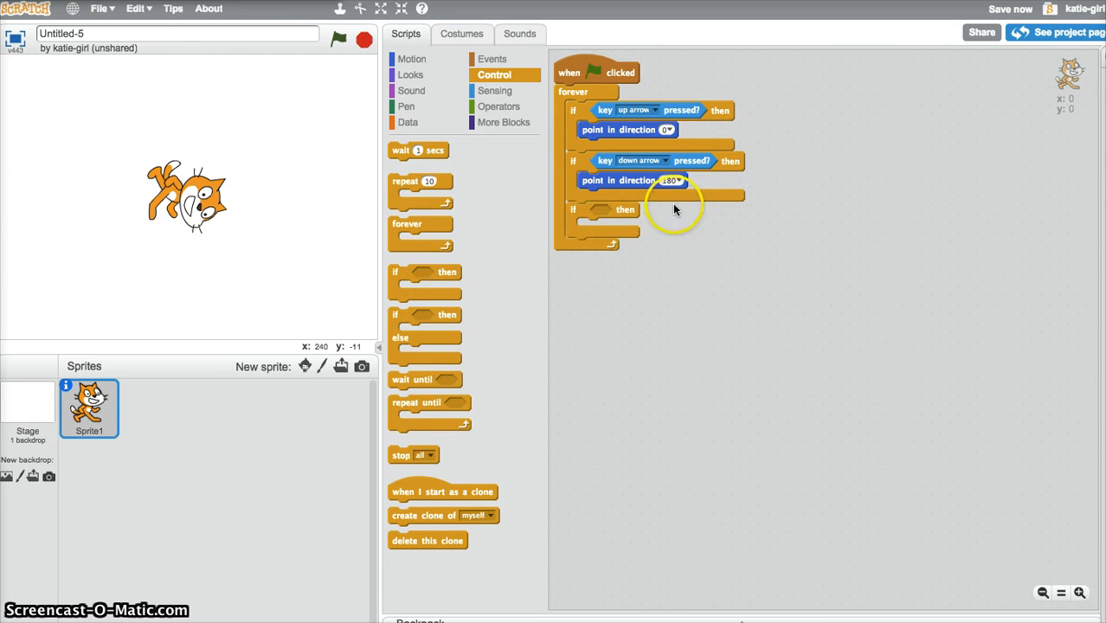
click(495, 90)
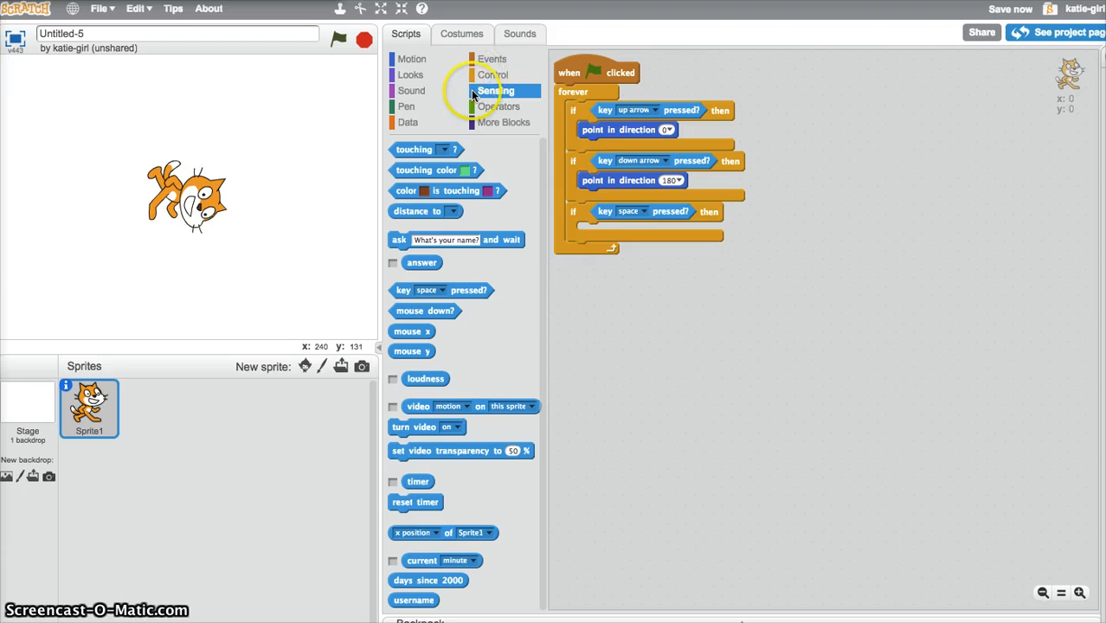
click(501, 105)
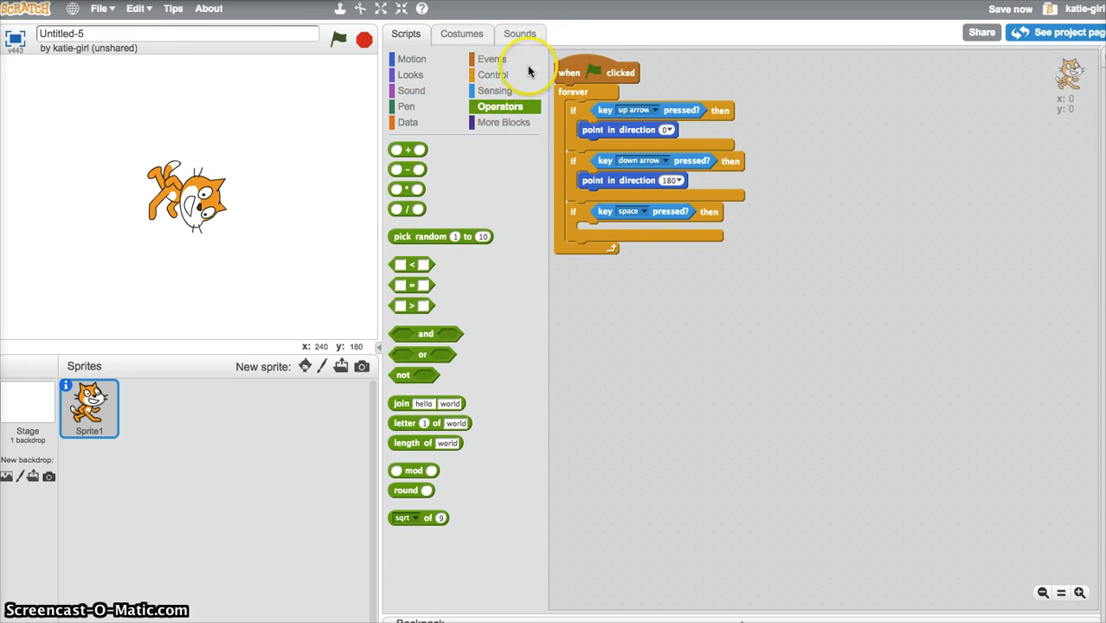
click(496, 90)
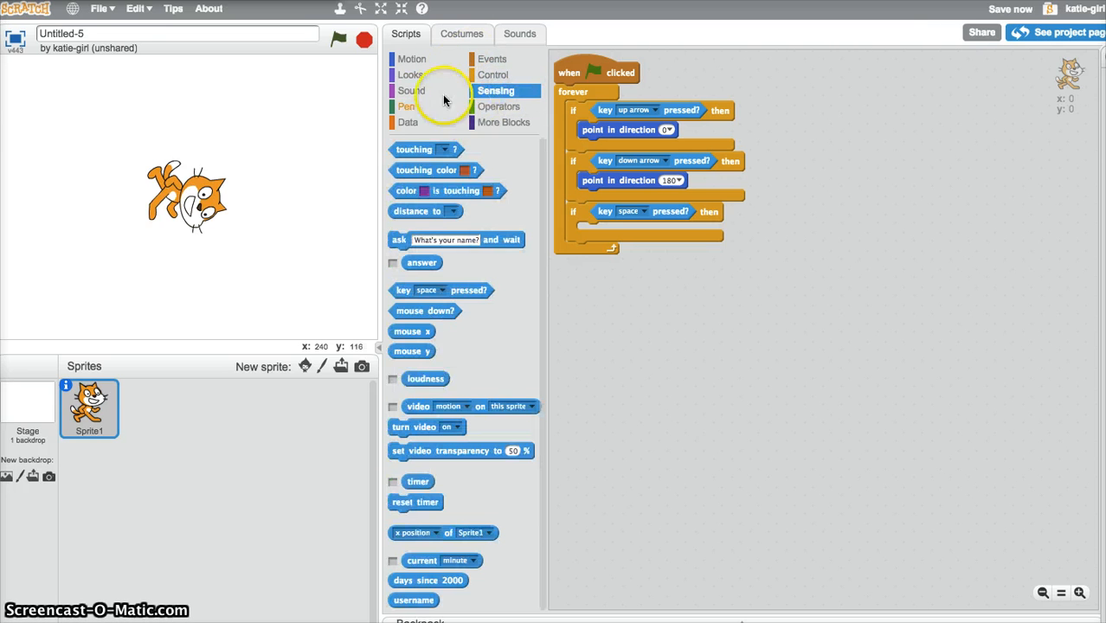
click(413, 59)
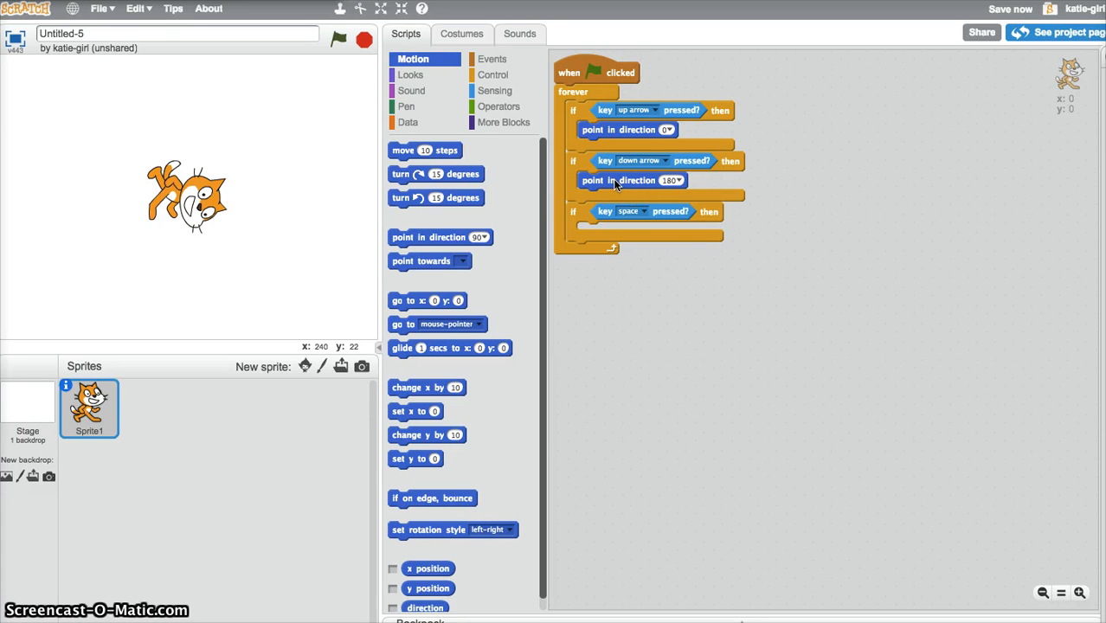
Set the third if to the right arrow and point the cat in direction 90.
right_click(618, 180)
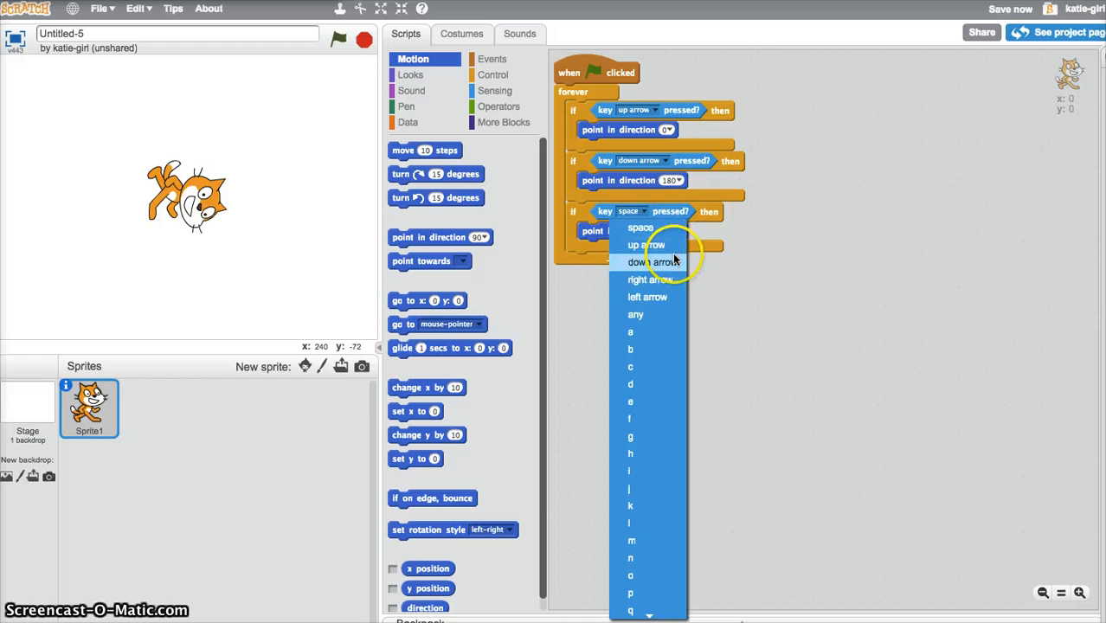
click(649, 279)
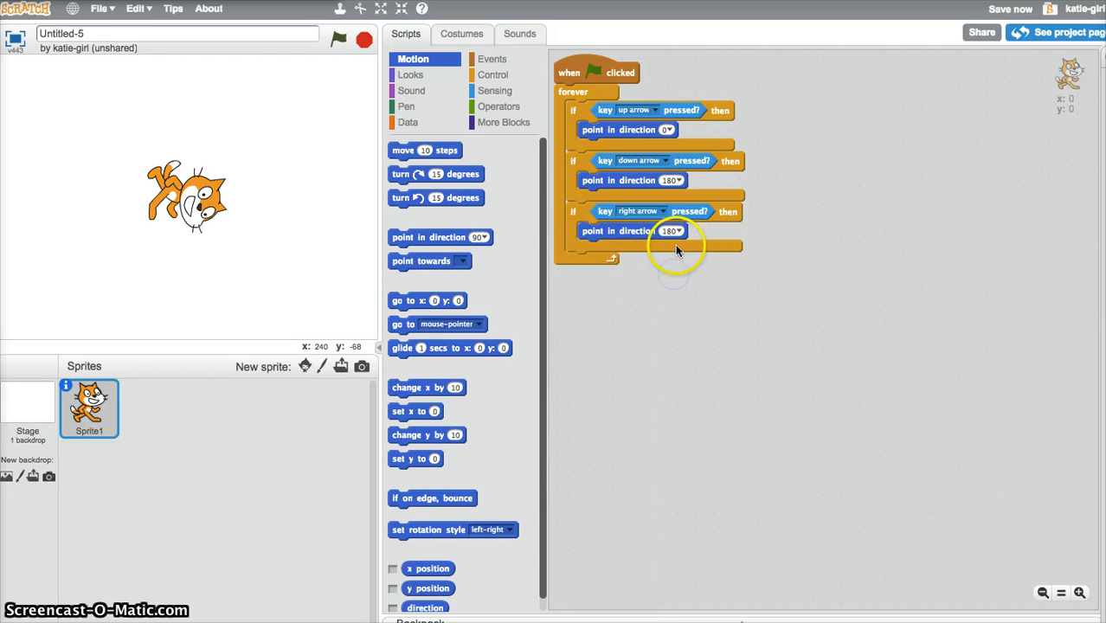
click(668, 230)
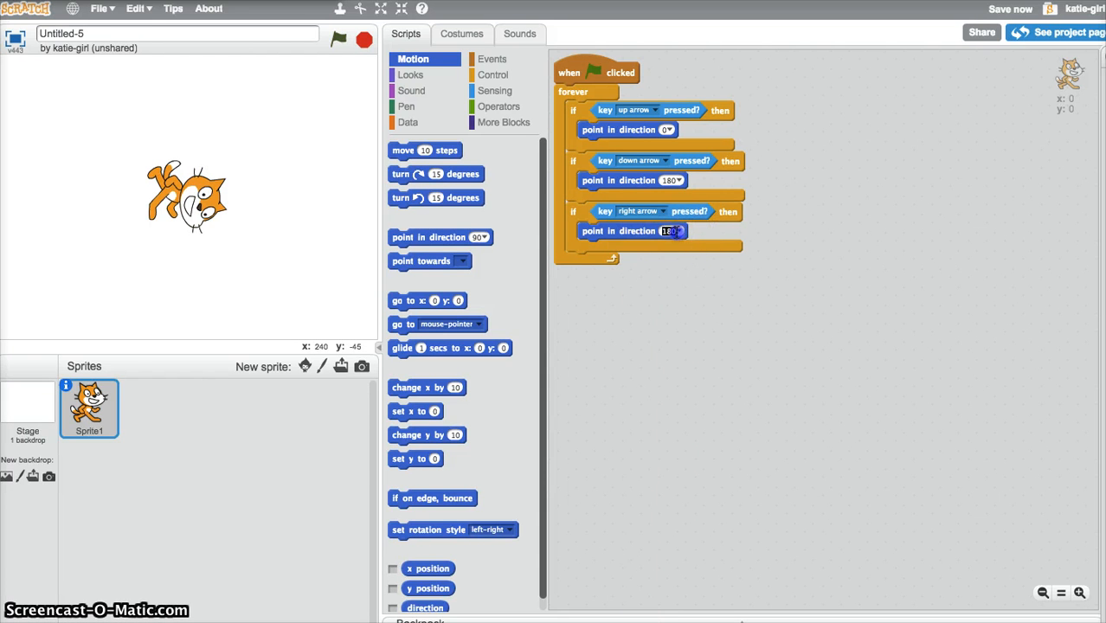
click(677, 230)
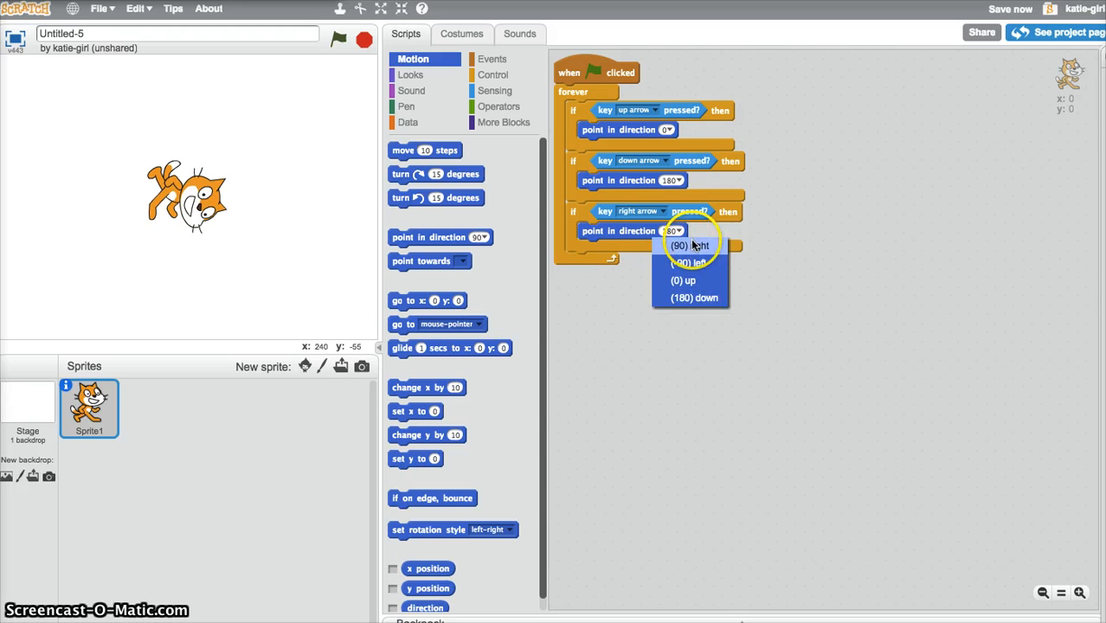
click(689, 245)
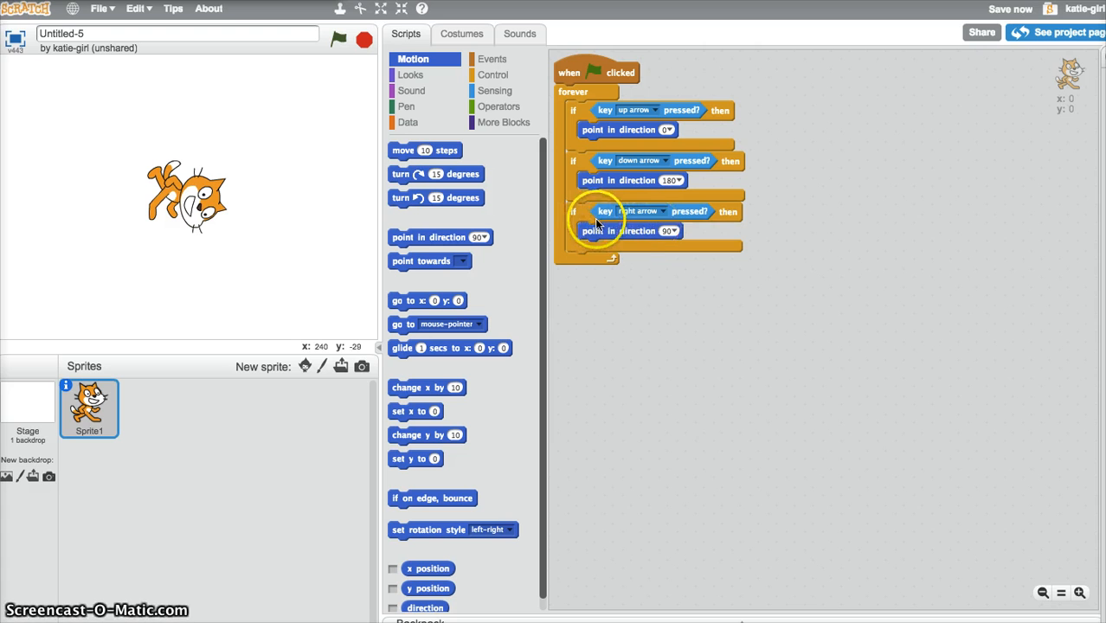
Duplicate the right-arrow if block as a fourth if, set to left arrow and direction -90.
right_click(606, 211)
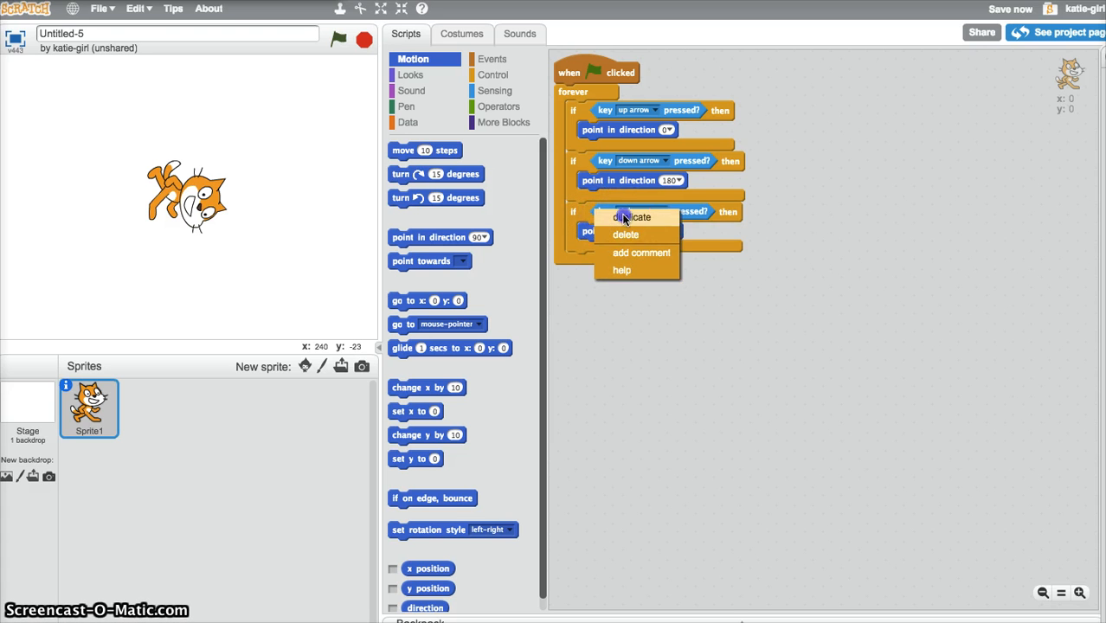
click(633, 217)
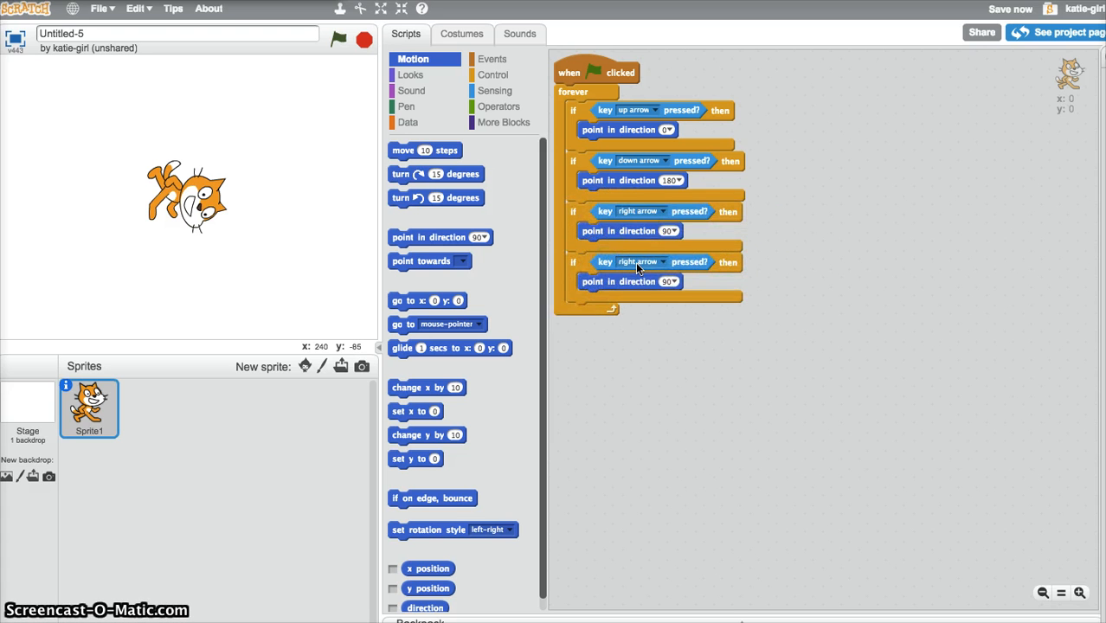
click(662, 261)
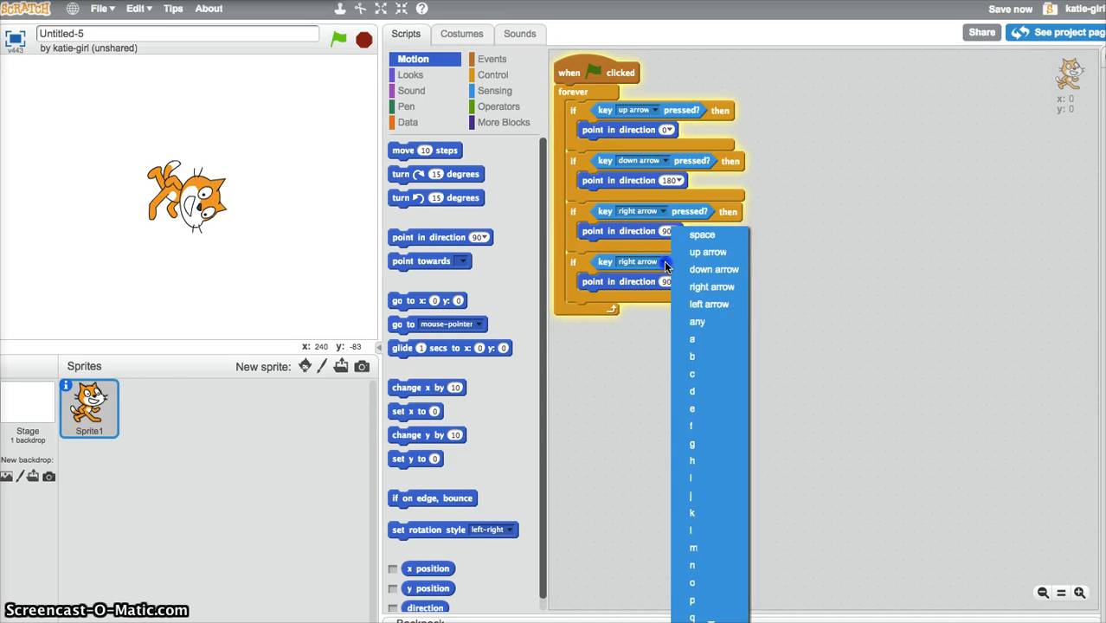
mouse_move(713, 269)
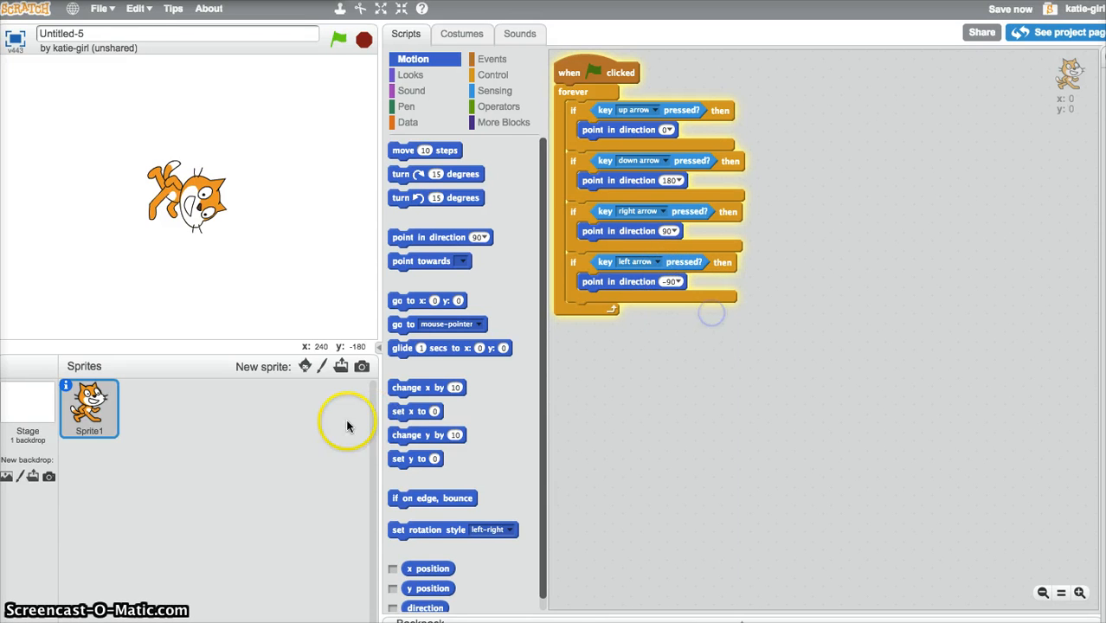
Run the script with the green flag to test the four arrow keys.
click(337, 39)
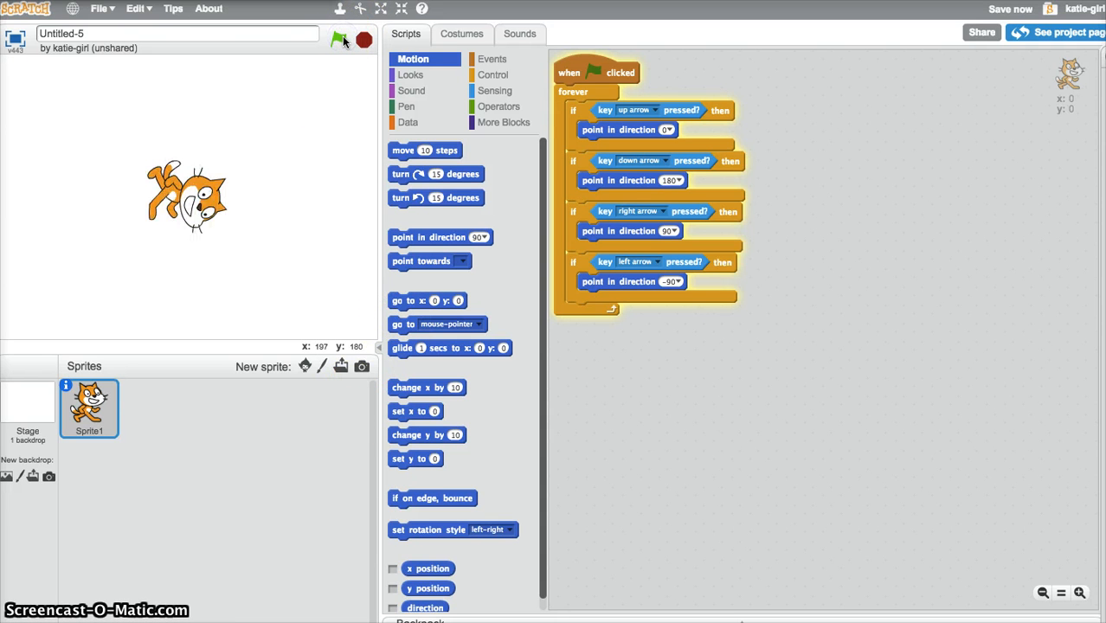
click(339, 40)
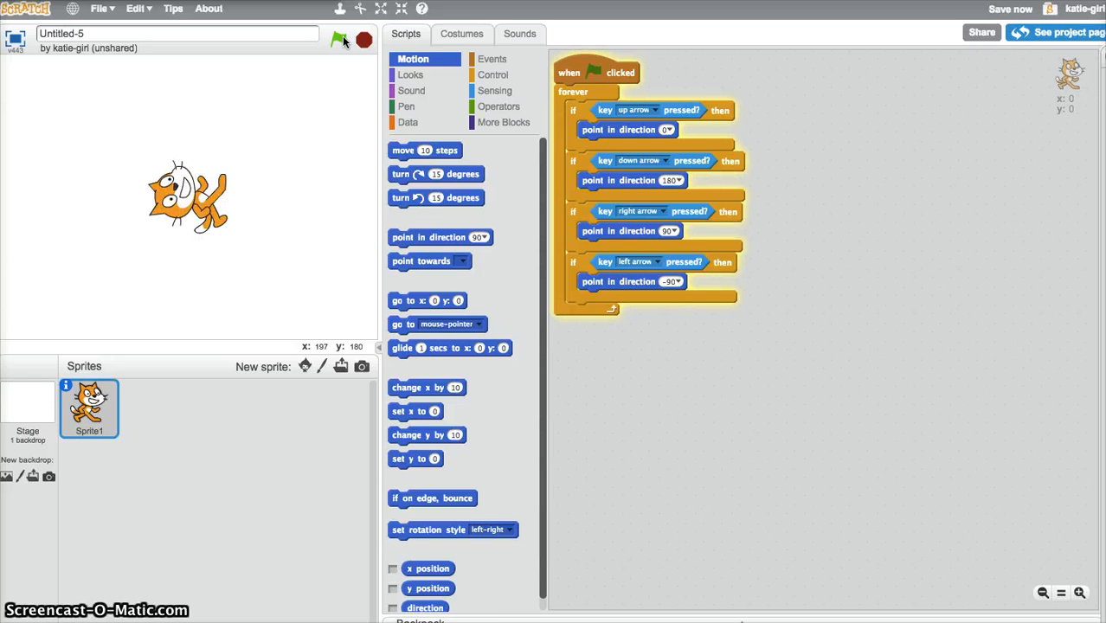
click(339, 40)
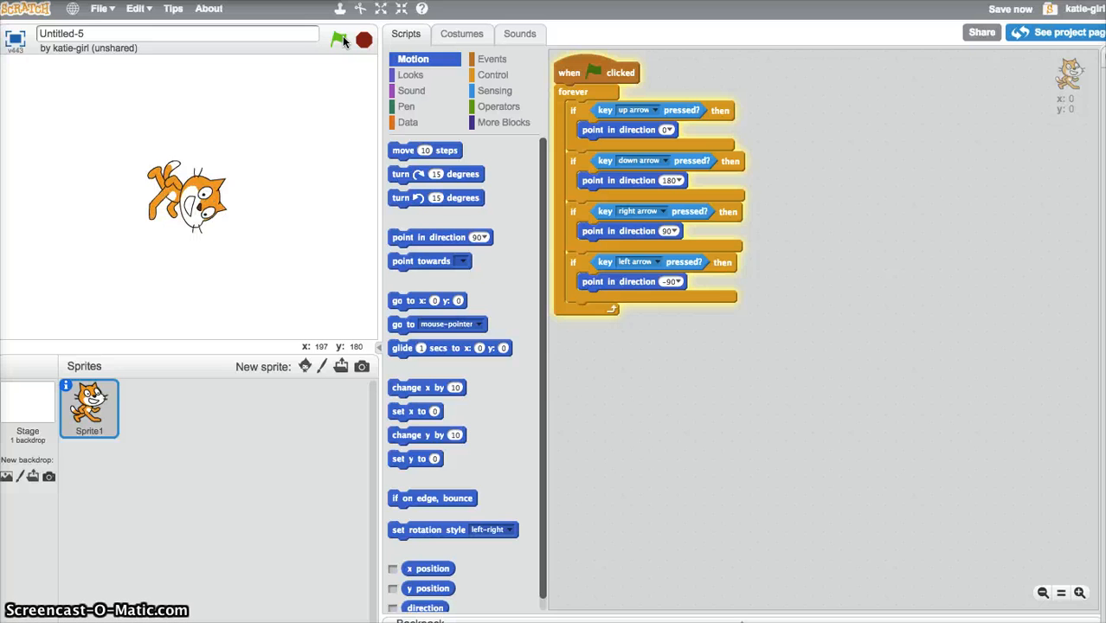
Add a move 5 steps block under the up-arrow point block and test it.
click(340, 40)
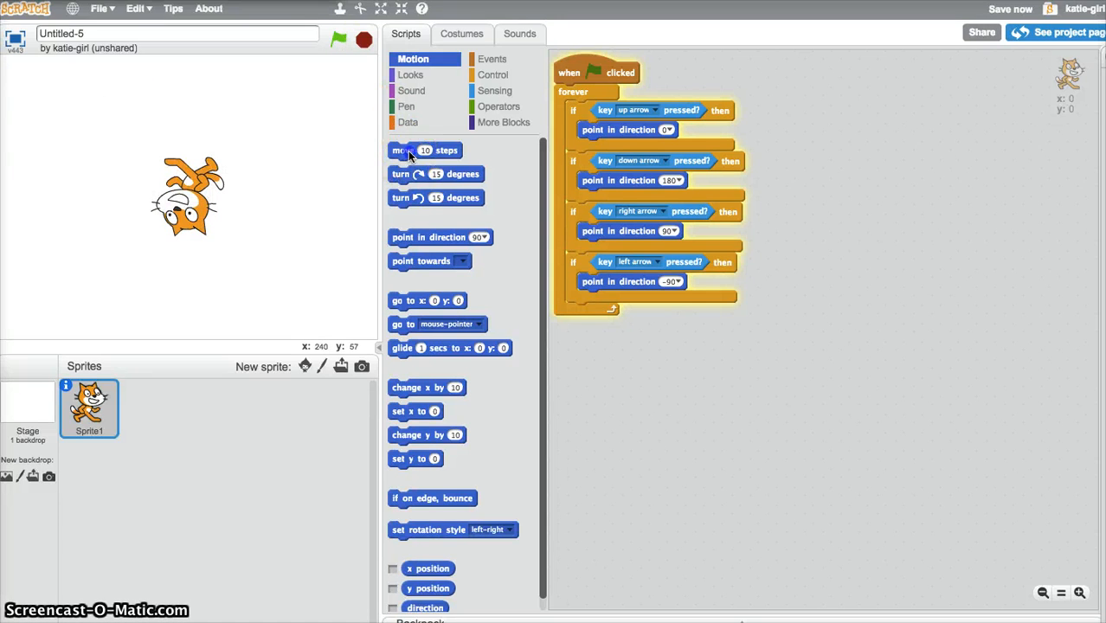
drag(424, 150, 614, 147)
text(50)
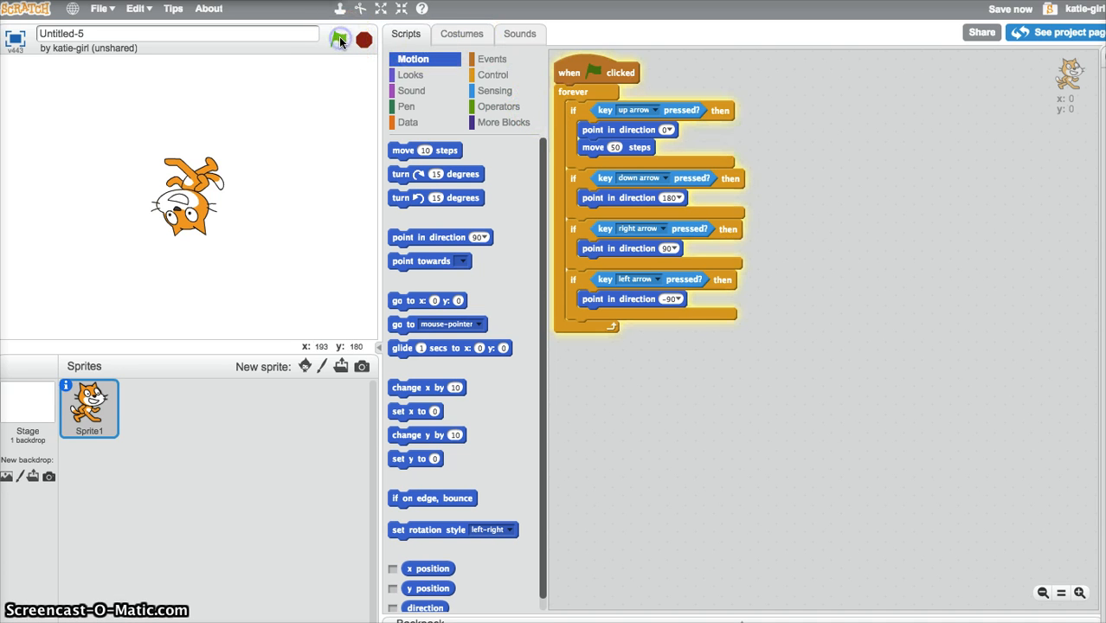
click(339, 40)
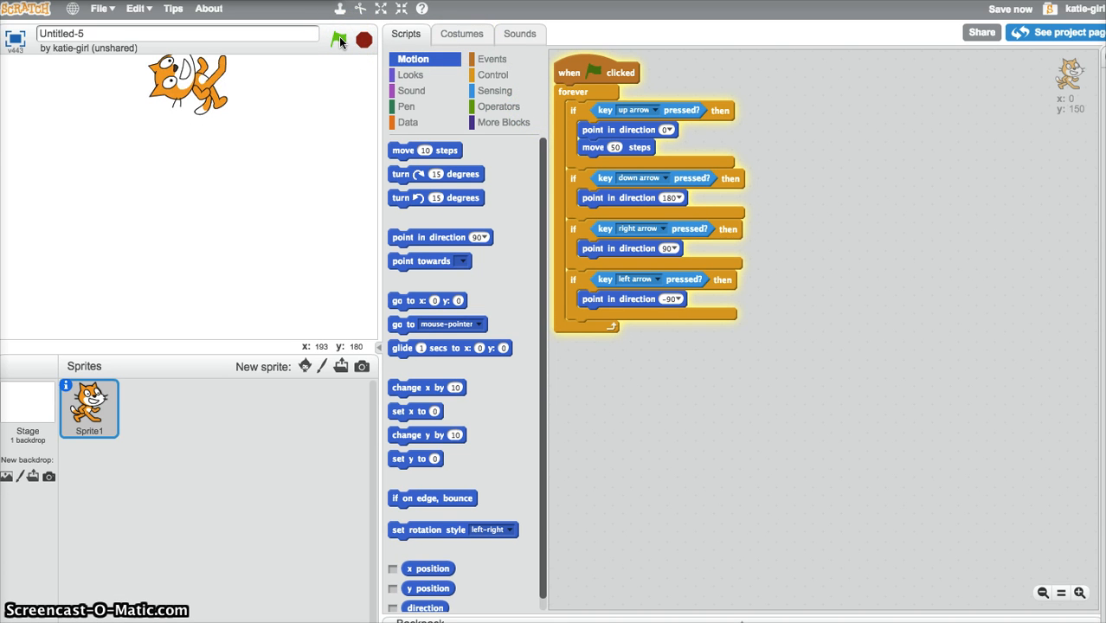
click(339, 40)
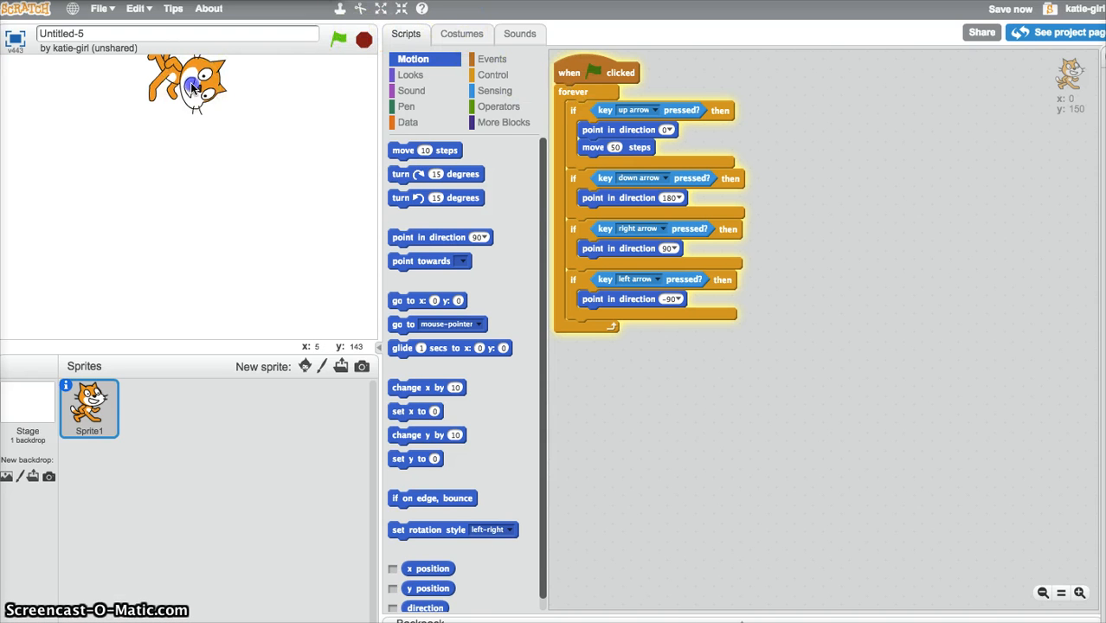
Duplicate the move 5 steps block into the other three arrow-key if blocks.
click(338, 40)
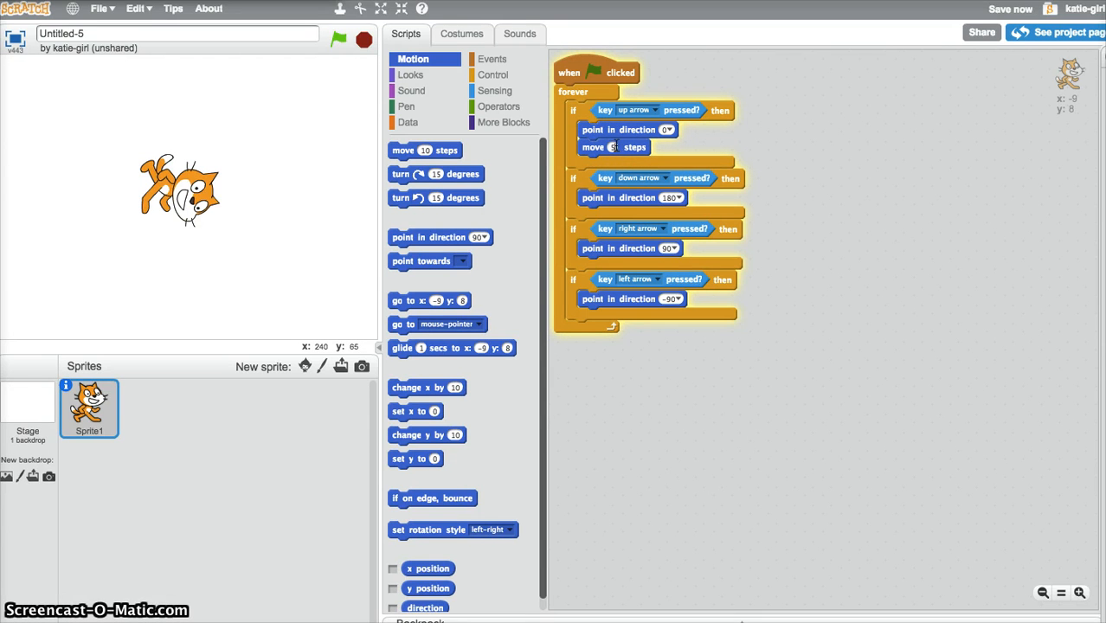
right_click(613, 146)
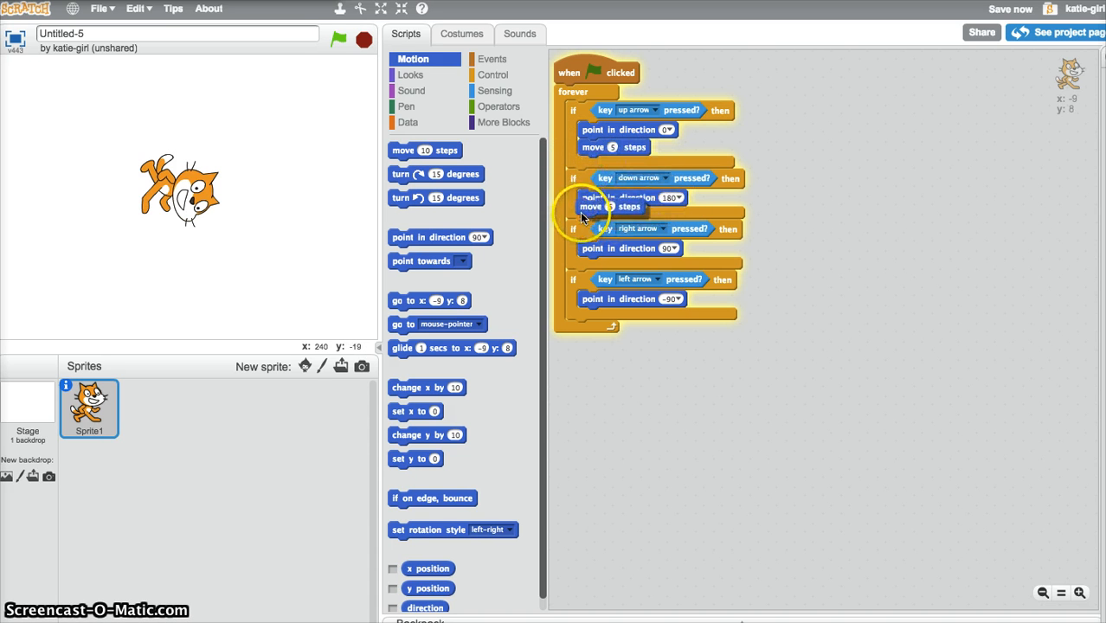
right_click(606, 214)
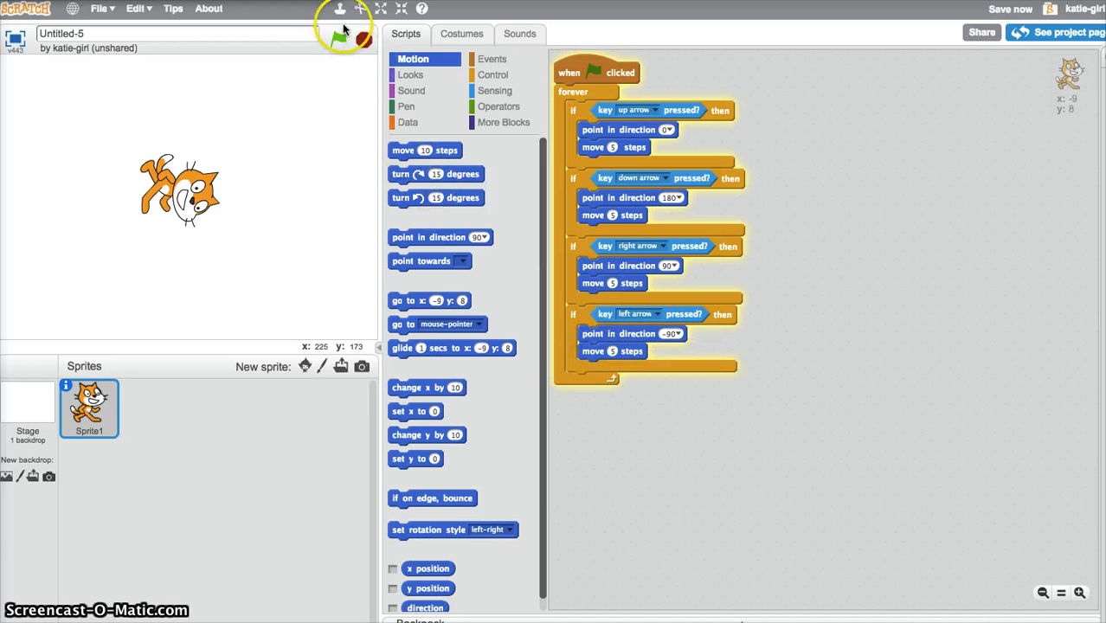
Run the project, steer the cat with the arrow keys, then select Sprite1.
click(340, 40)
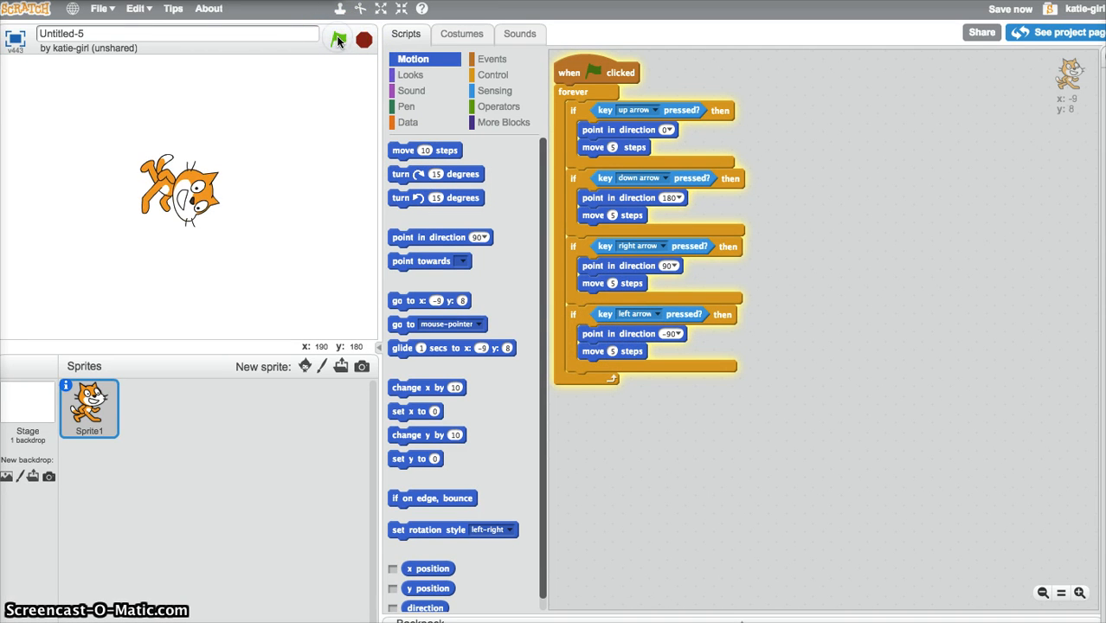
click(338, 40)
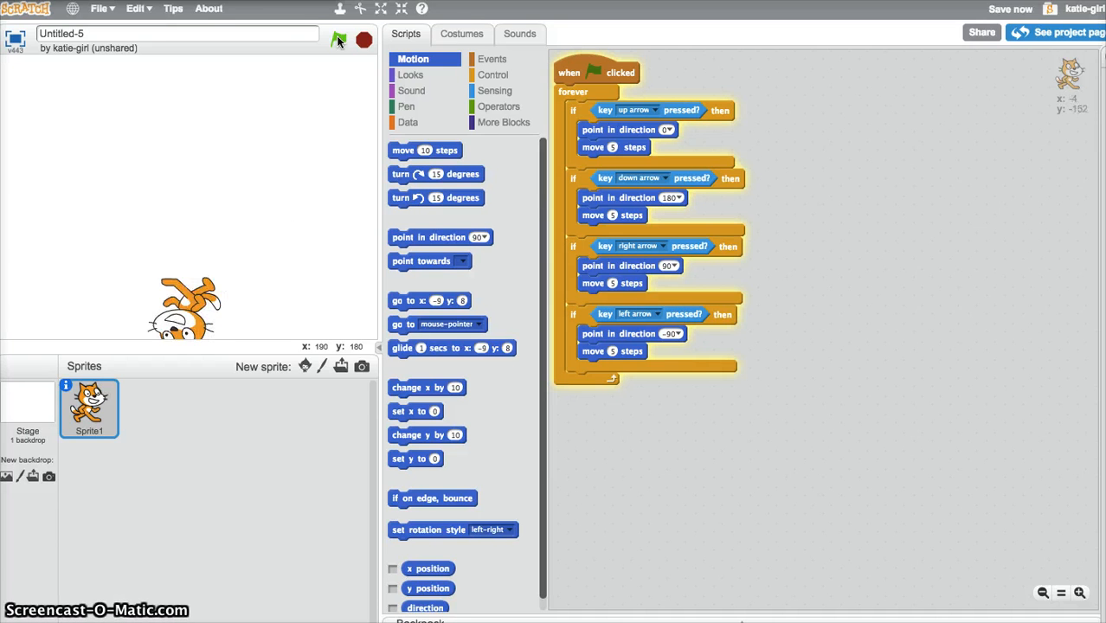
click(338, 39)
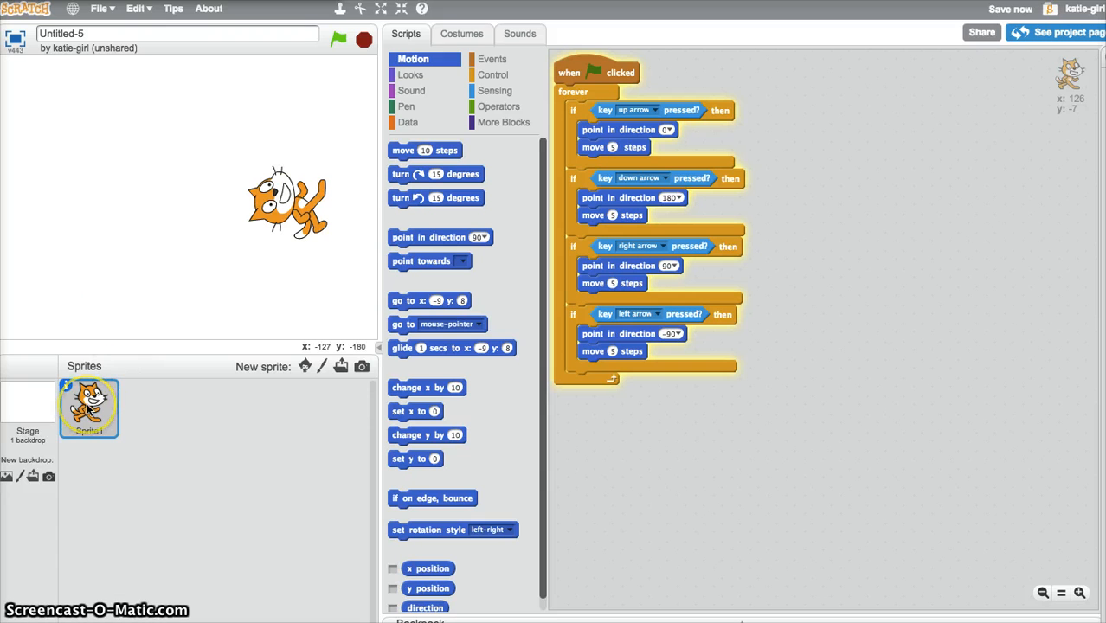
click(89, 407)
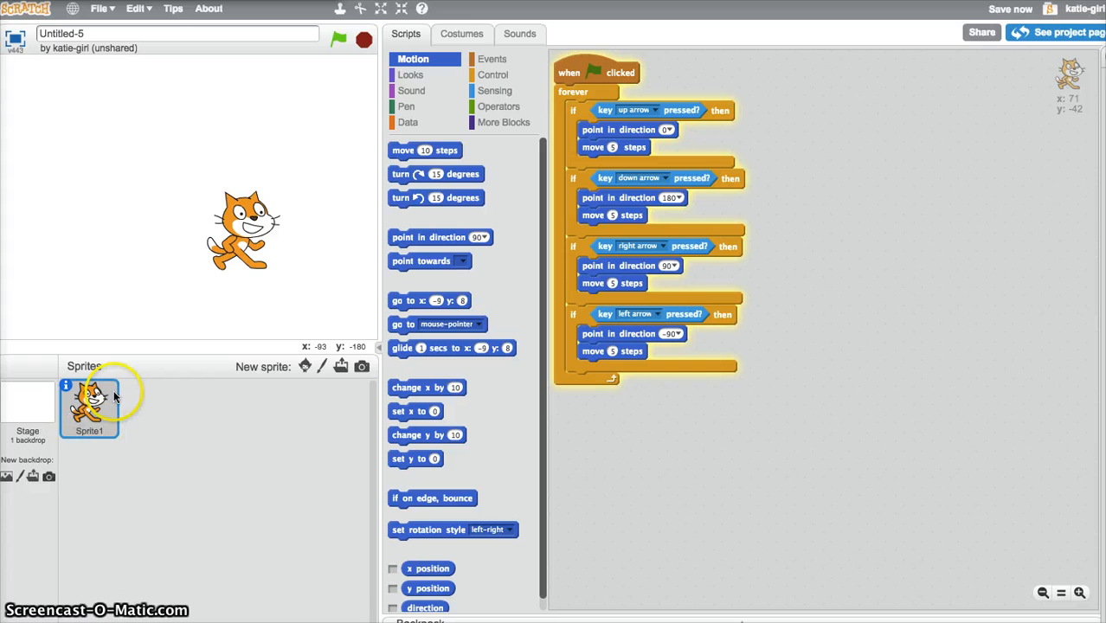
Open the cat sprite's info, test left-right then all-around rotation styles, and close it.
right_click(89, 398)
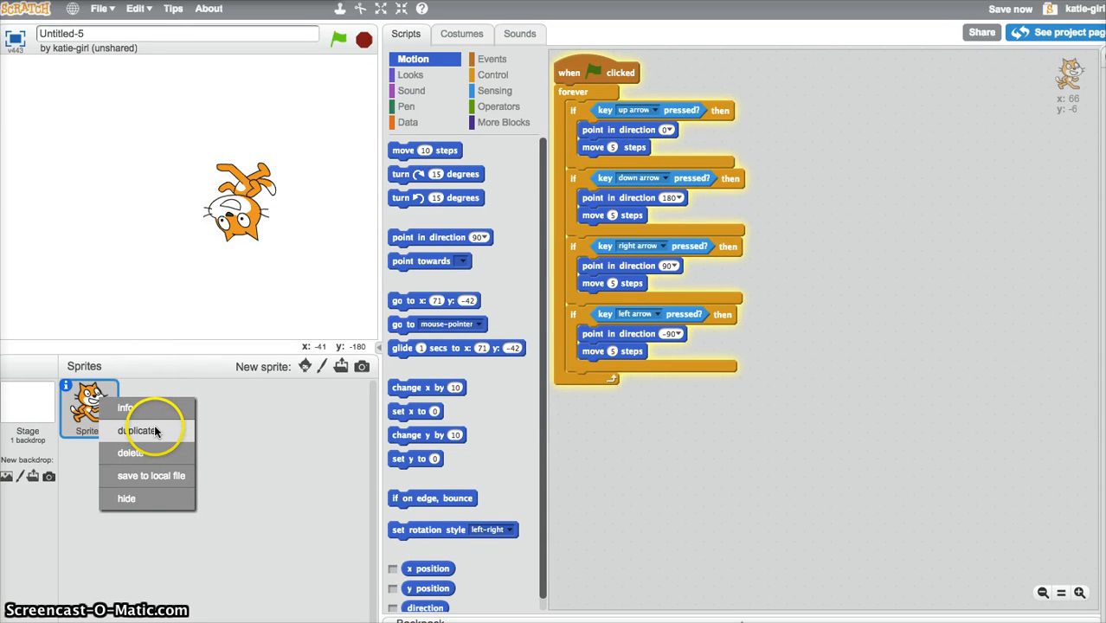
mouse_move(77, 424)
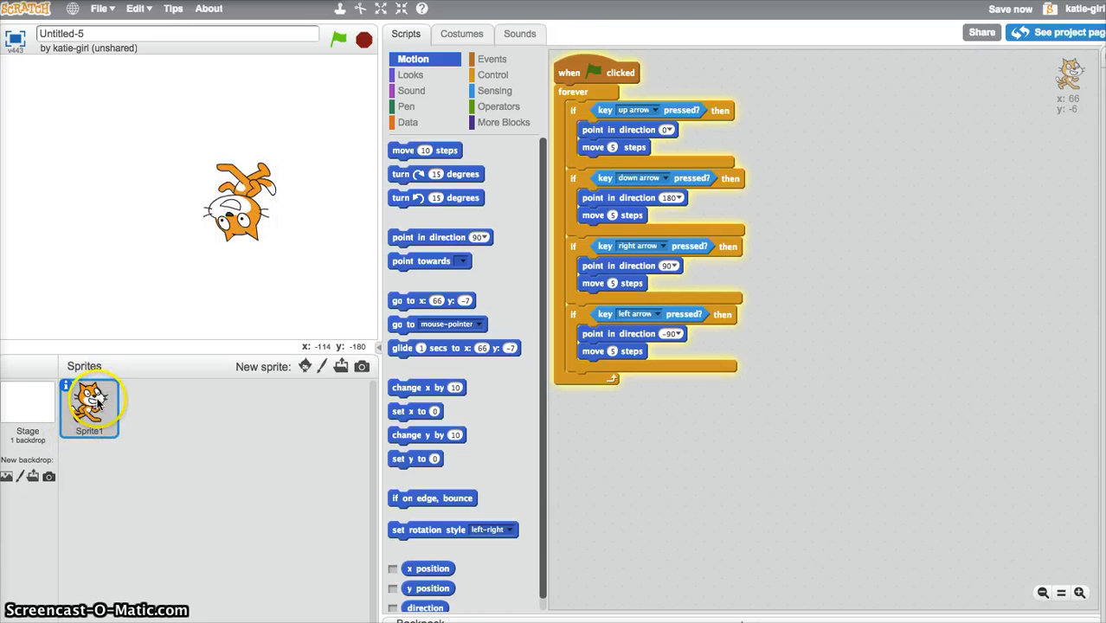
right_click(89, 398)
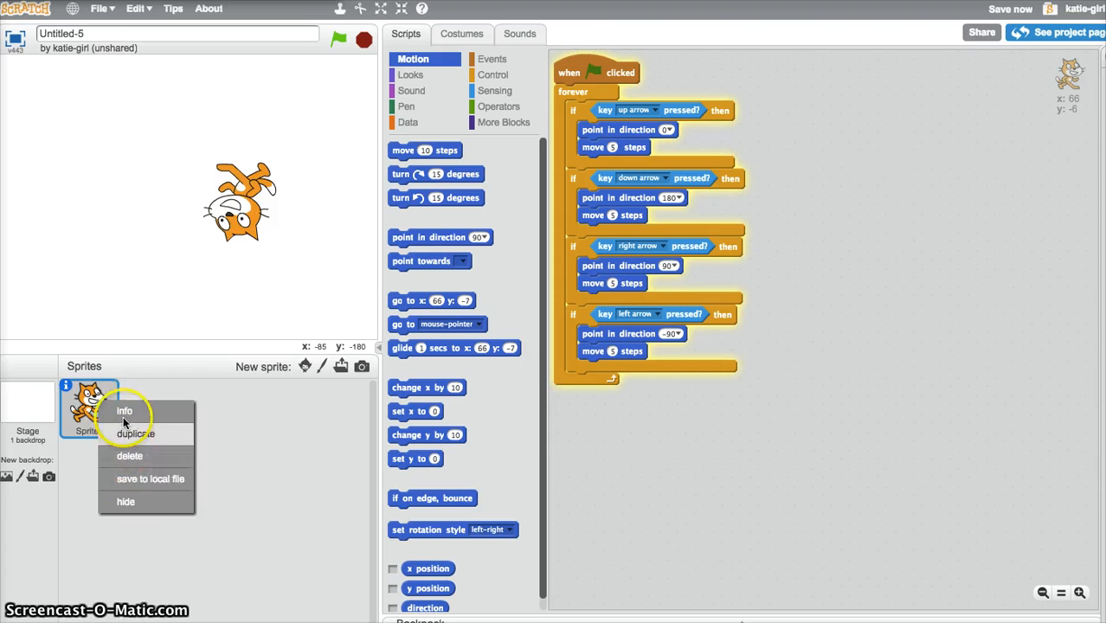
click(123, 410)
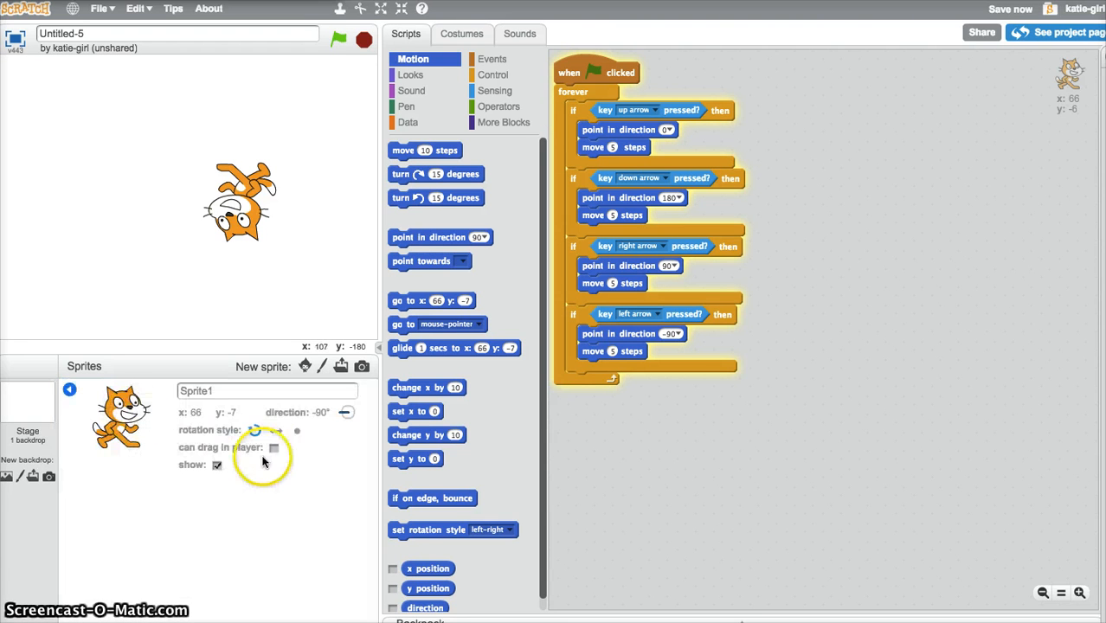
click(255, 429)
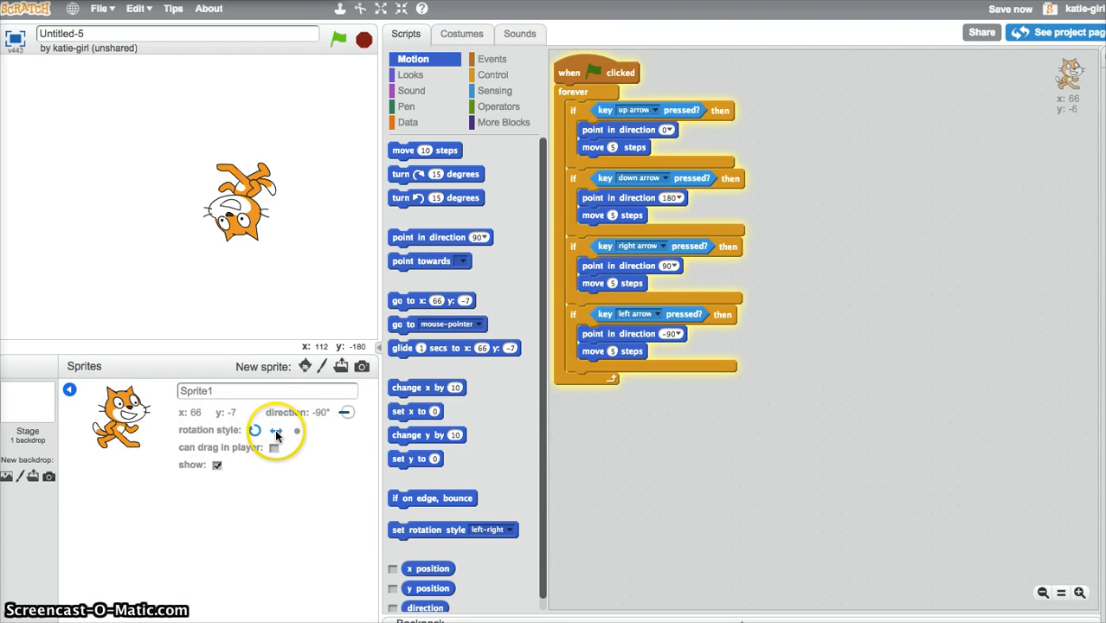
click(255, 430)
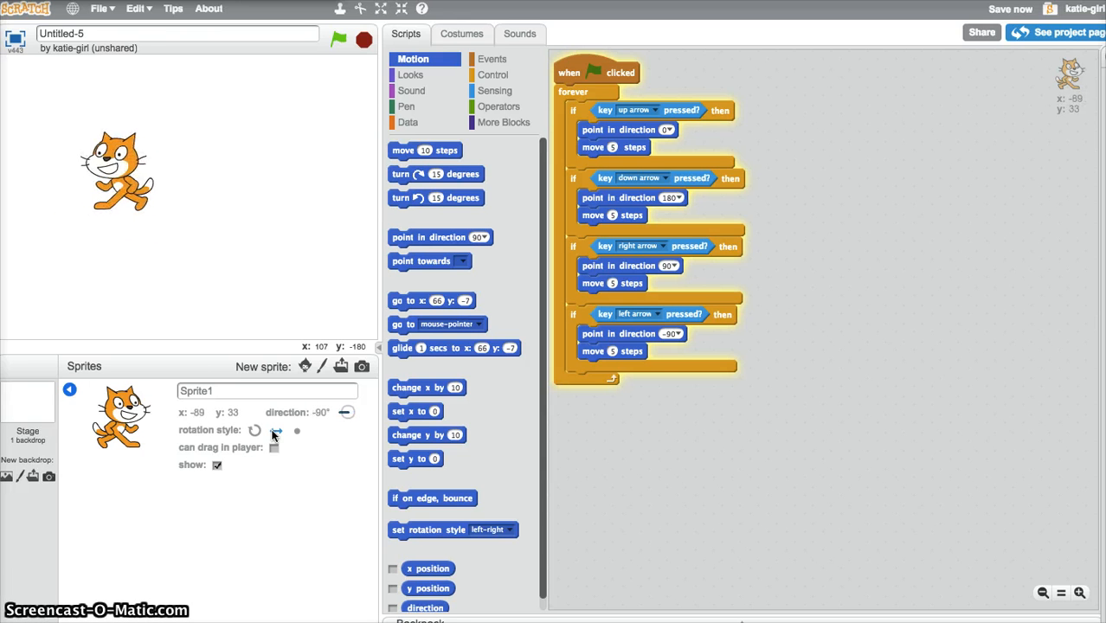
click(254, 430)
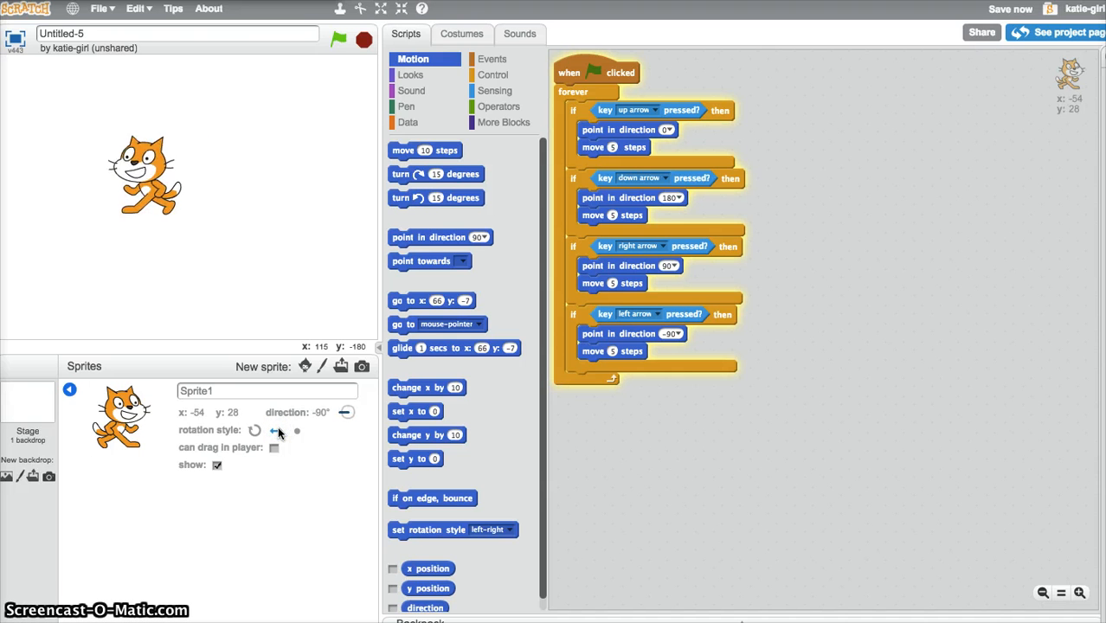
drag(147, 178, 189, 277)
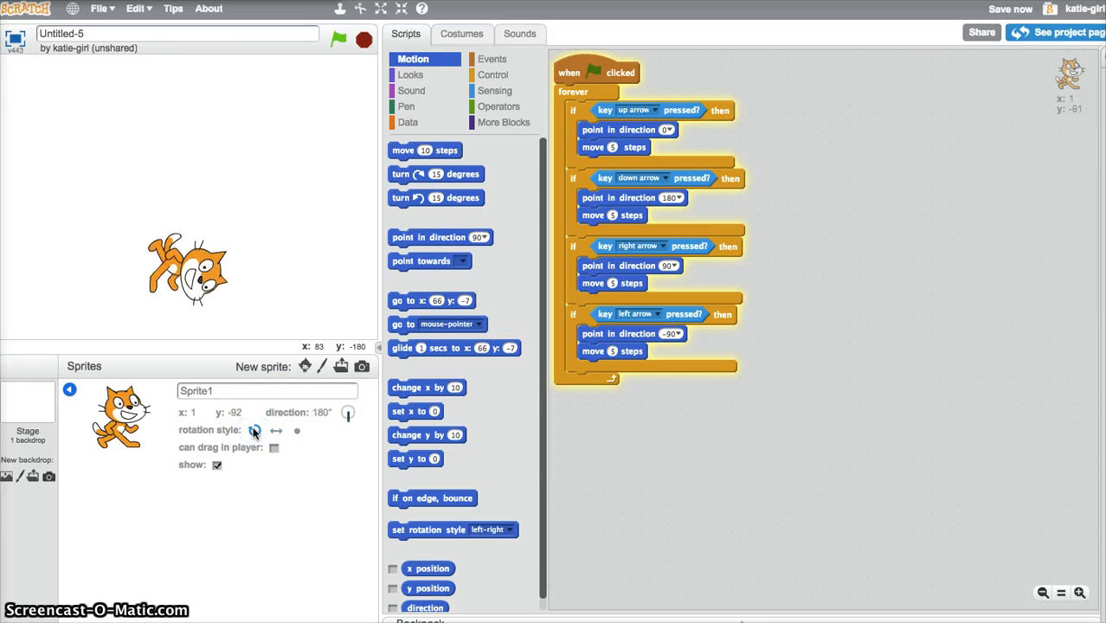
click(253, 430)
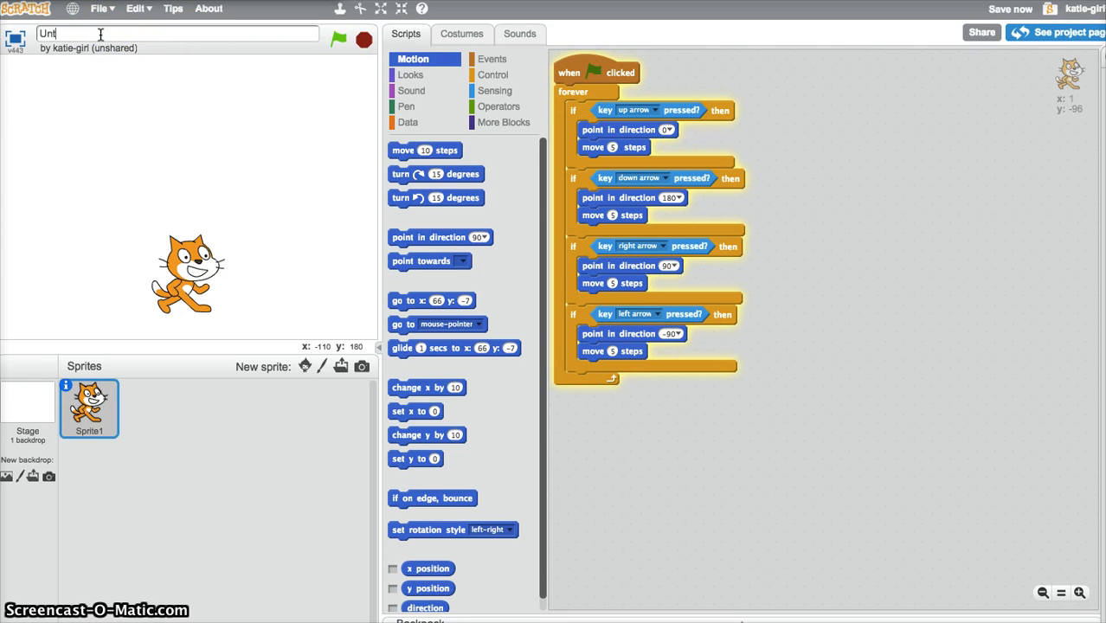
Replace the project title Untitled-5 with 'moving with arrows'.
key(ctrl+a)
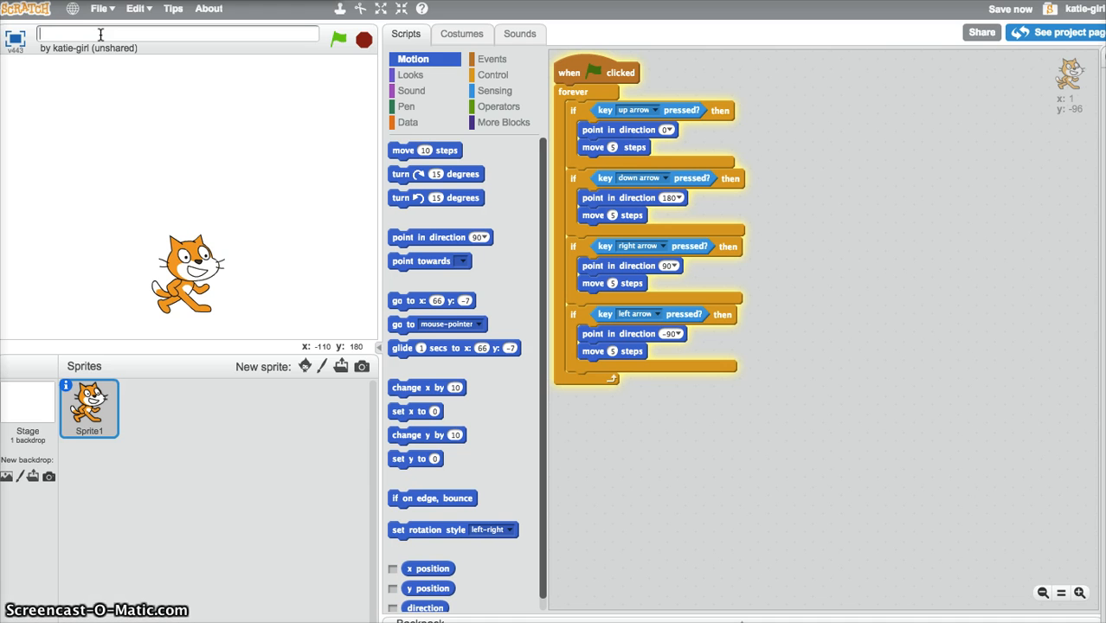
text(ba)
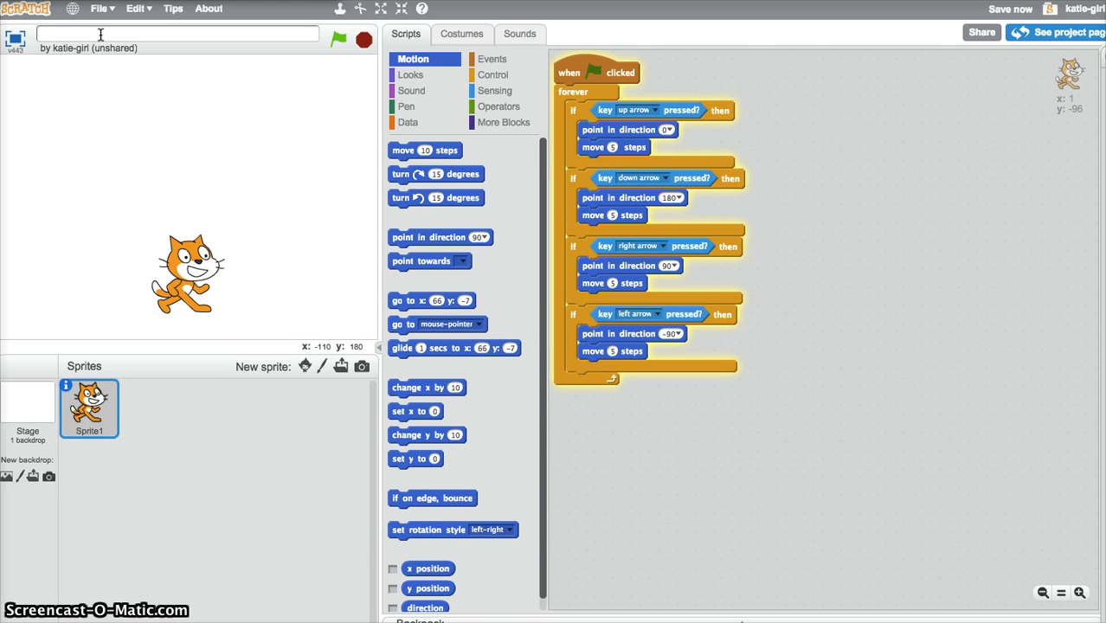
text(moving with a)
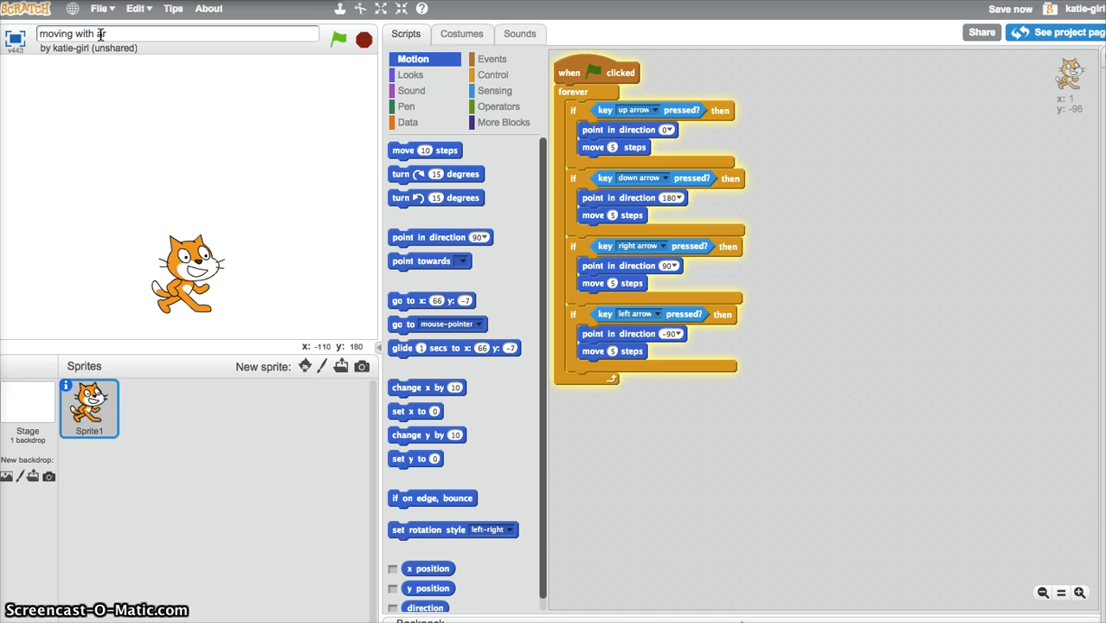
text(rrow)
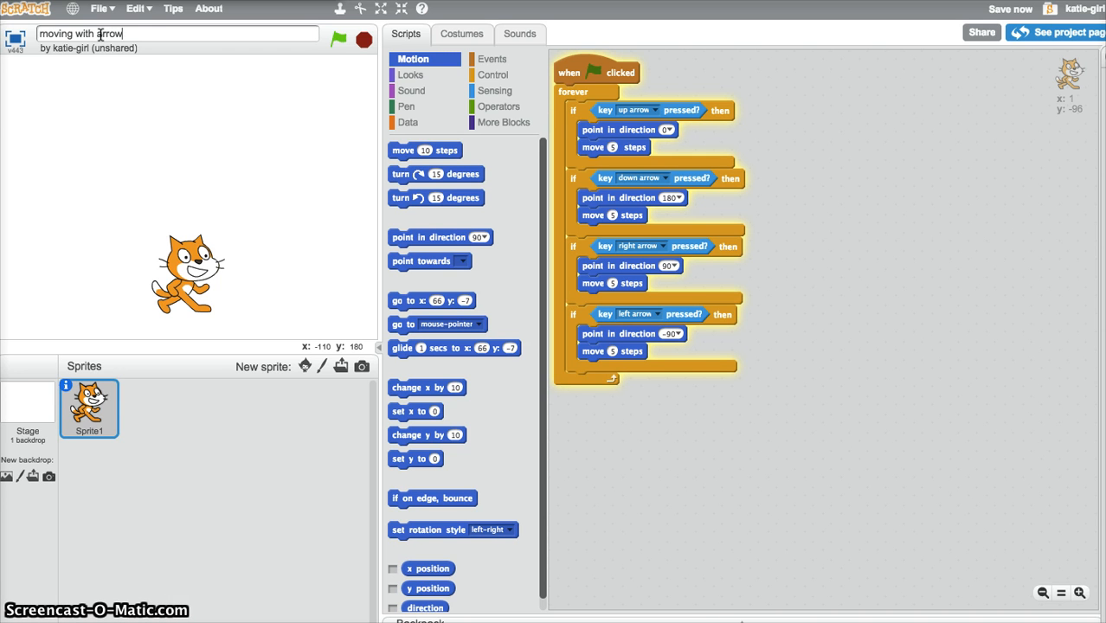
text(s)
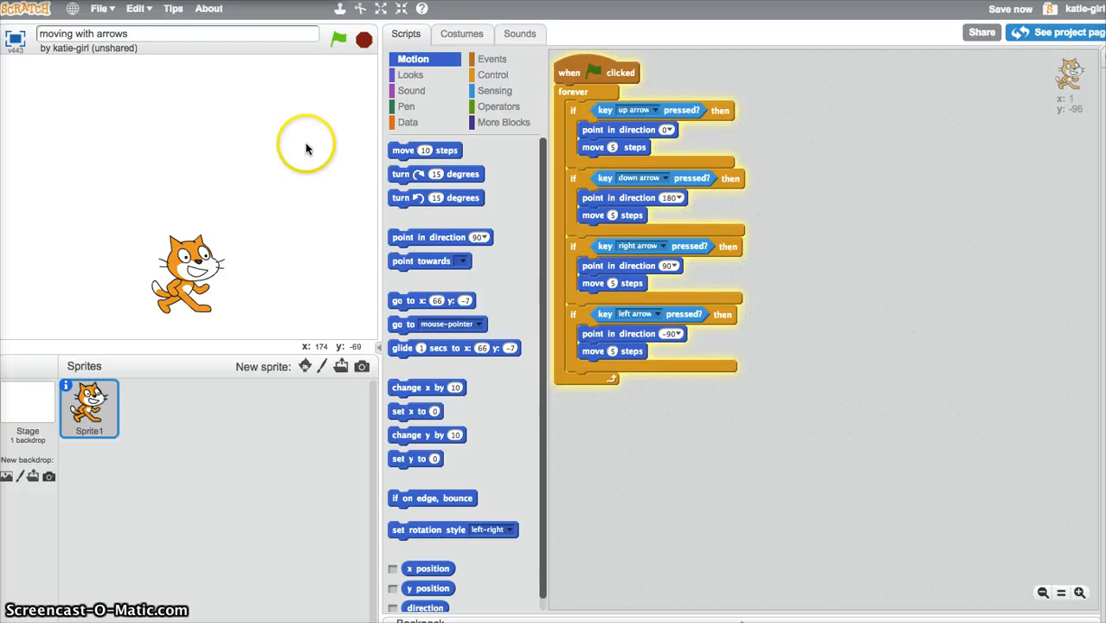
mouse_move(306, 19)
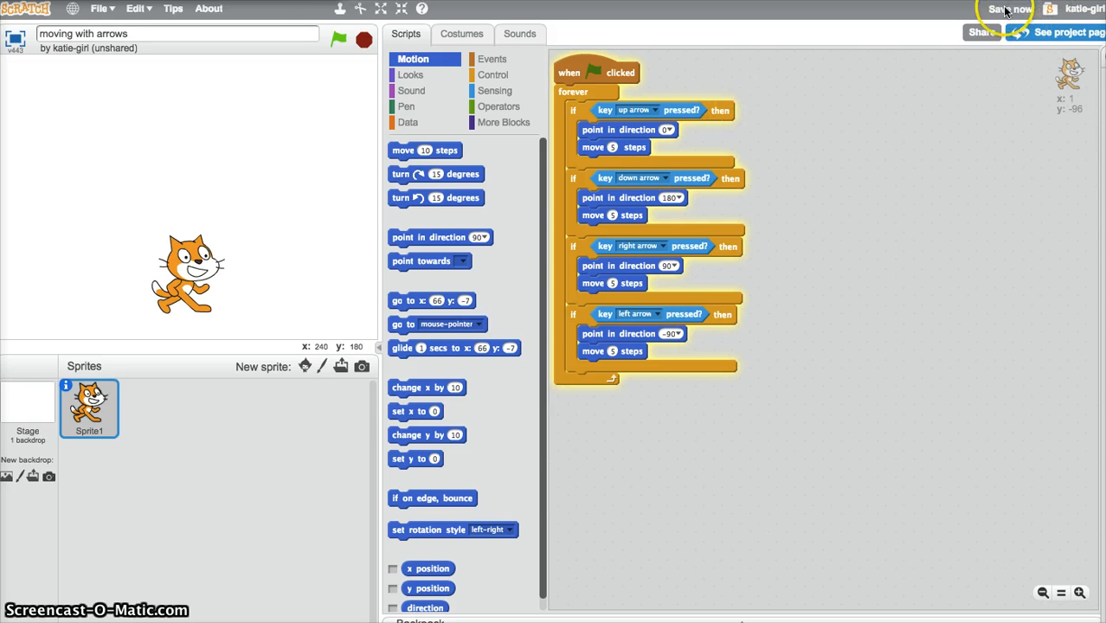
Save the 'moving with arrows' project and share it publicly.
click(1006, 8)
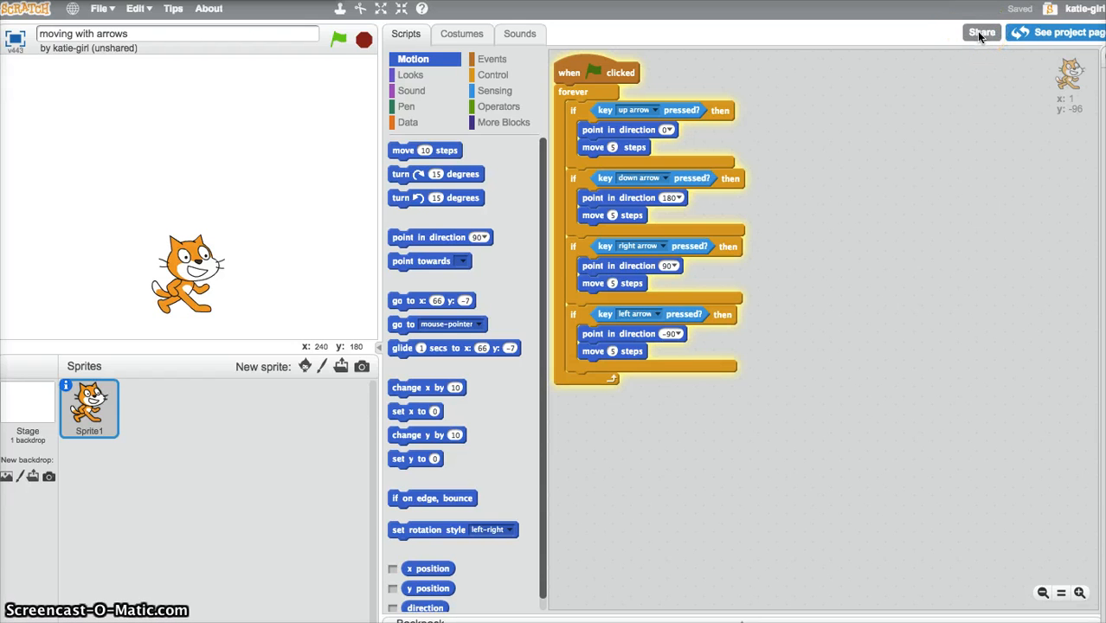
click(981, 32)
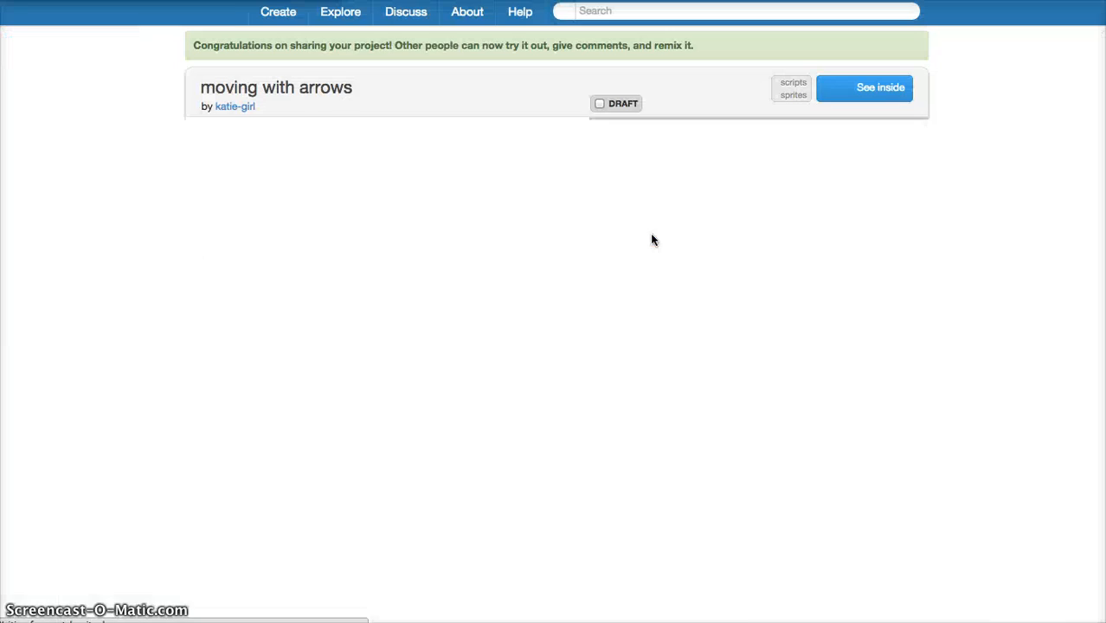